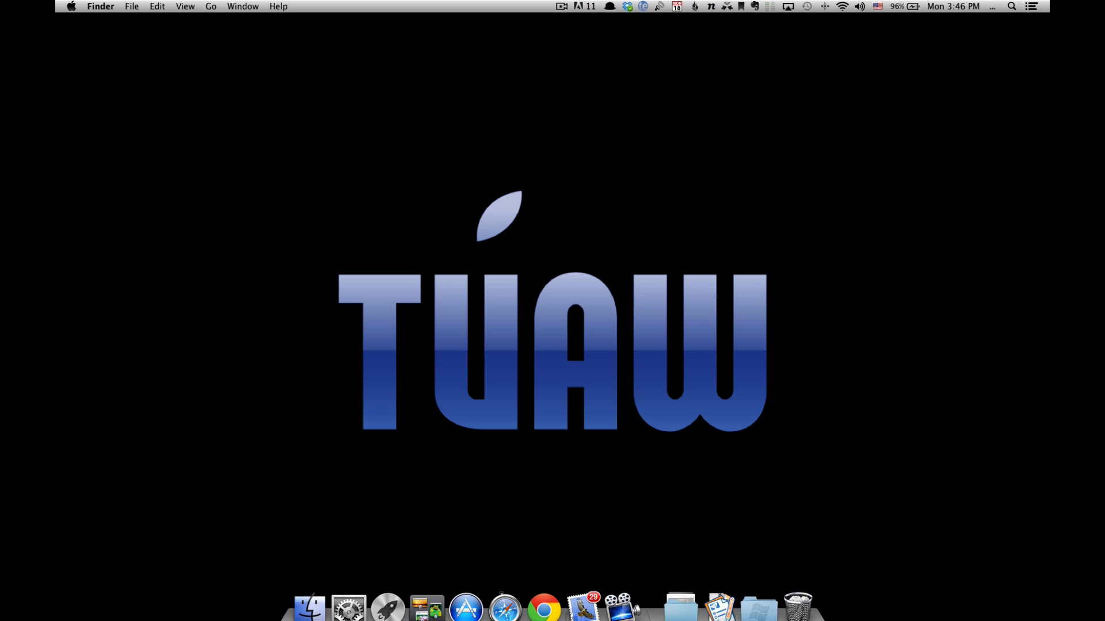
{"action": "mouse_move", "coordinate": [543, 592]}
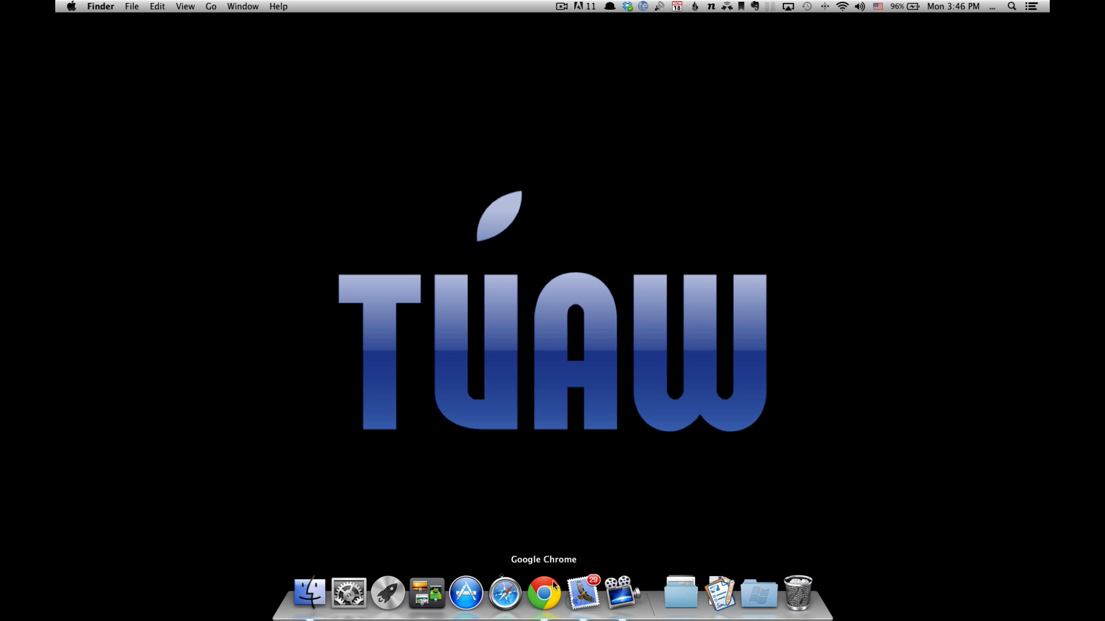
Step: Launch Mail from the Dock so the inbox with iCloud and Gmail accounts appears
{"action": "left_click", "coordinate": [581, 593]}
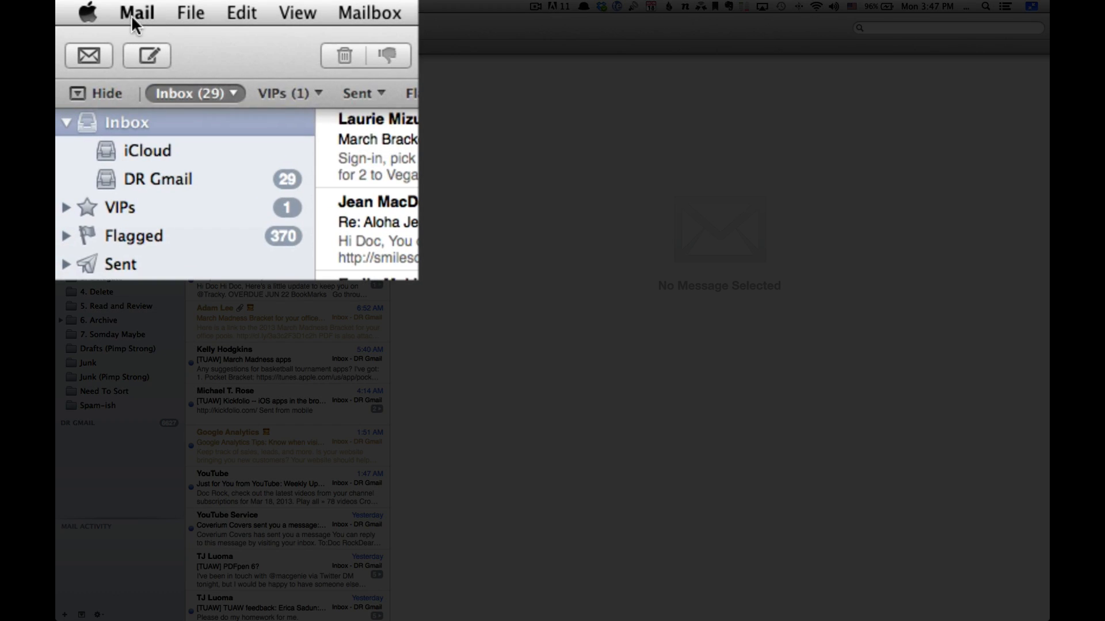
Step: In Mail Preferences > Junk Mail, try 'Mark as junk' then choose moving junk to the Junk mailbox
{"action": "left_click", "coordinate": [136, 13]}
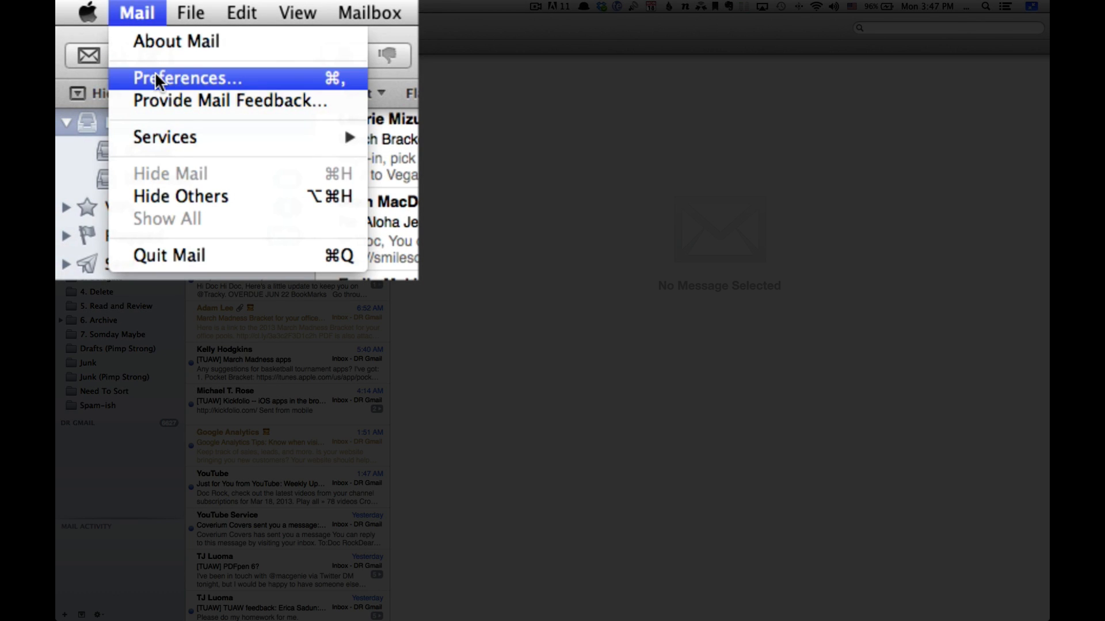
{"action": "left_click", "coordinate": [183, 79]}
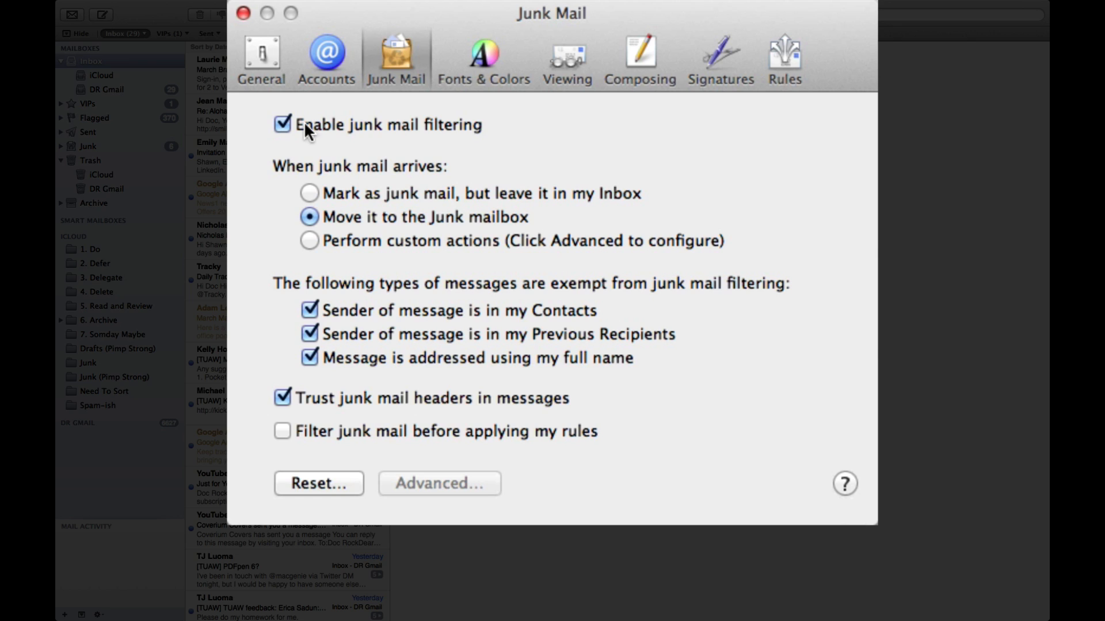
{"action": "mouse_move", "coordinate": [393, 280]}
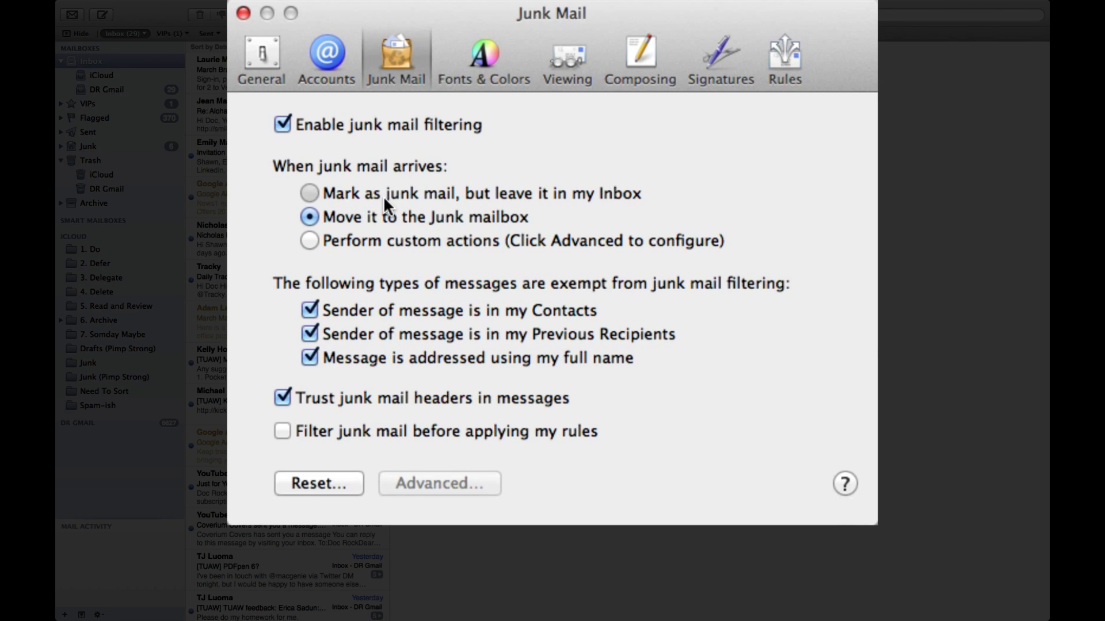
{"action": "left_click", "coordinate": [309, 194]}
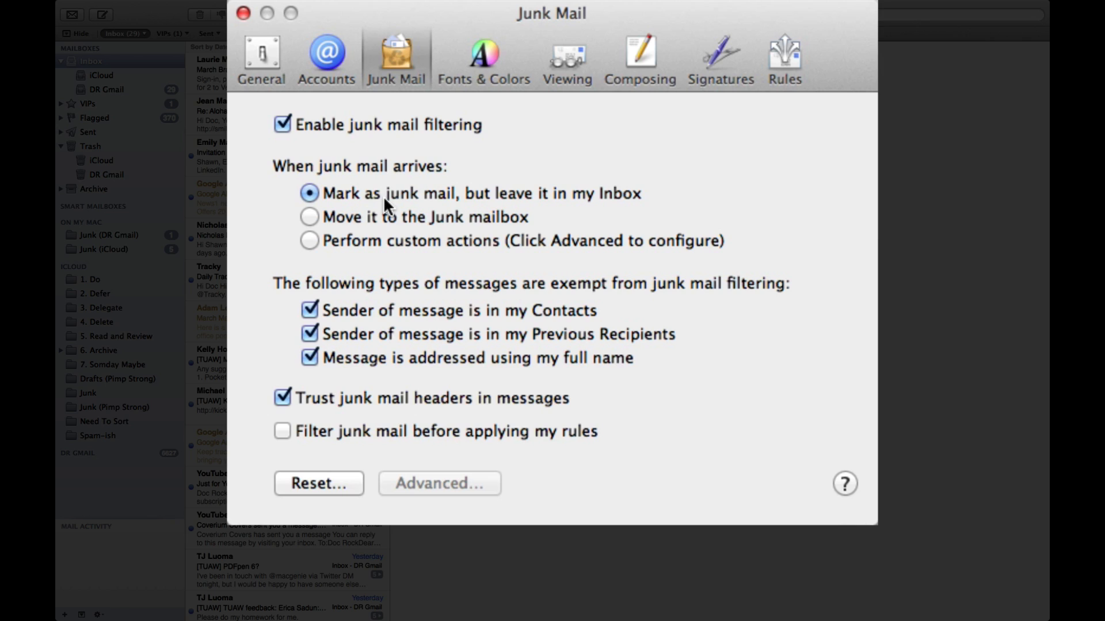
{"action": "mouse_move", "coordinate": [441, 223]}
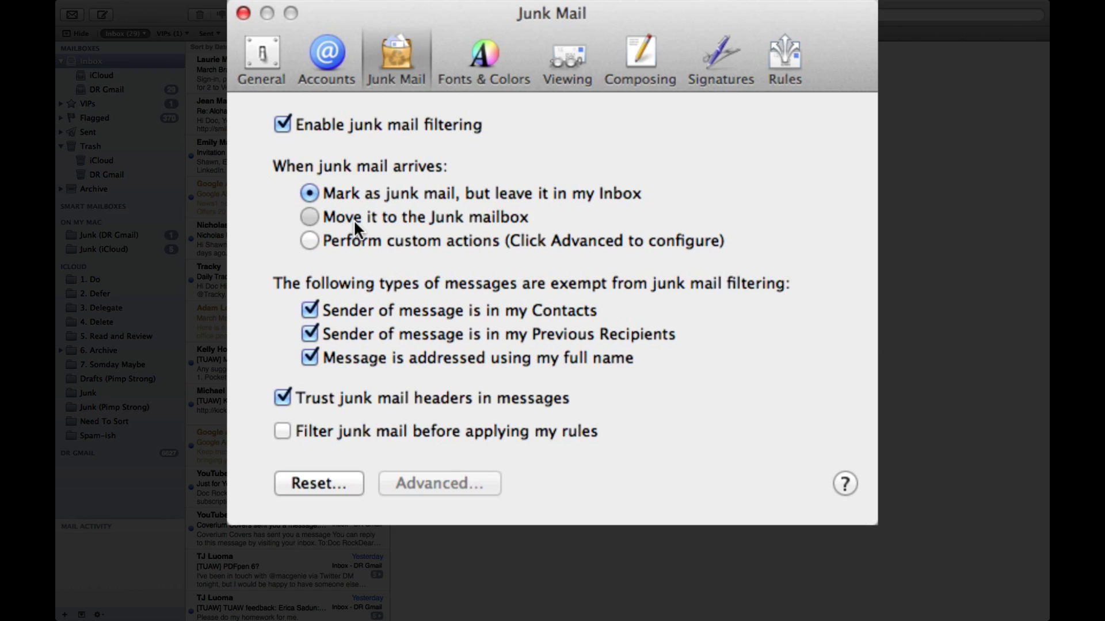
{"action": "left_click", "coordinate": [308, 217]}
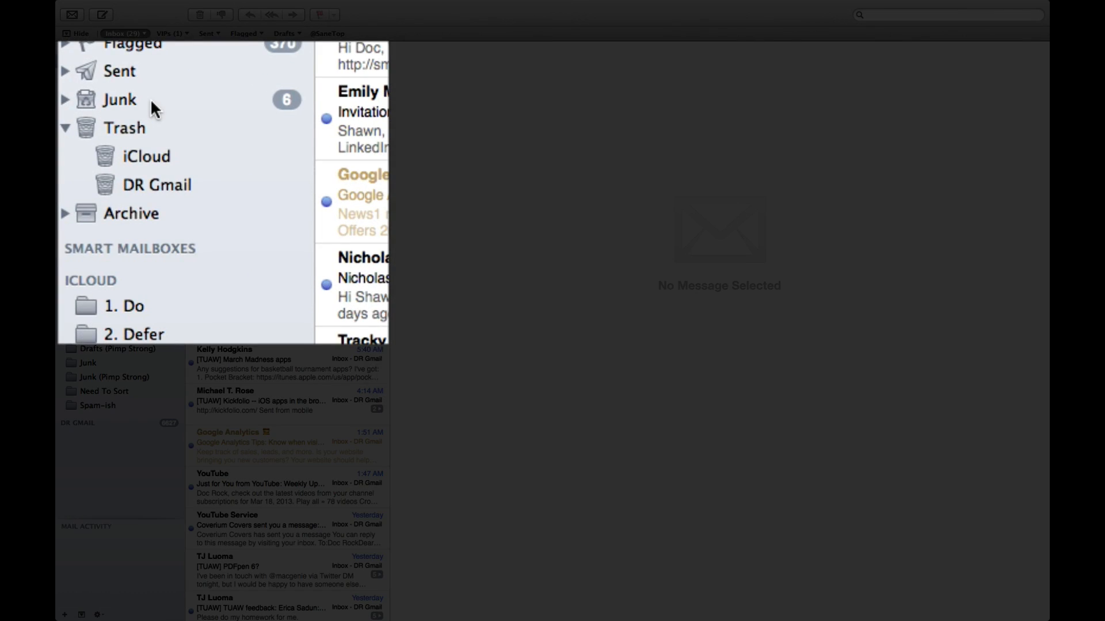
Step: Show the Junk mailbox's messages, leaving the contacts, previous-recipients and full-name exemptions on
{"action": "left_click", "coordinate": [120, 100]}
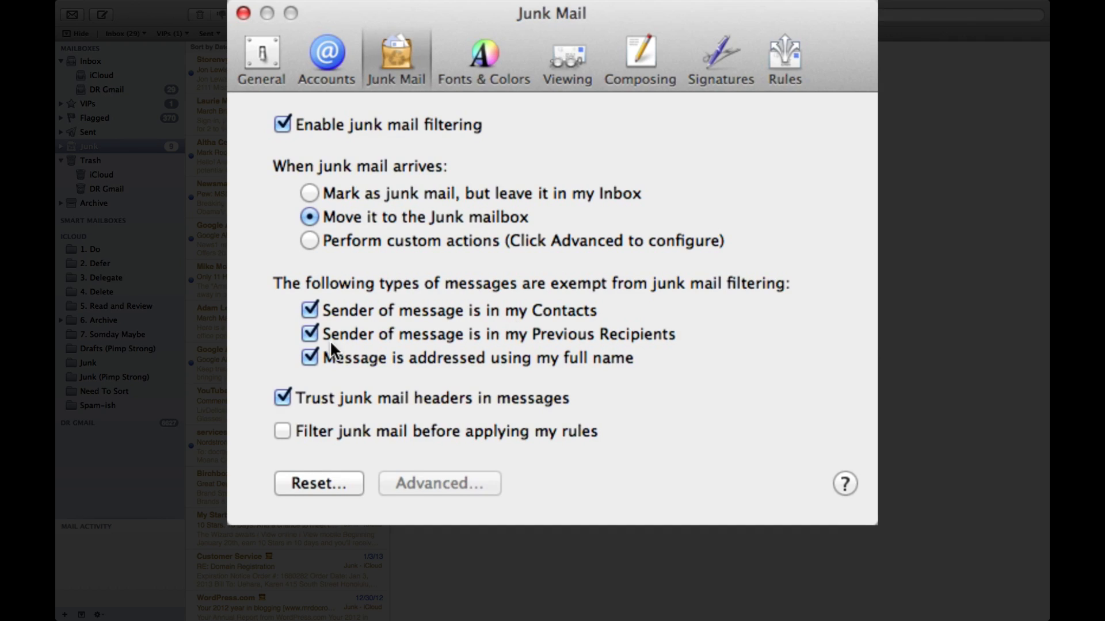
{"action": "mouse_move", "coordinate": [430, 350]}
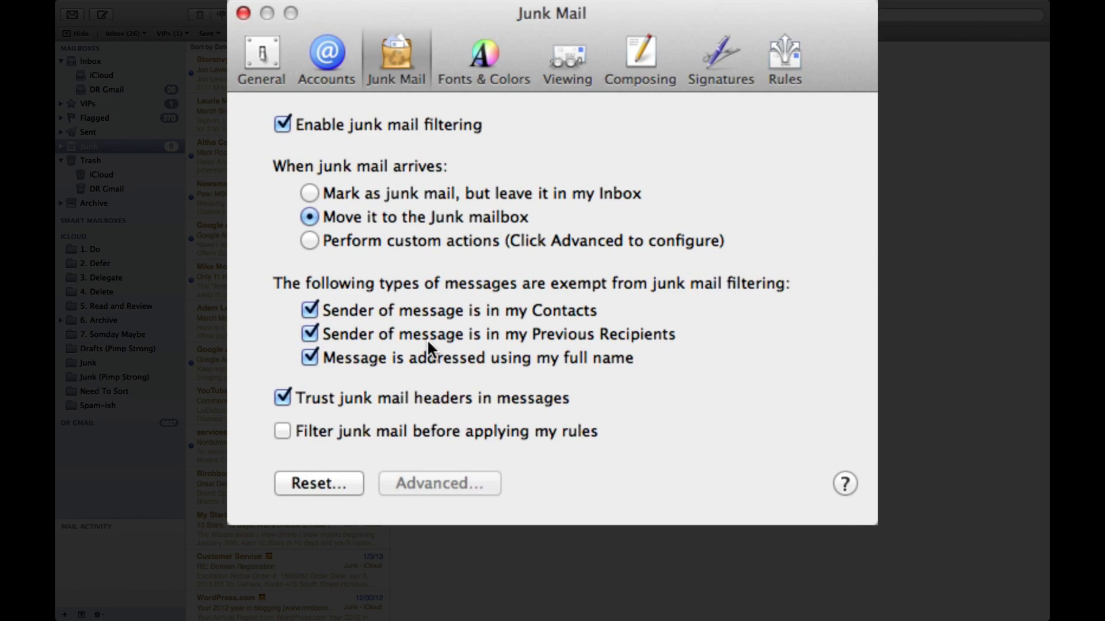
{"action": "mouse_move", "coordinate": [349, 363]}
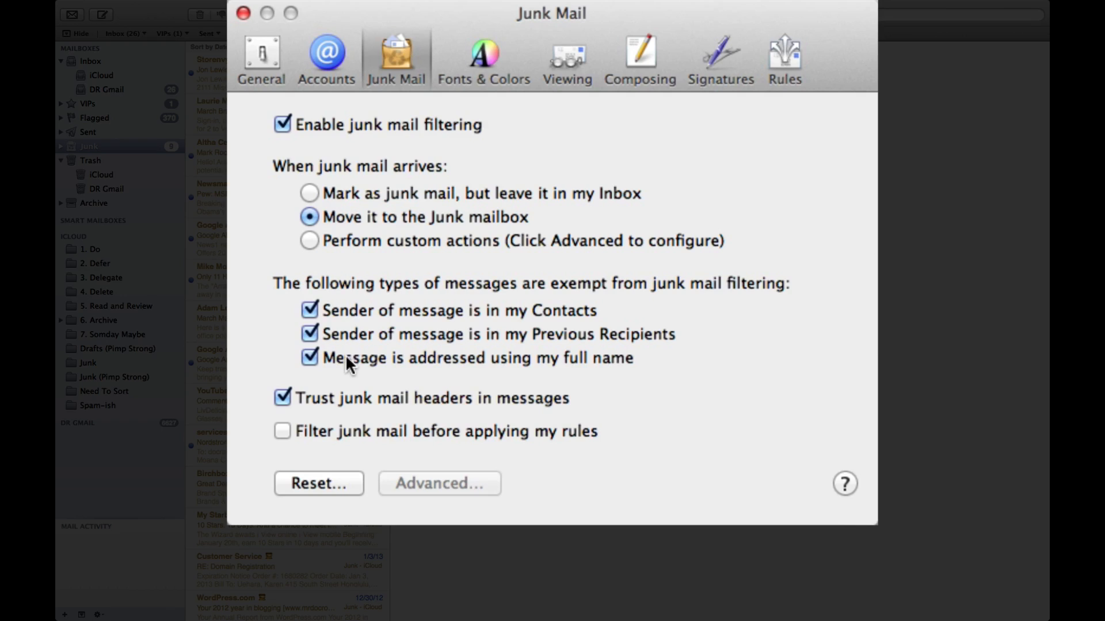
{"action": "mouse_move", "coordinate": [605, 379]}
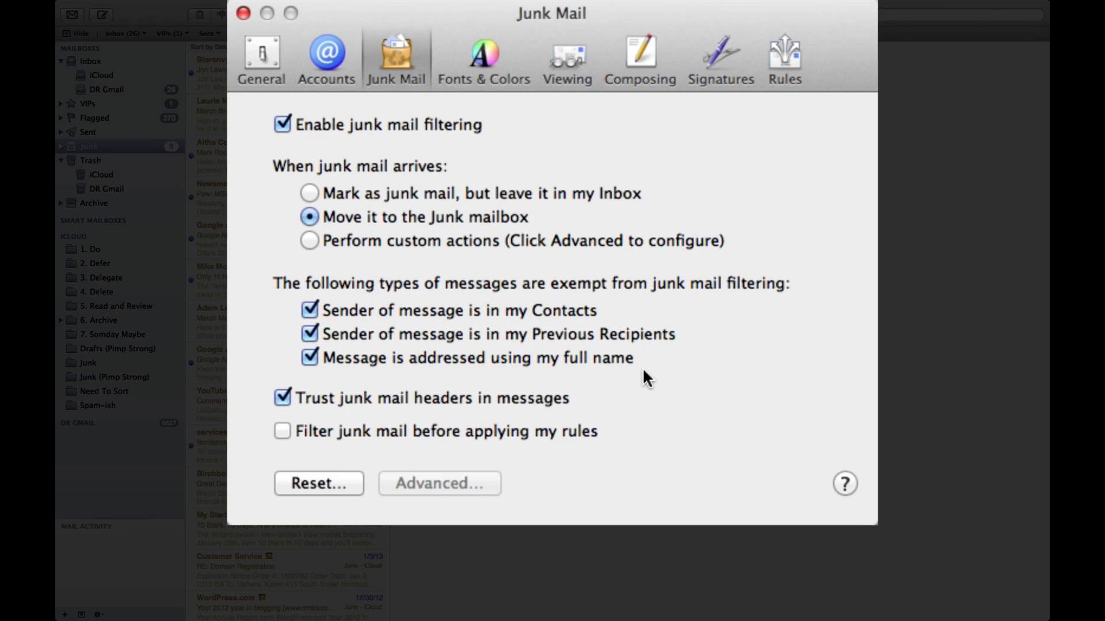
{"action": "mouse_move", "coordinate": [528, 393]}
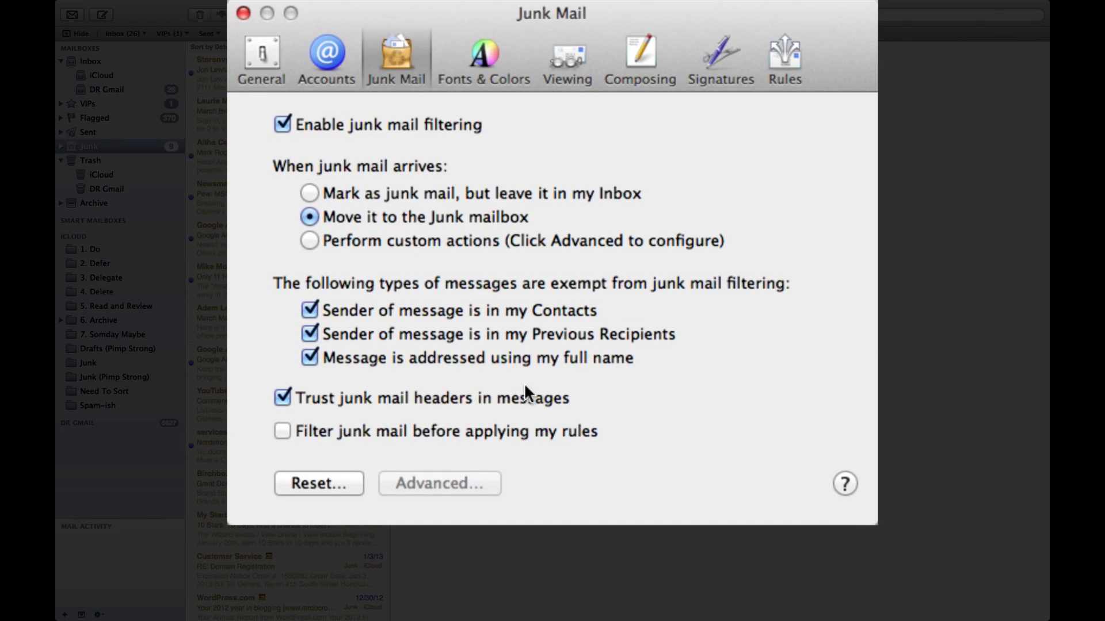
{"action": "mouse_move", "coordinate": [541, 370]}
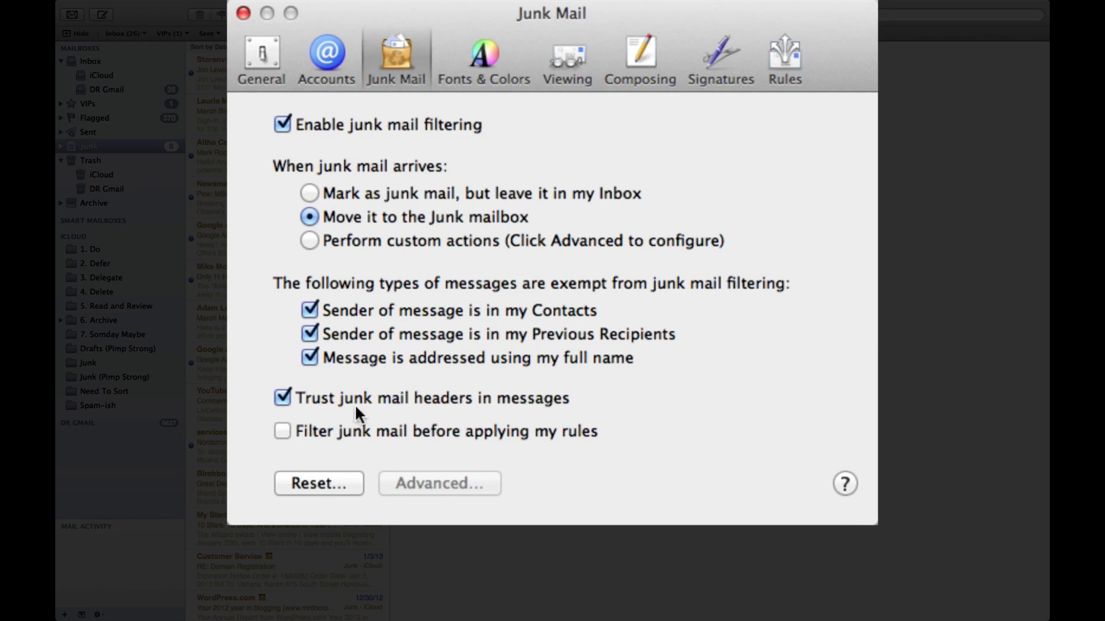
{"action": "mouse_move", "coordinate": [321, 407]}
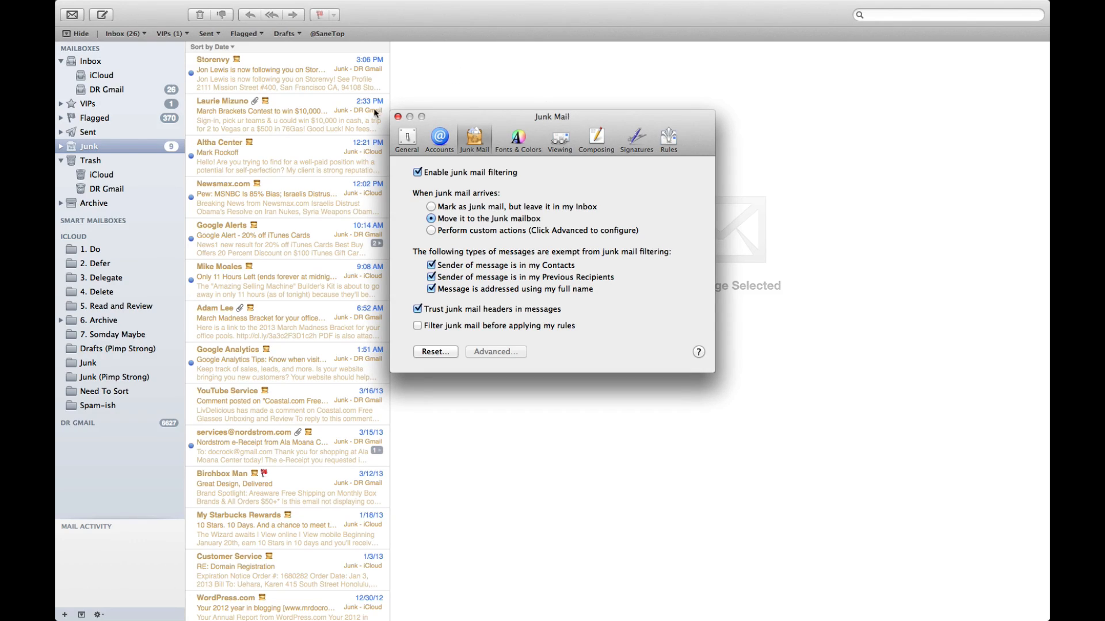
Step: Close the junk preferences and view the Spam-ish mailbox via its context menu
{"action": "left_click", "coordinate": [397, 117]}
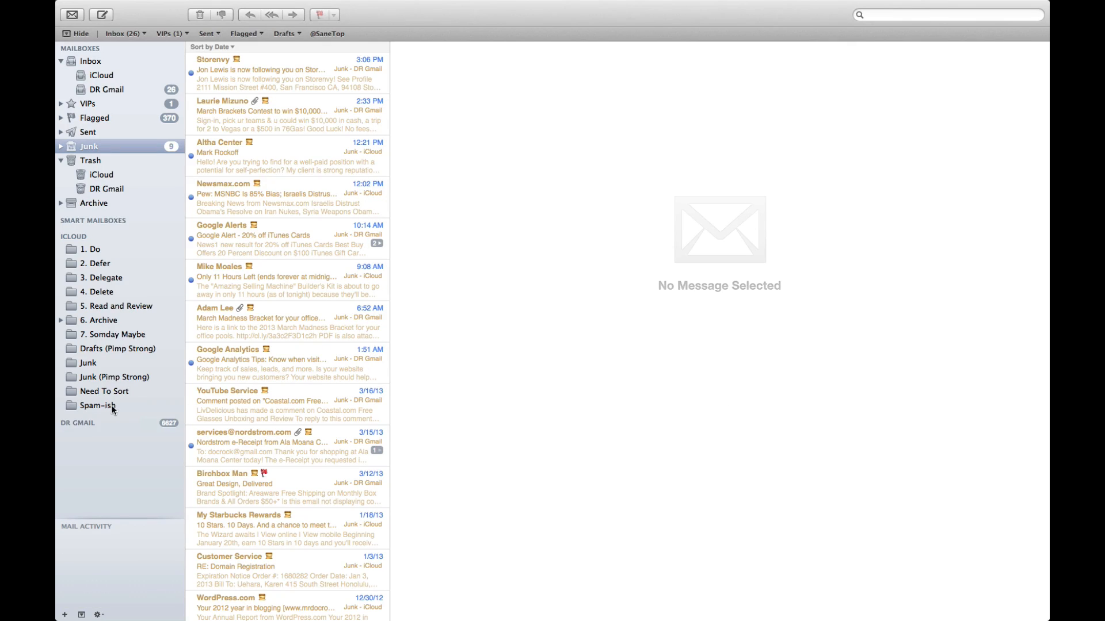
{"action": "right_click", "coordinate": [95, 405]}
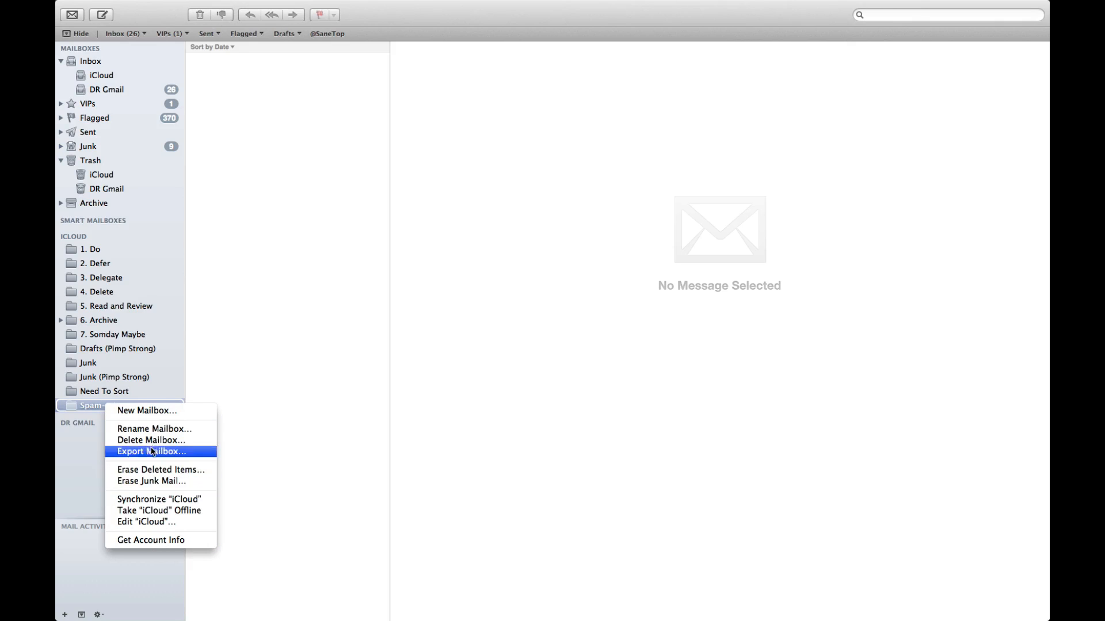
{"action": "left_click", "coordinate": [151, 440]}
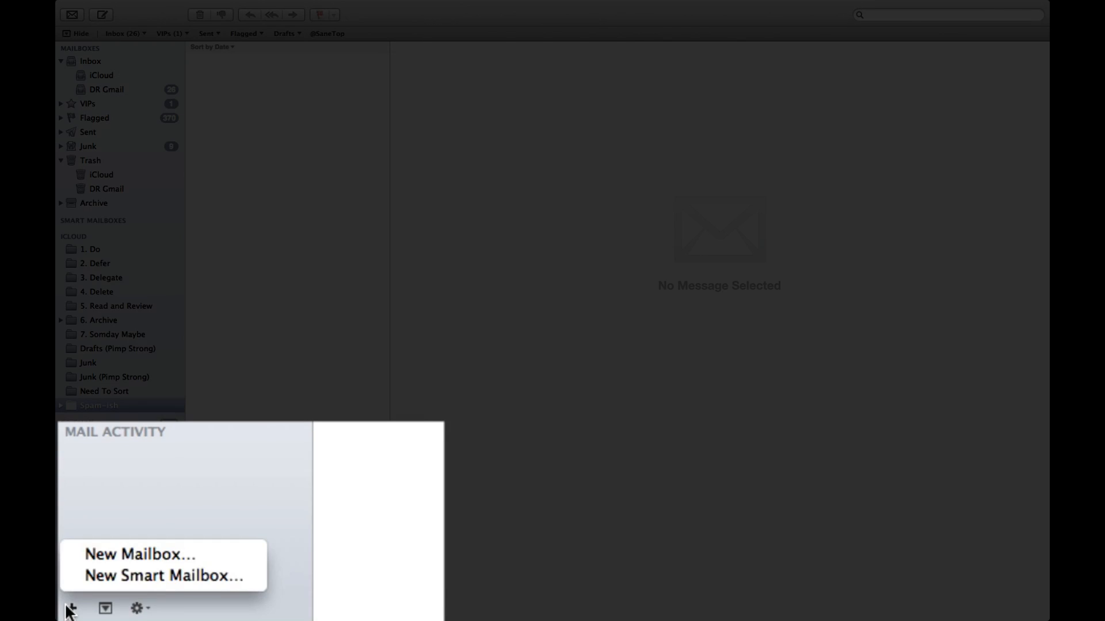
Step: Start a new mailbox under Spam-ish, check its Location choices, then cancel it
{"action": "left_click", "coordinate": [138, 554]}
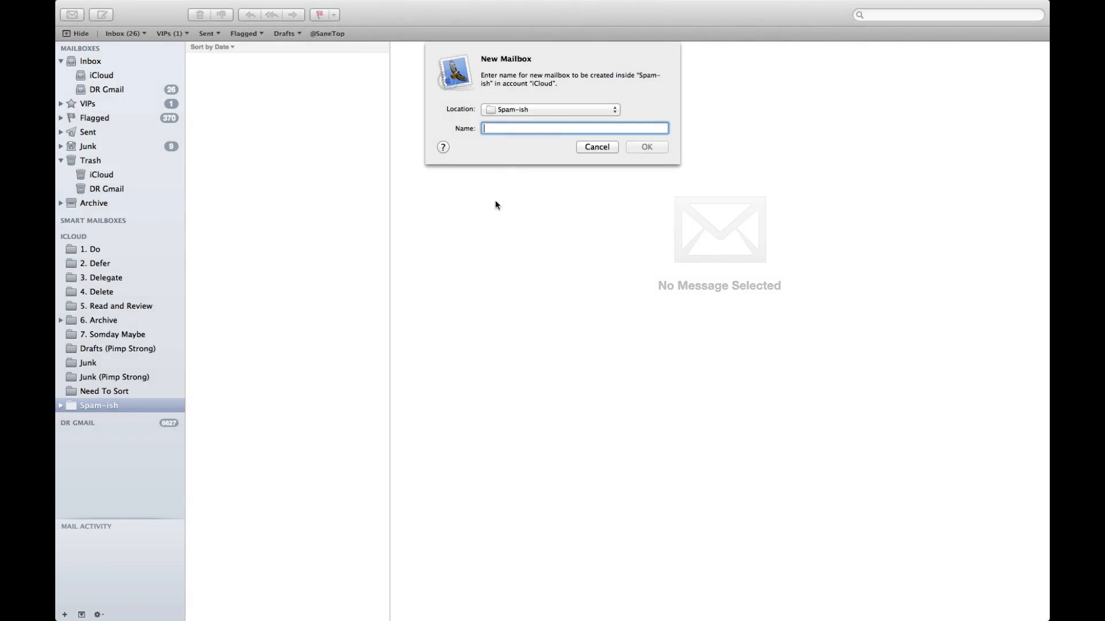
{"action": "left_click", "coordinate": [549, 109]}
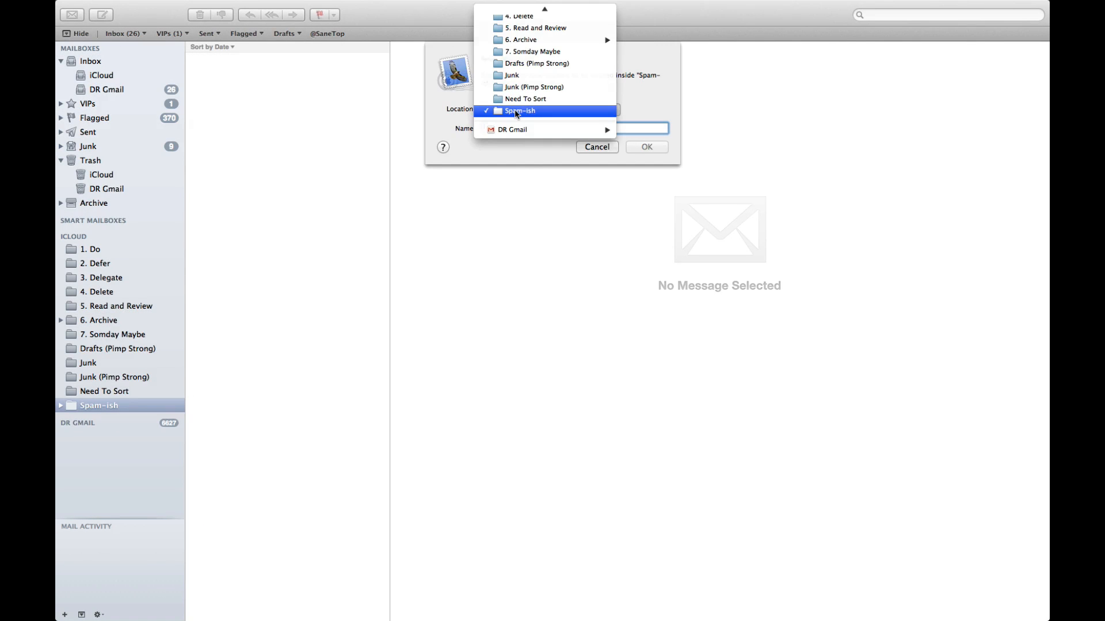
{"action": "left_click", "coordinate": [519, 111]}
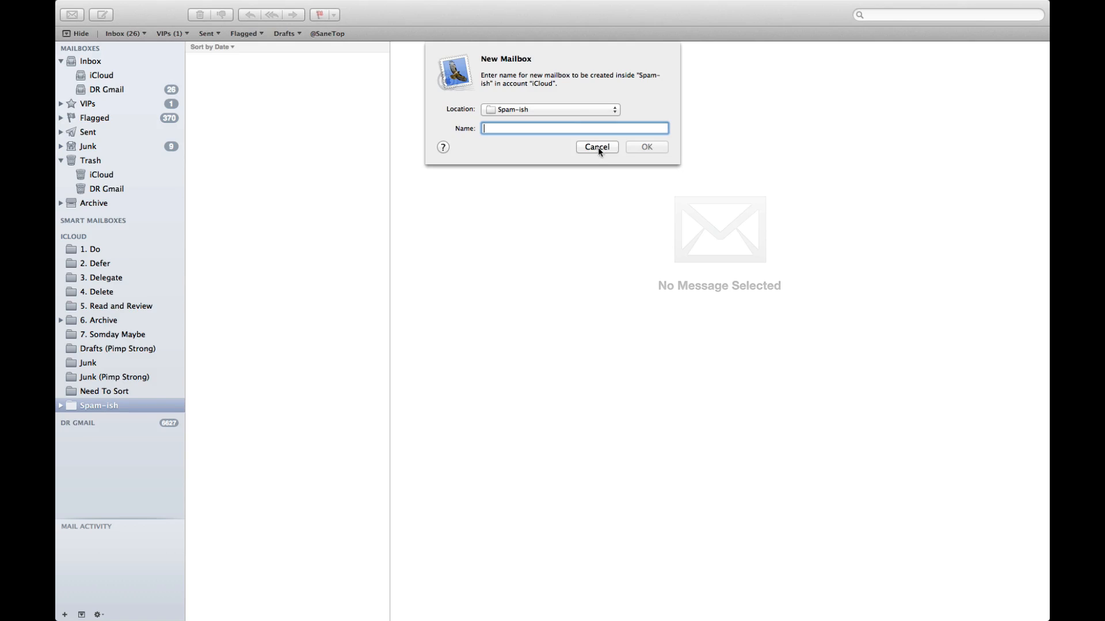
{"action": "left_click", "coordinate": [596, 147]}
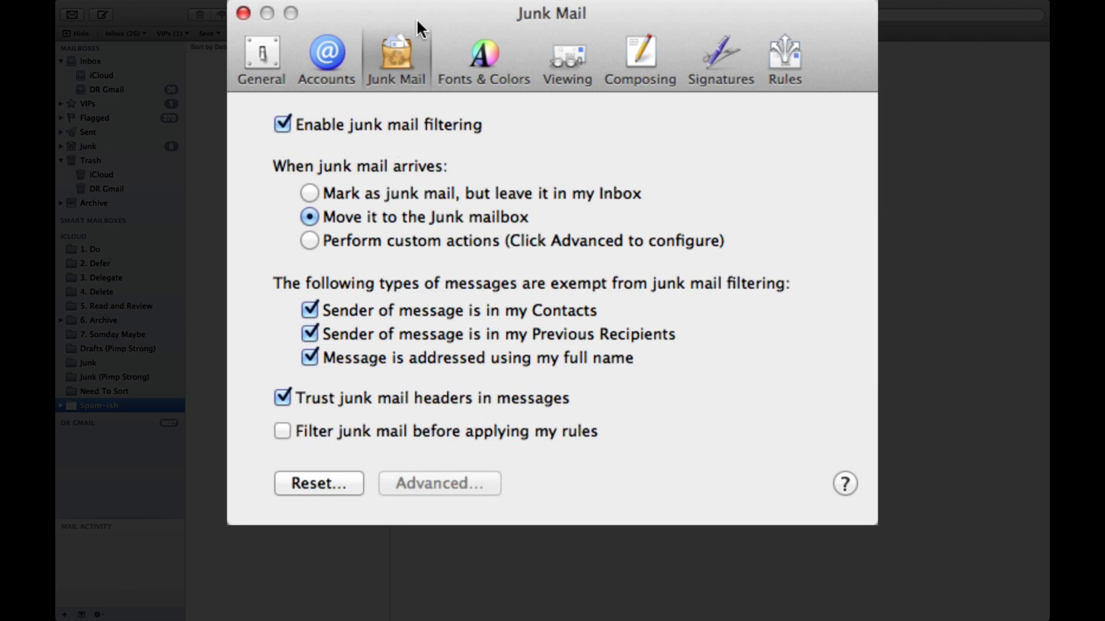
{"action": "mouse_move", "coordinate": [338, 112]}
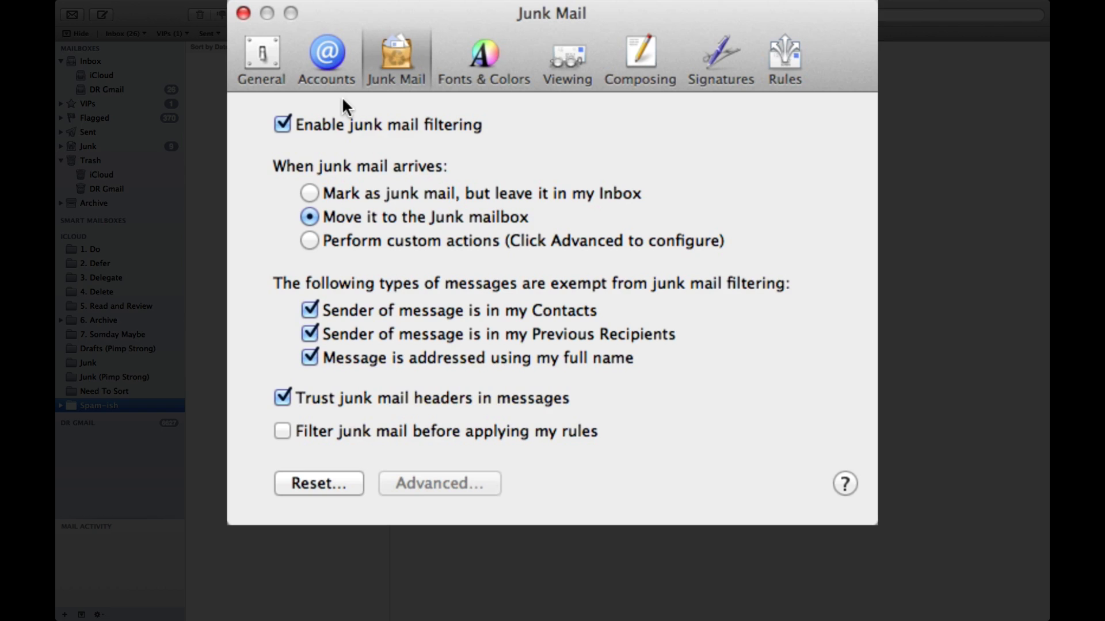
{"action": "mouse_move", "coordinate": [612, 66]}
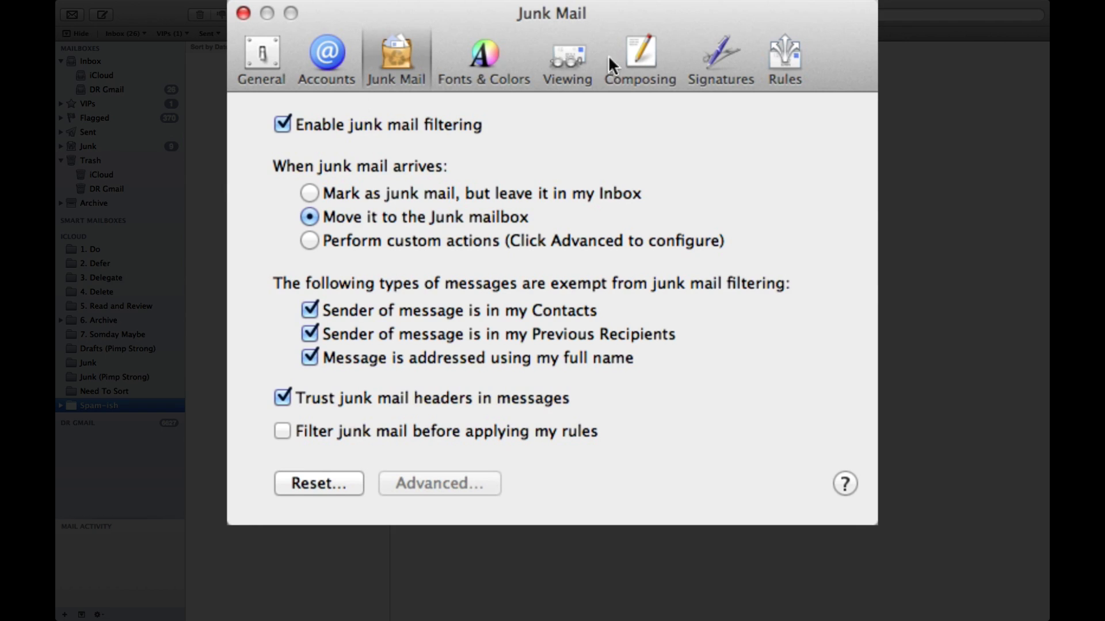
{"action": "mouse_move", "coordinate": [569, 63]}
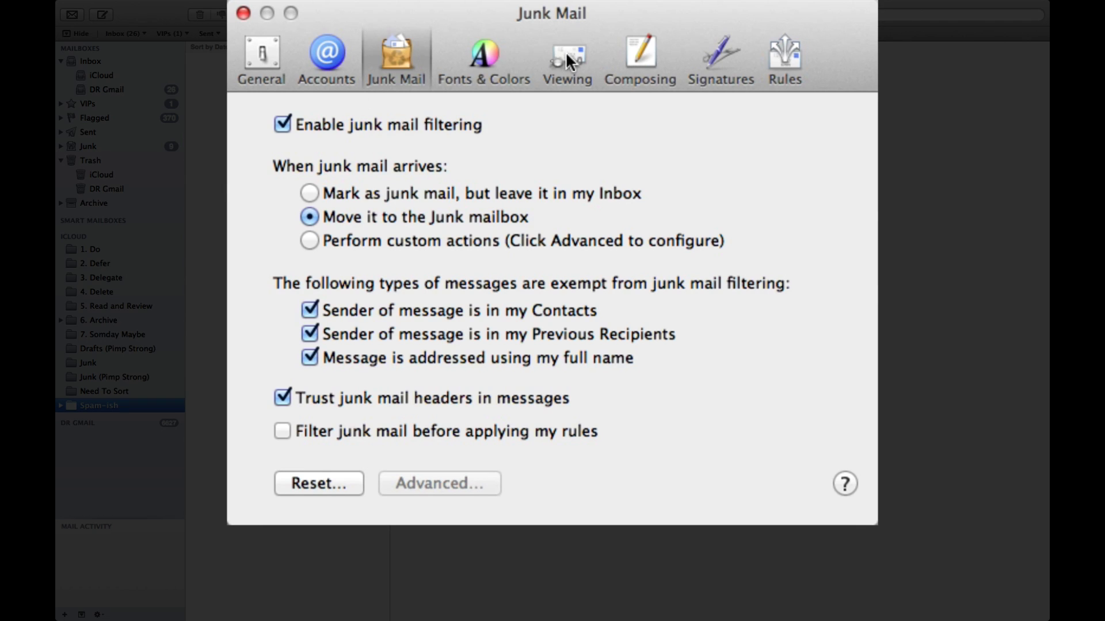
Step: In Viewing preferences, leave 'Display remote images in HTML messages' unchecked
{"action": "left_click", "coordinate": [567, 60]}
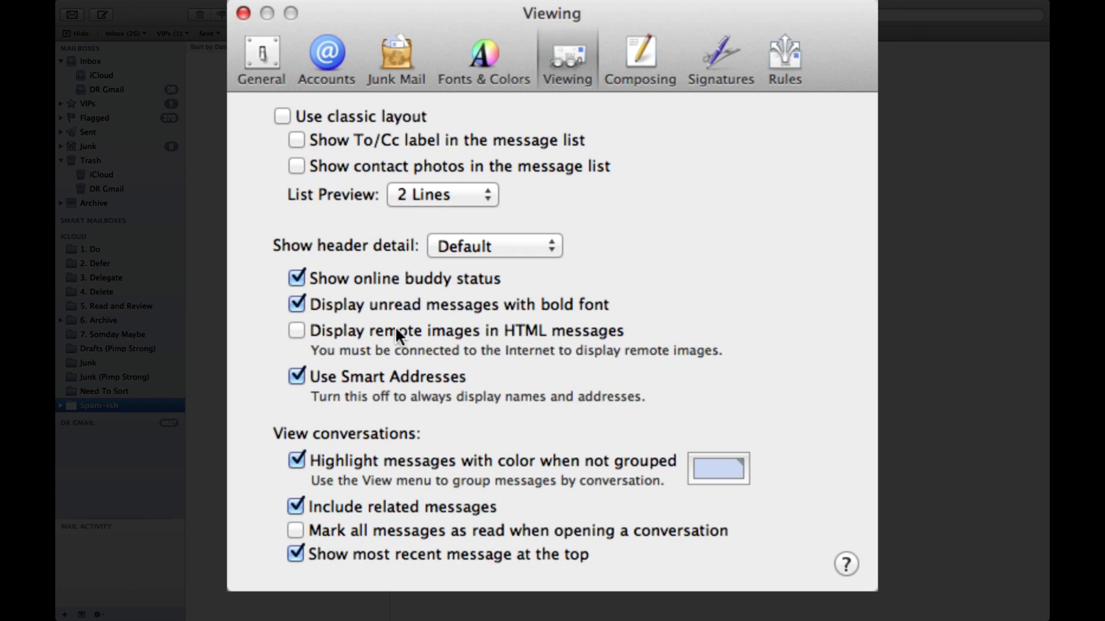
{"action": "mouse_move", "coordinate": [332, 229]}
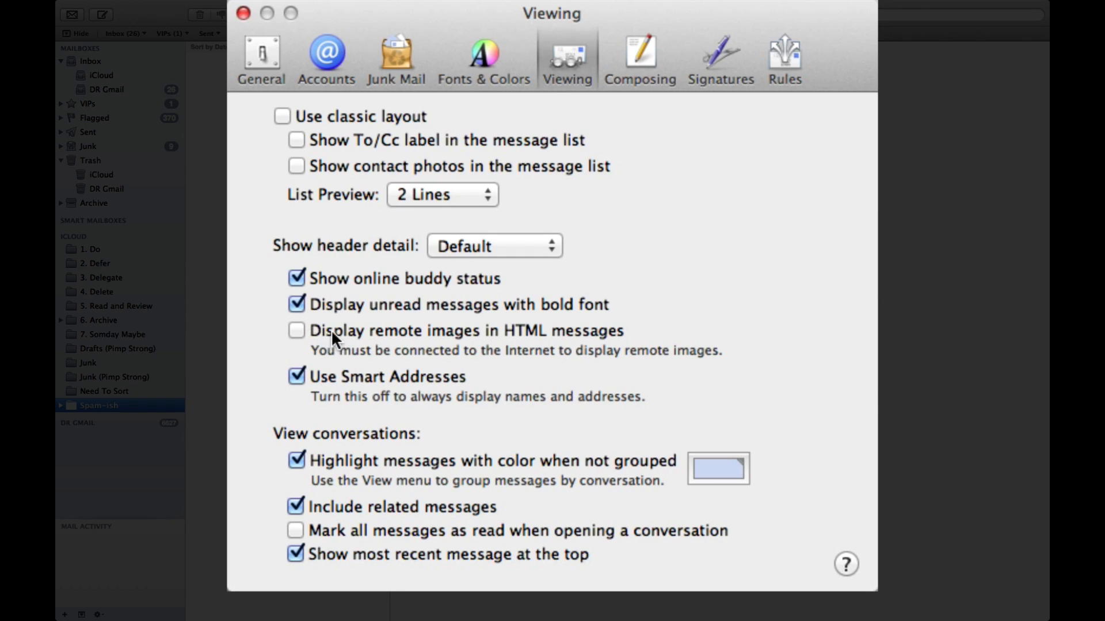
{"action": "left_click", "coordinate": [296, 331]}
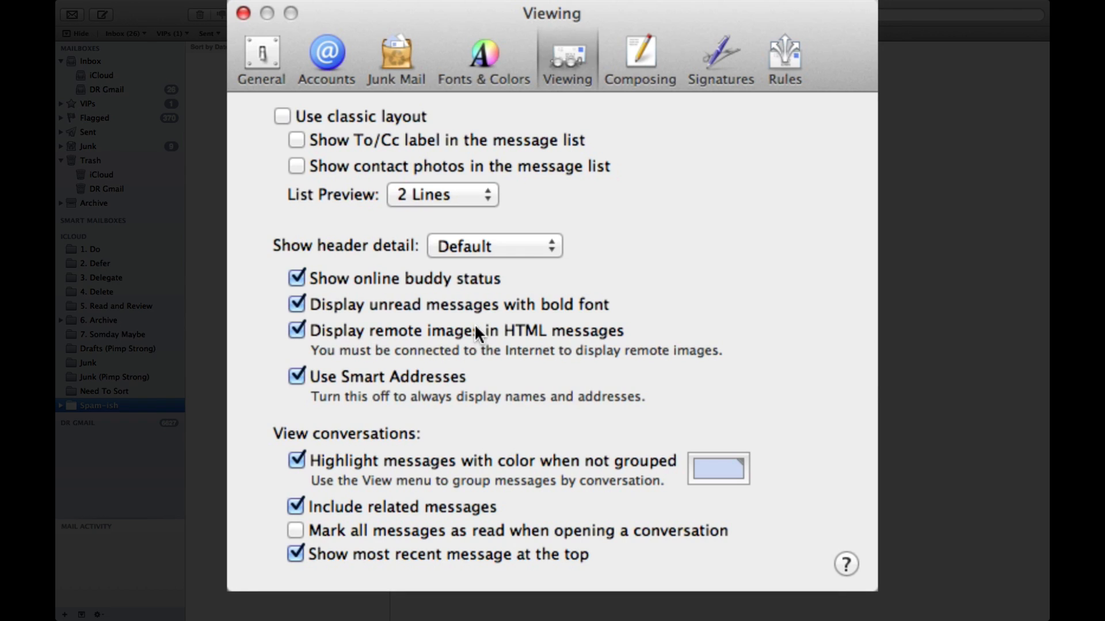
{"action": "left_click", "coordinate": [296, 330]}
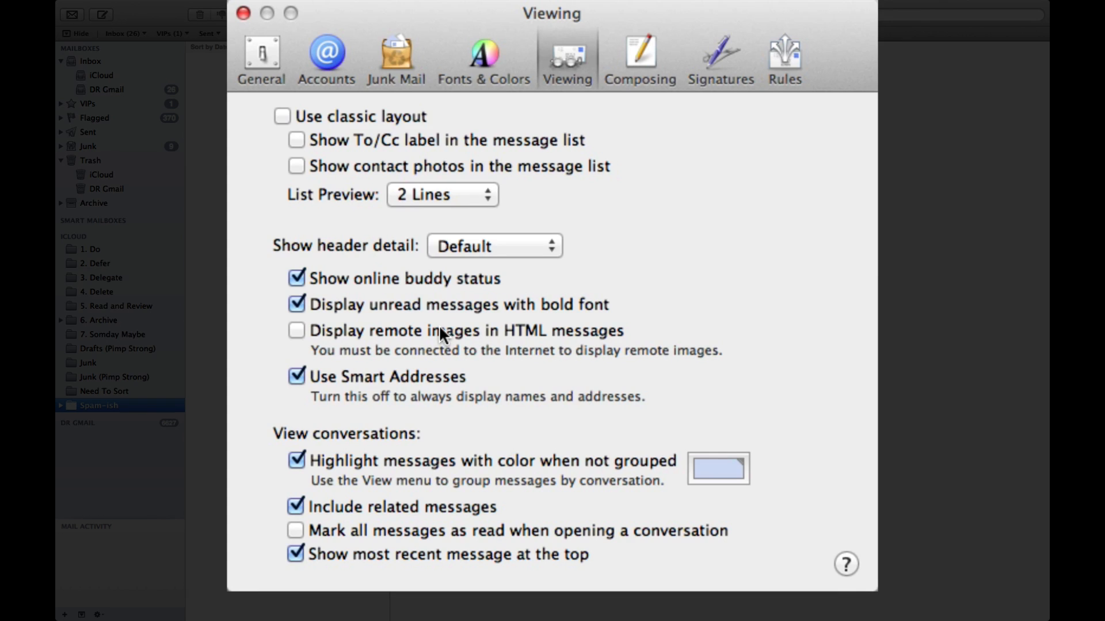
{"action": "mouse_move", "coordinate": [766, 138]}
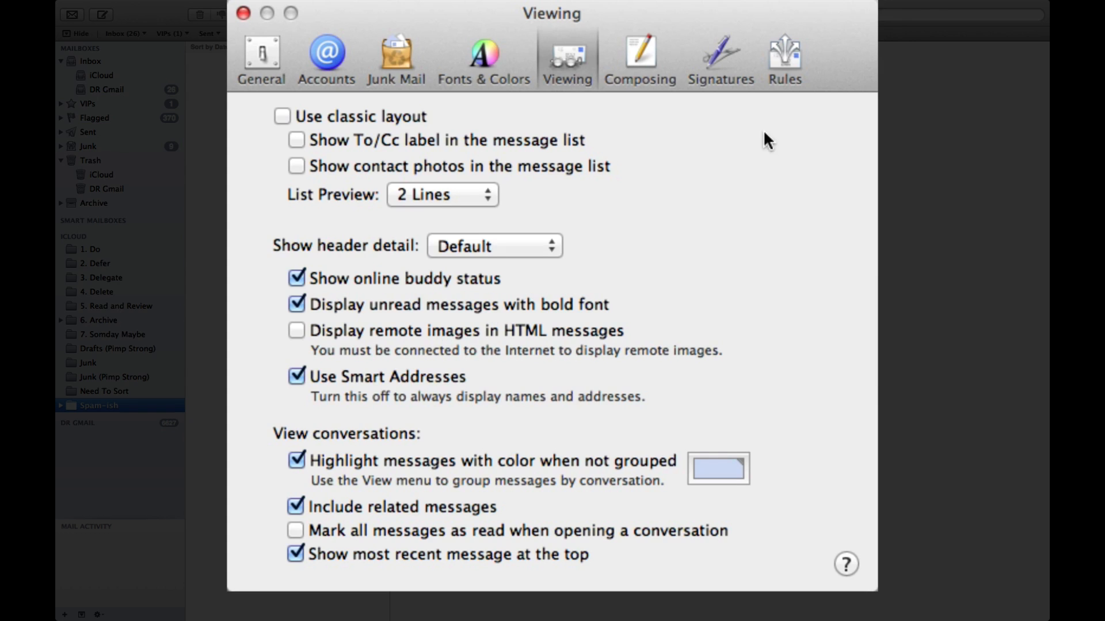
{"action": "mouse_move", "coordinate": [788, 70]}
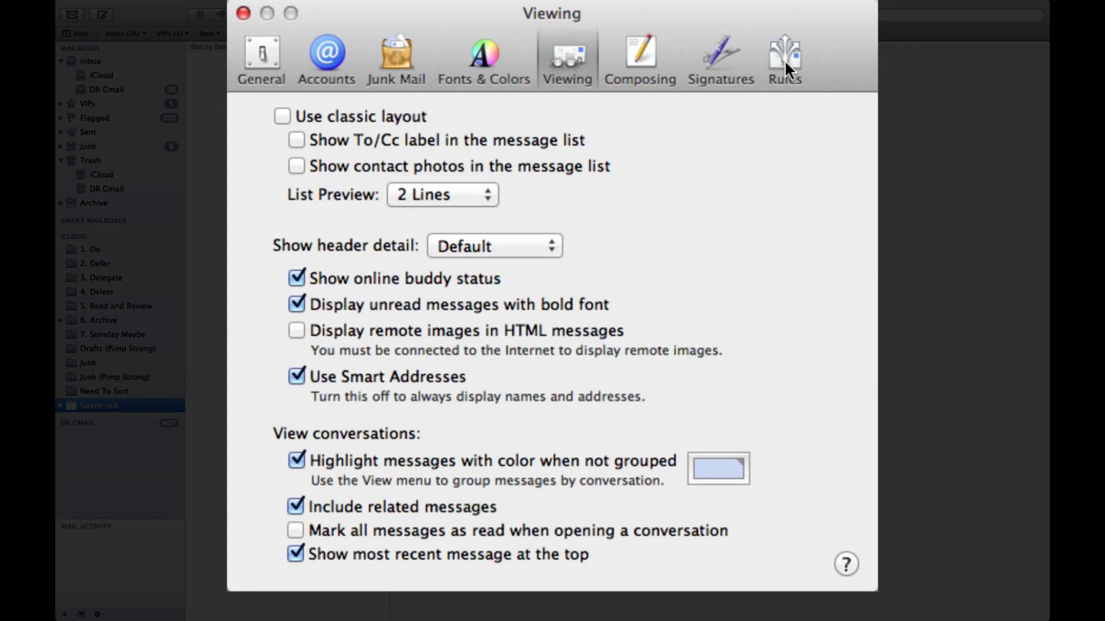
Step: Edit the Maybe Spam rule, keep 'all' conditions required, and choose Edit Header List…
{"action": "left_click", "coordinate": [783, 60]}
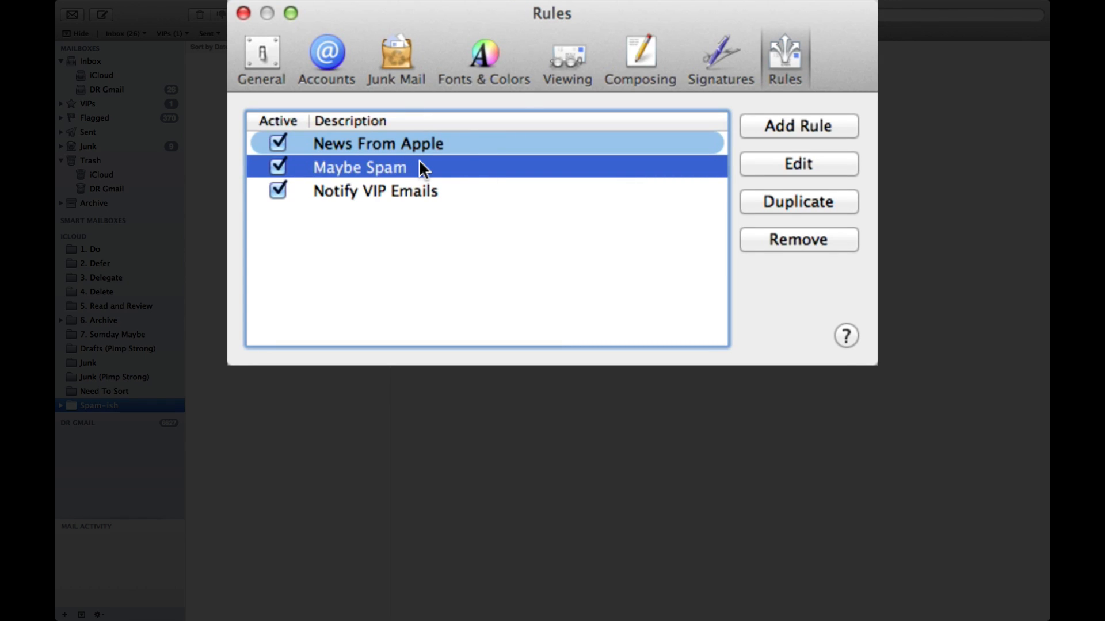
{"action": "double_click", "coordinate": [359, 167]}
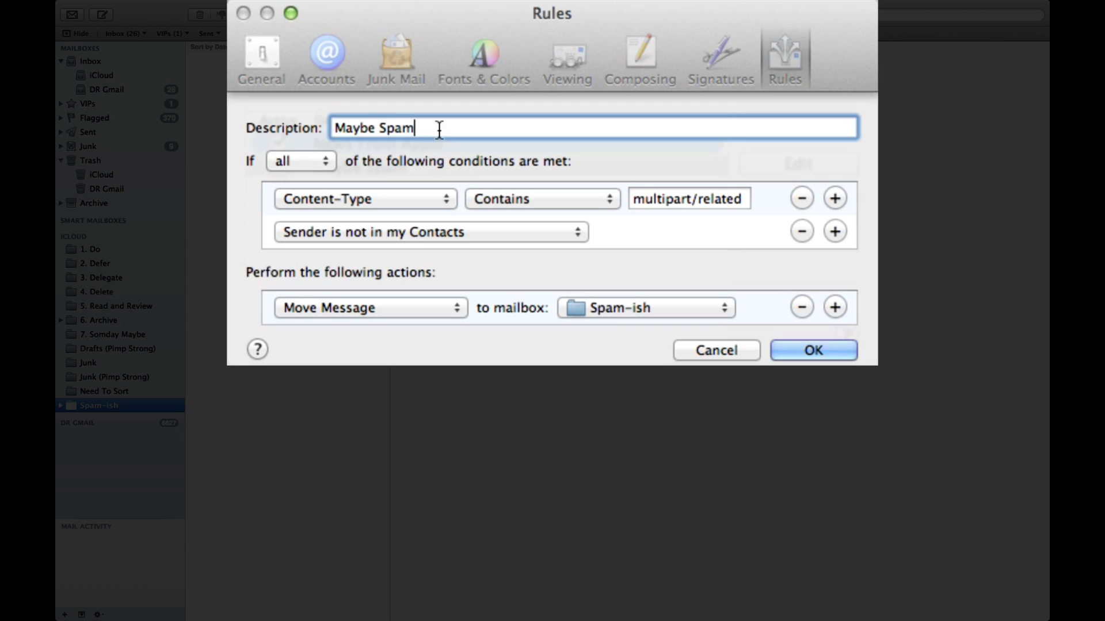
{"action": "mouse_move", "coordinate": [380, 145]}
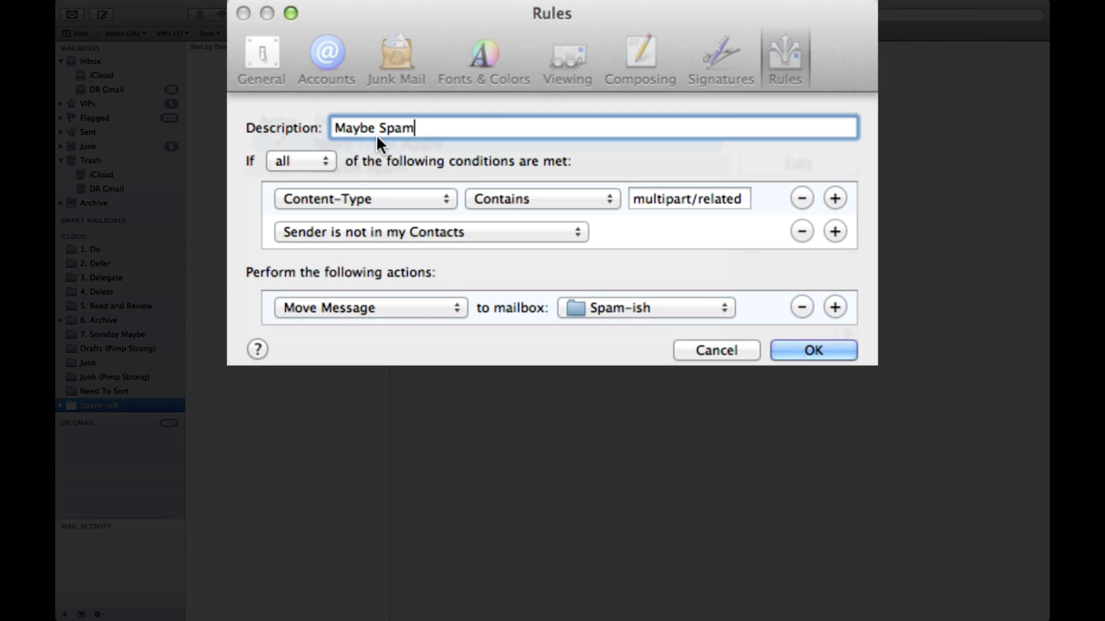
{"action": "left_click", "coordinate": [299, 160]}
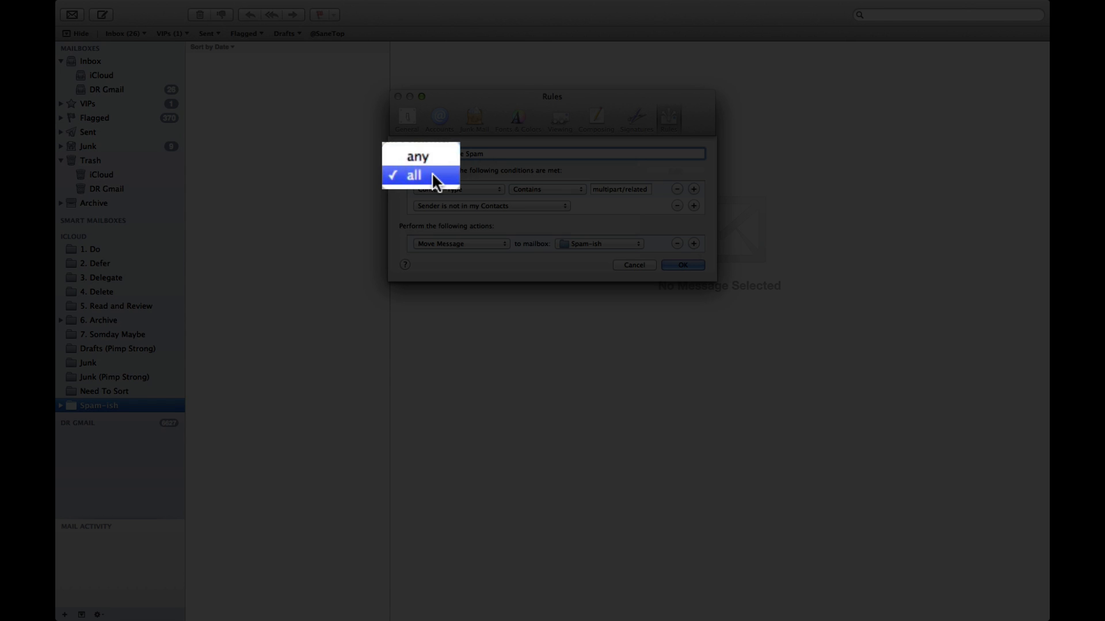
{"action": "mouse_move", "coordinate": [430, 188]}
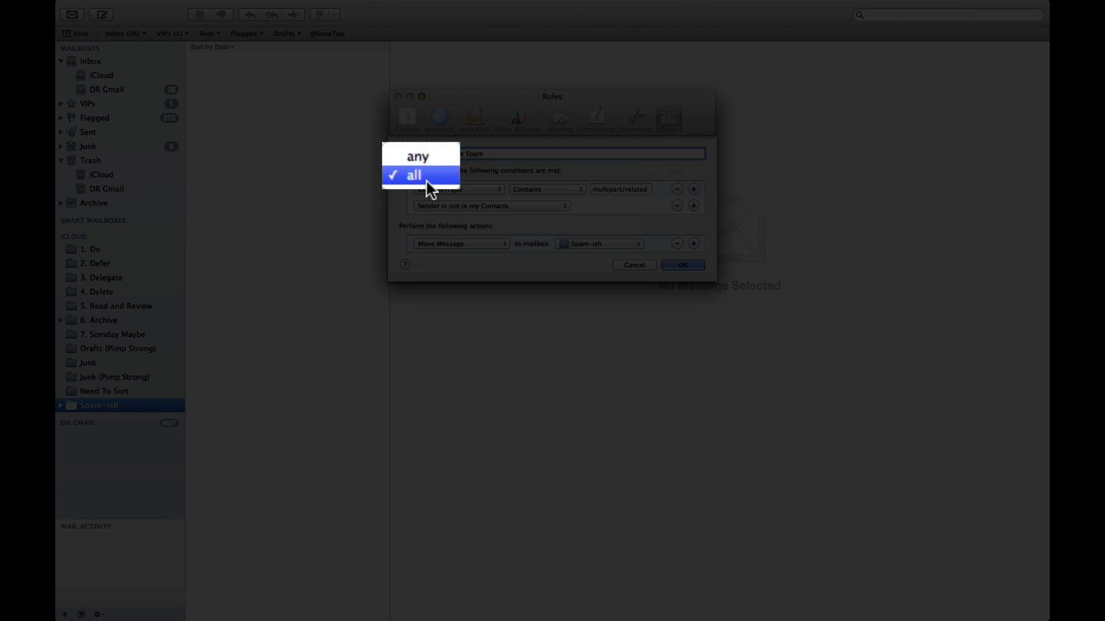
{"action": "left_click", "coordinate": [415, 174]}
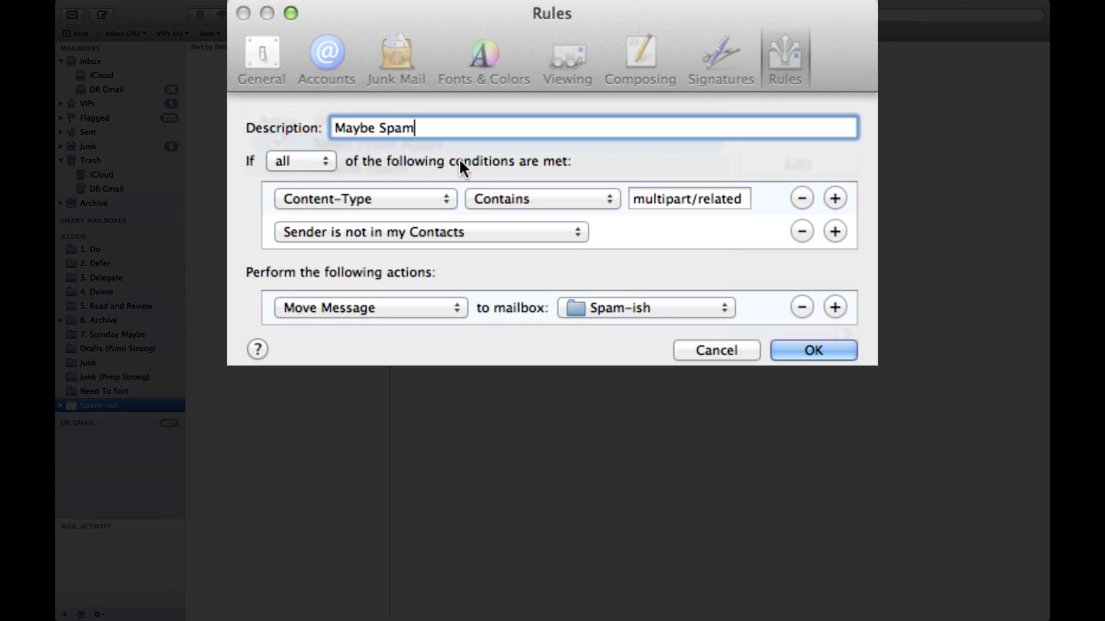
{"action": "mouse_move", "coordinate": [371, 205]}
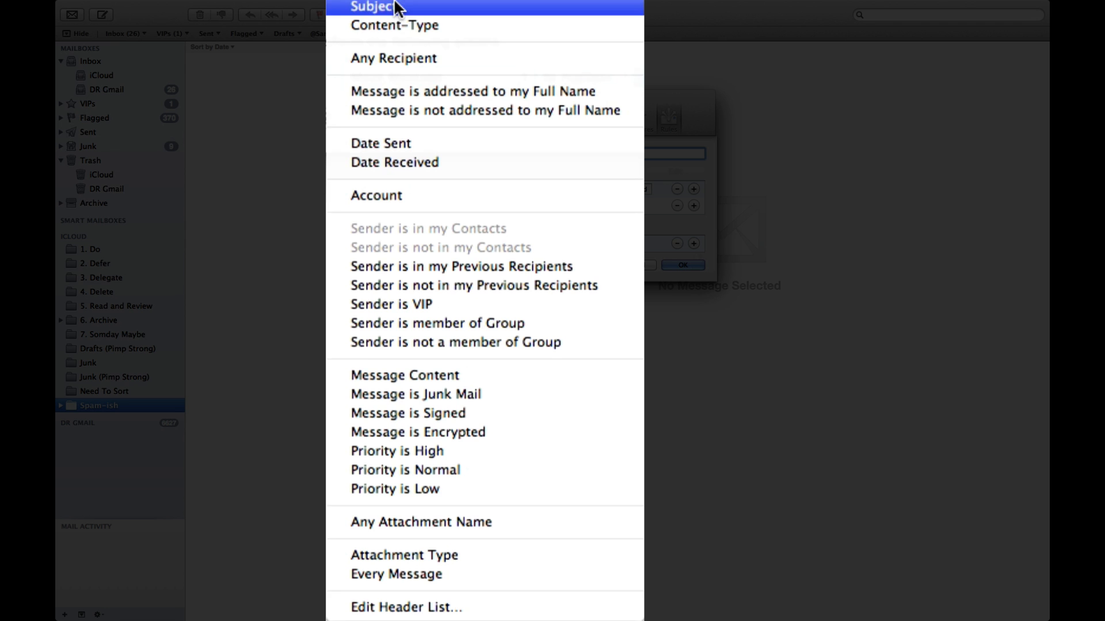
{"action": "mouse_move", "coordinate": [420, 521]}
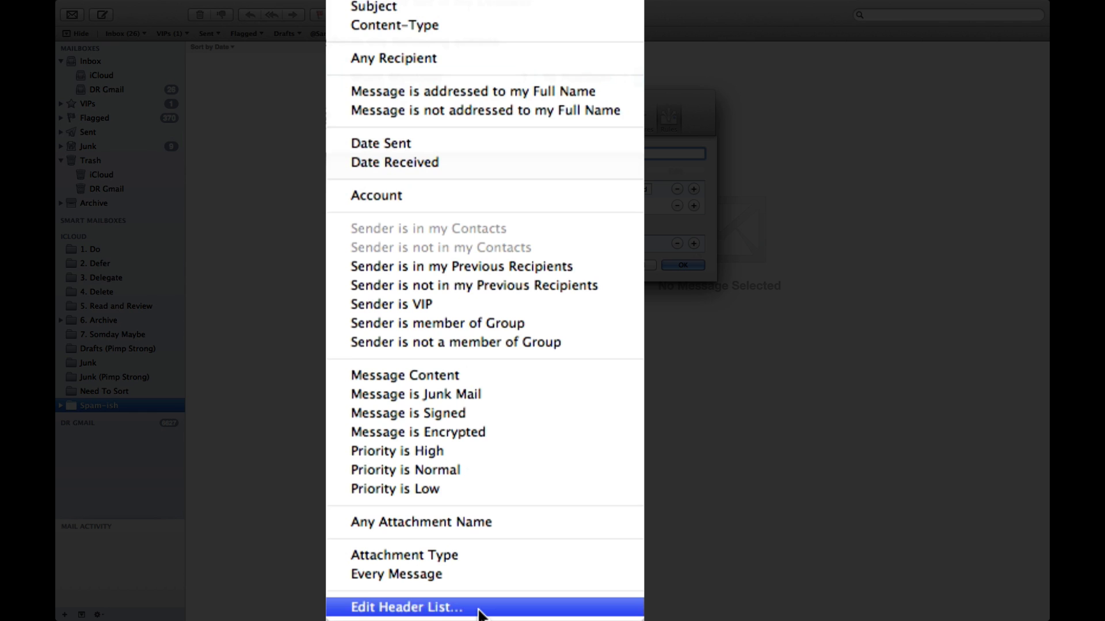
{"action": "left_click", "coordinate": [405, 607]}
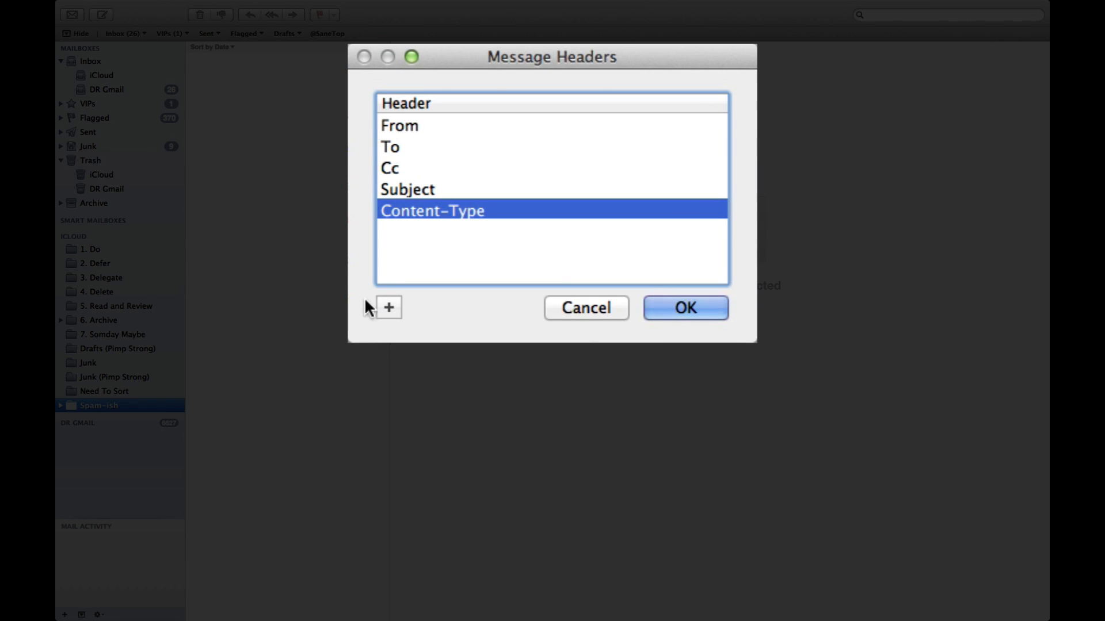
Step: Add a header entry, type 'Cont', discard it and close the Message Headers list unchanged
{"action": "left_click", "coordinate": [388, 307]}
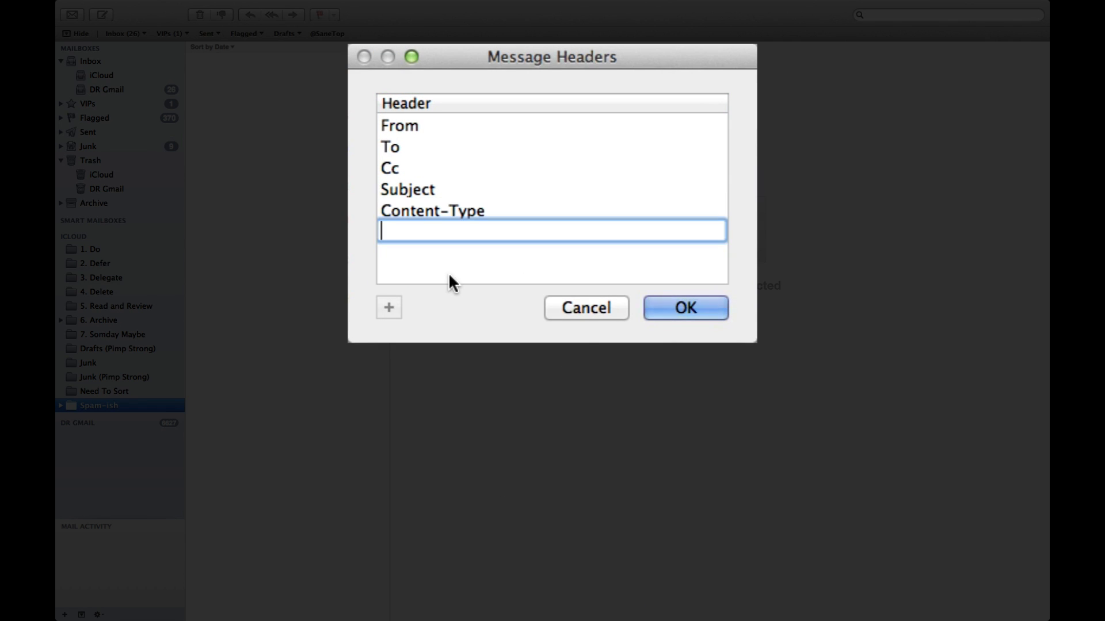
{"action": "type", "text": "Cont"}
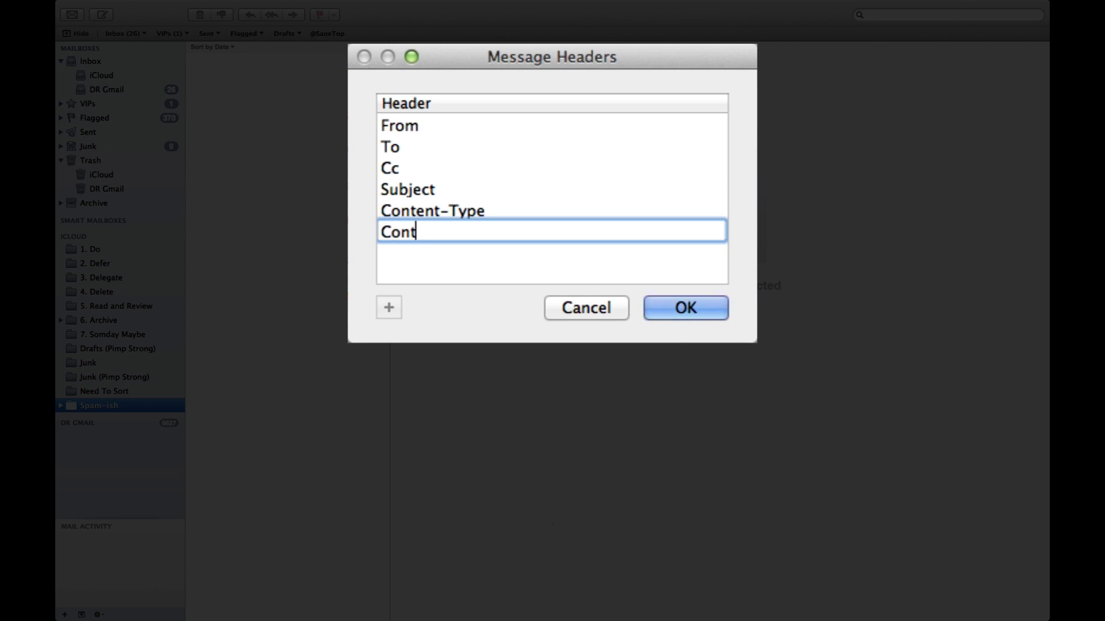
{"action": "key", "text": "backspace"}
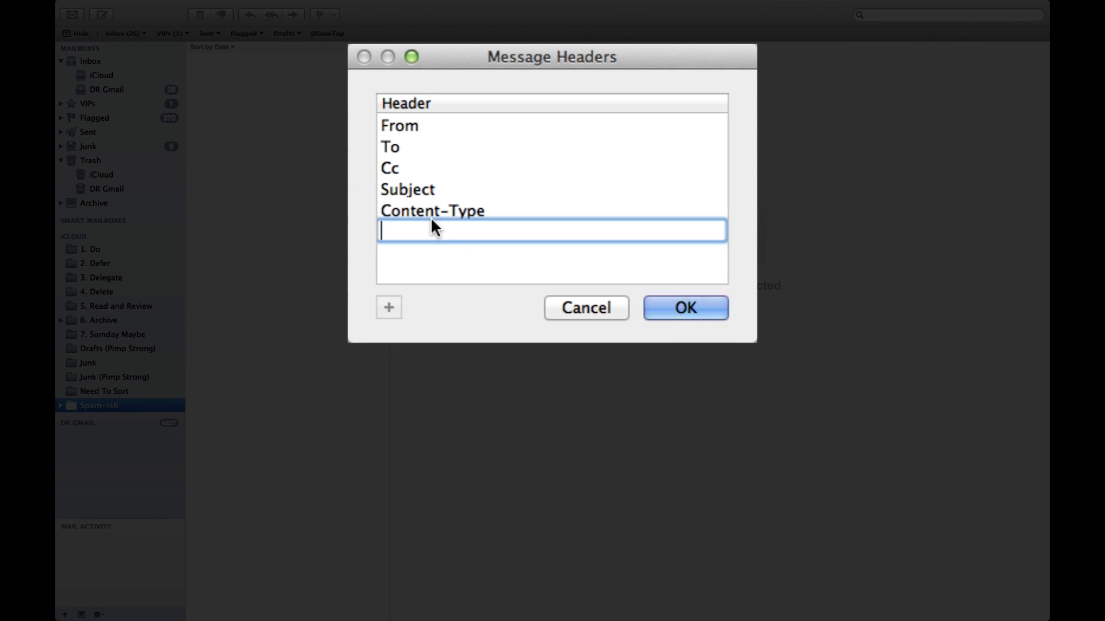
{"action": "left_click", "coordinate": [432, 210]}
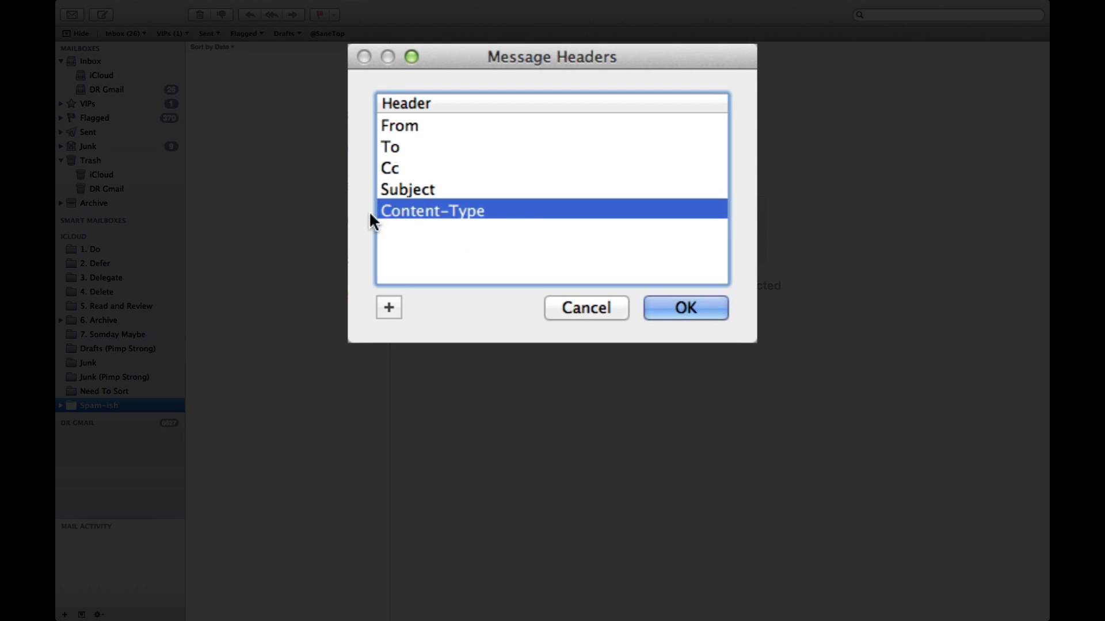
{"action": "mouse_move", "coordinate": [433, 215]}
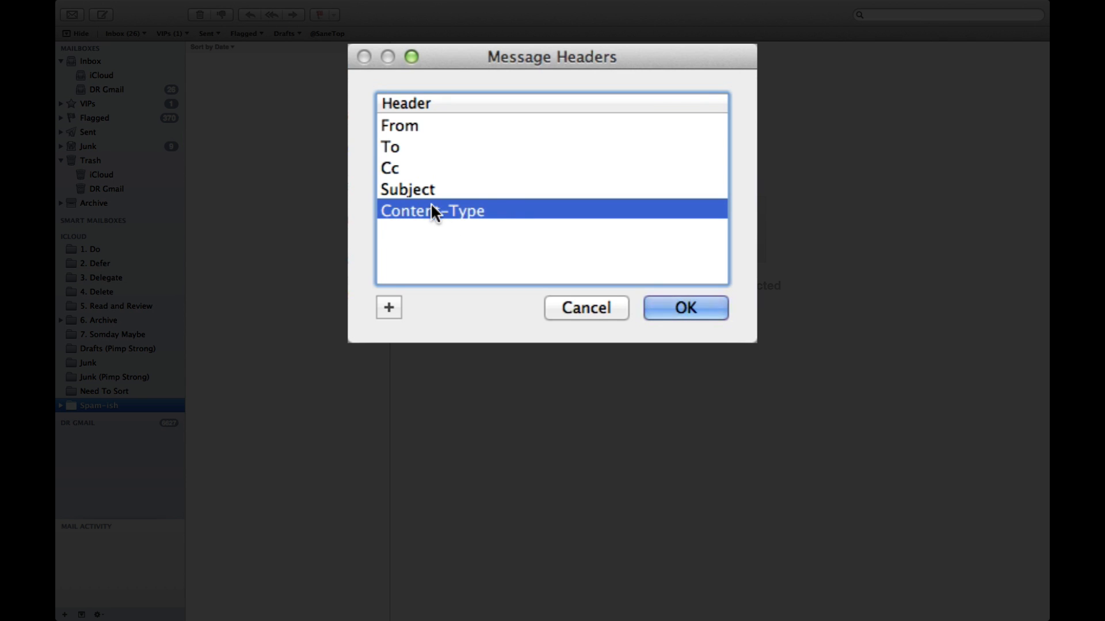
{"action": "left_click", "coordinate": [684, 308]}
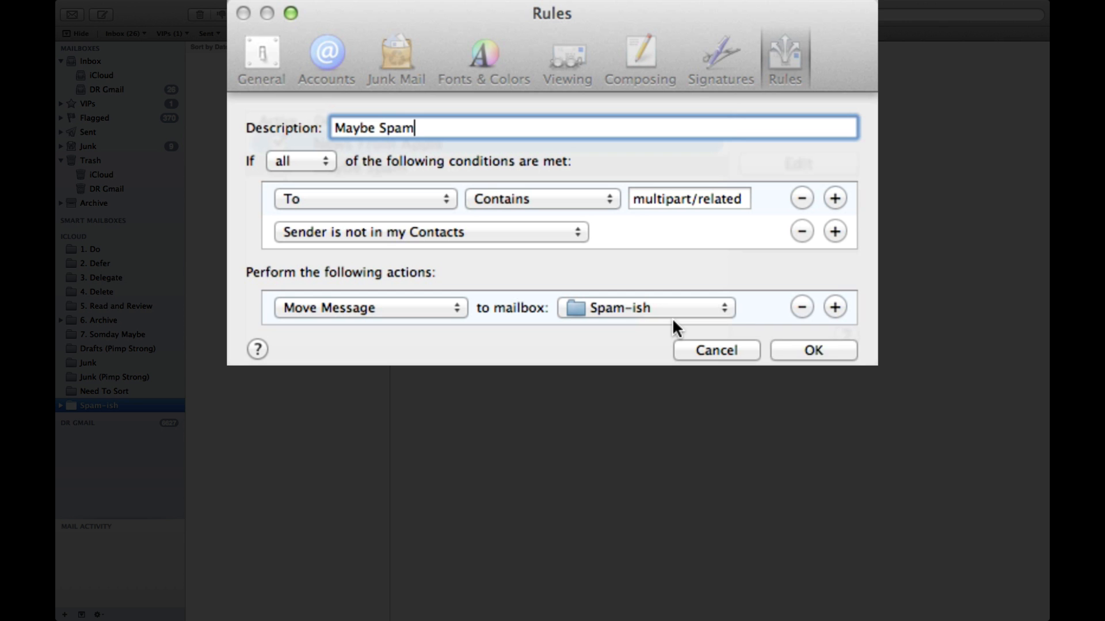
Step: Keep conditions Content-Type contains multipart/related and Sender not in Contacts, removing an extra condition
{"action": "left_click", "coordinate": [364, 198]}
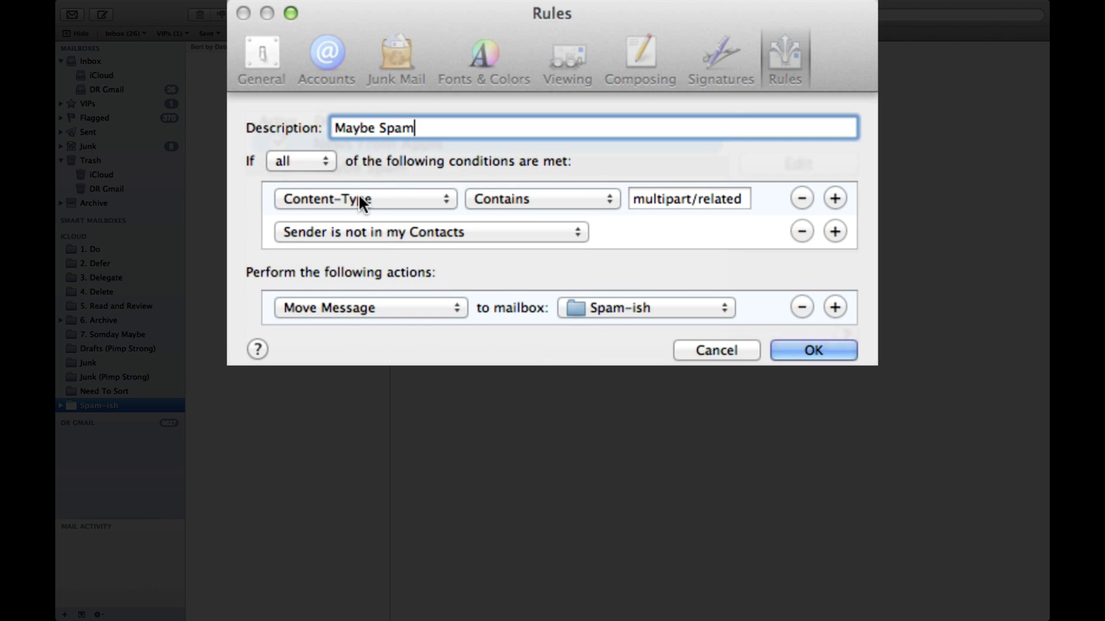
{"action": "left_click", "coordinate": [541, 198]}
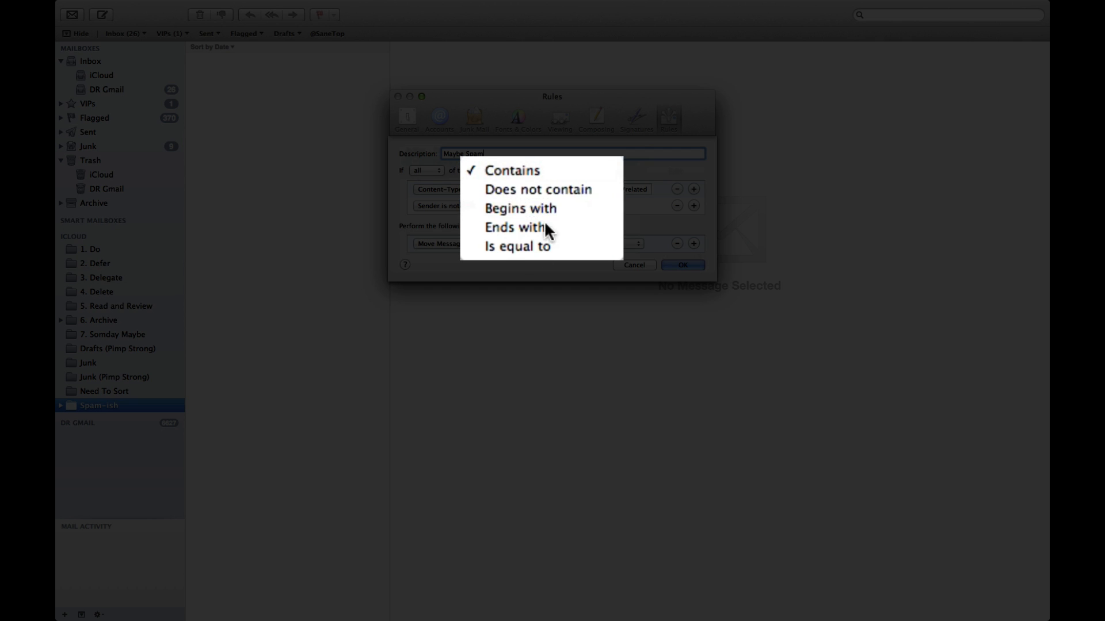
{"action": "left_click", "coordinate": [512, 170]}
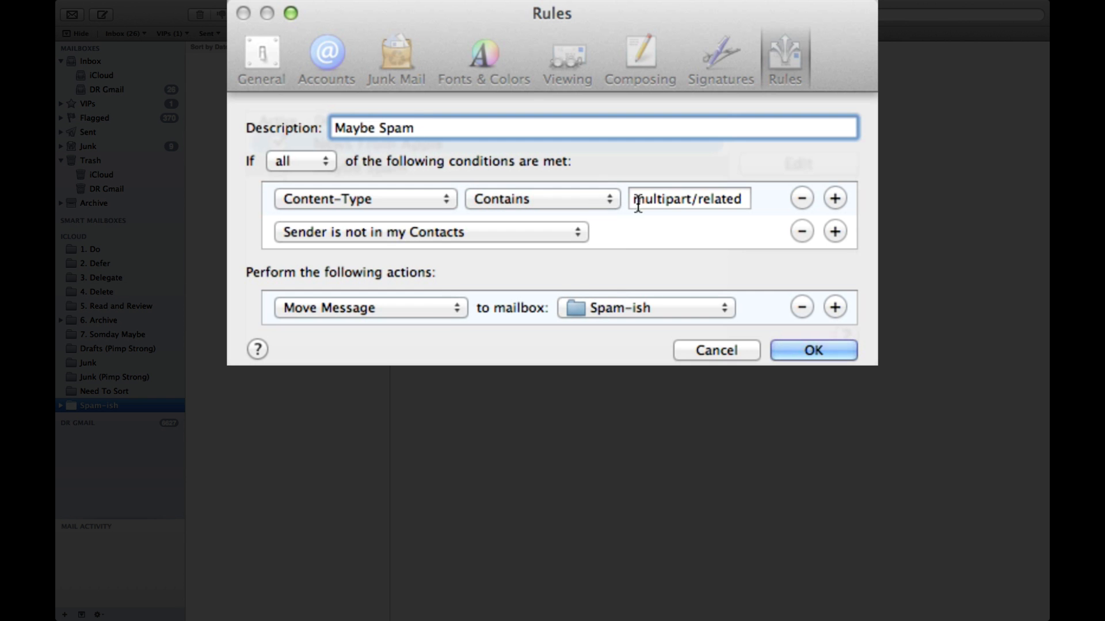
{"action": "left_click", "coordinate": [687, 199]}
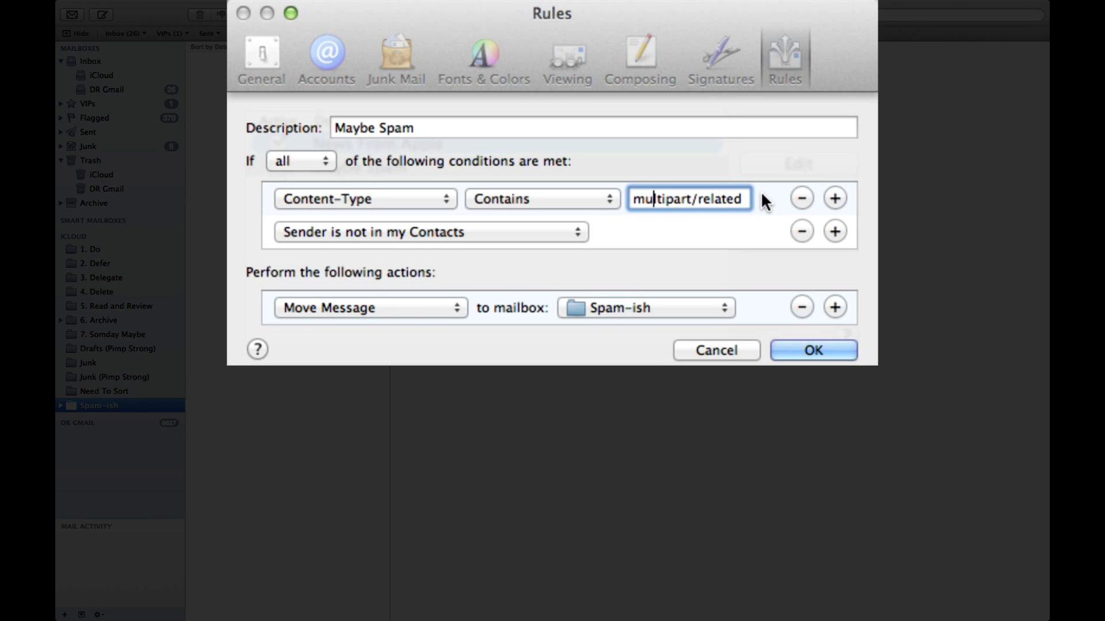
{"action": "left_click", "coordinate": [835, 197]}
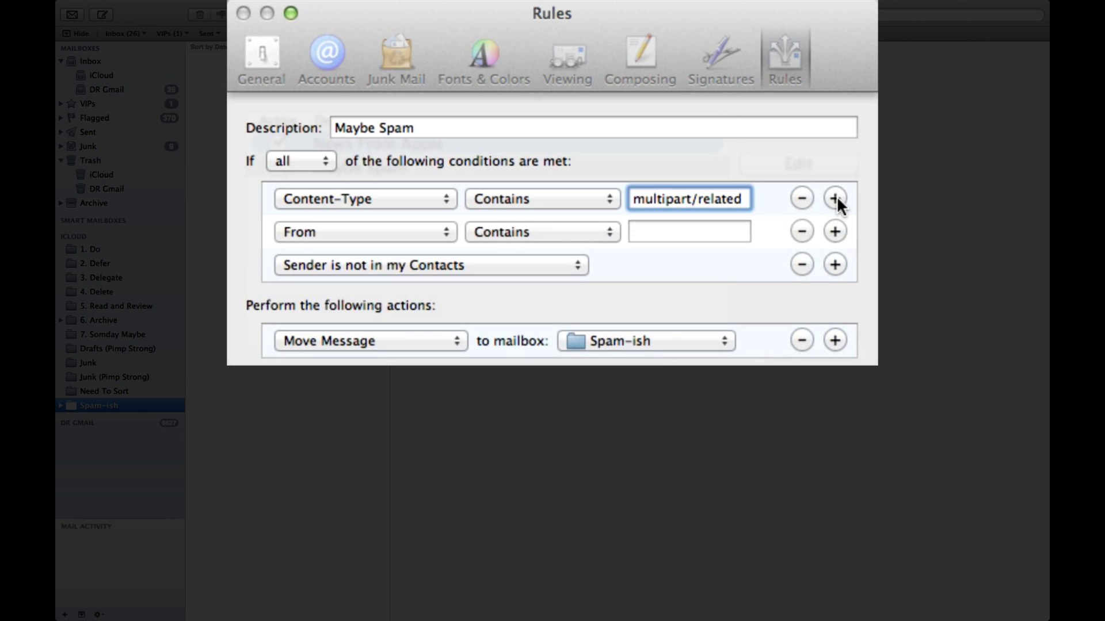
{"action": "left_click", "coordinate": [801, 232]}
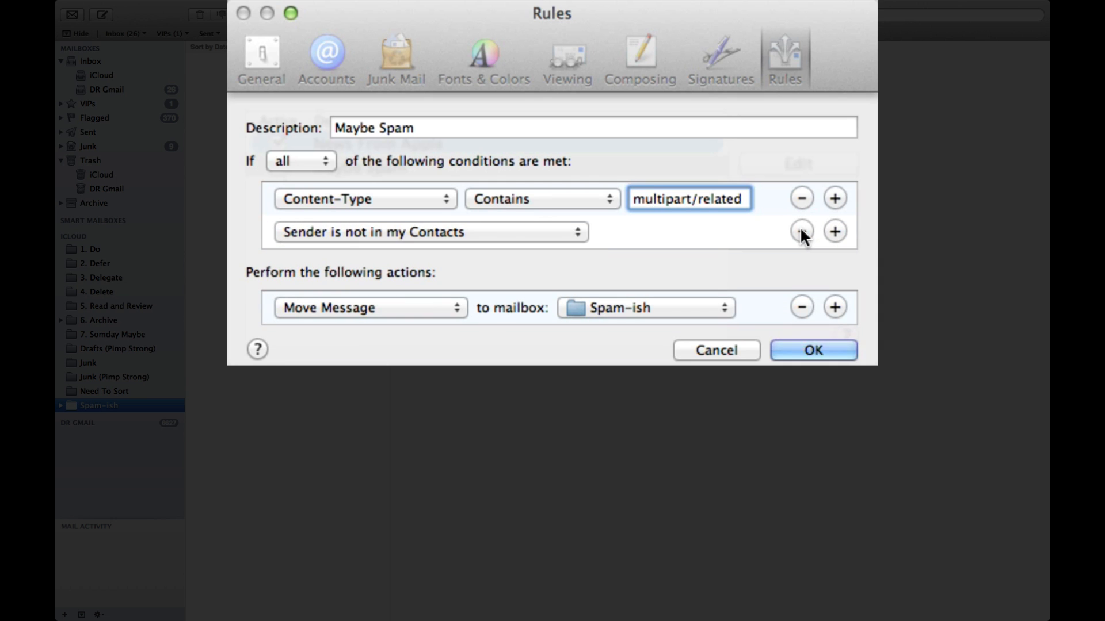
{"action": "left_click", "coordinate": [430, 232]}
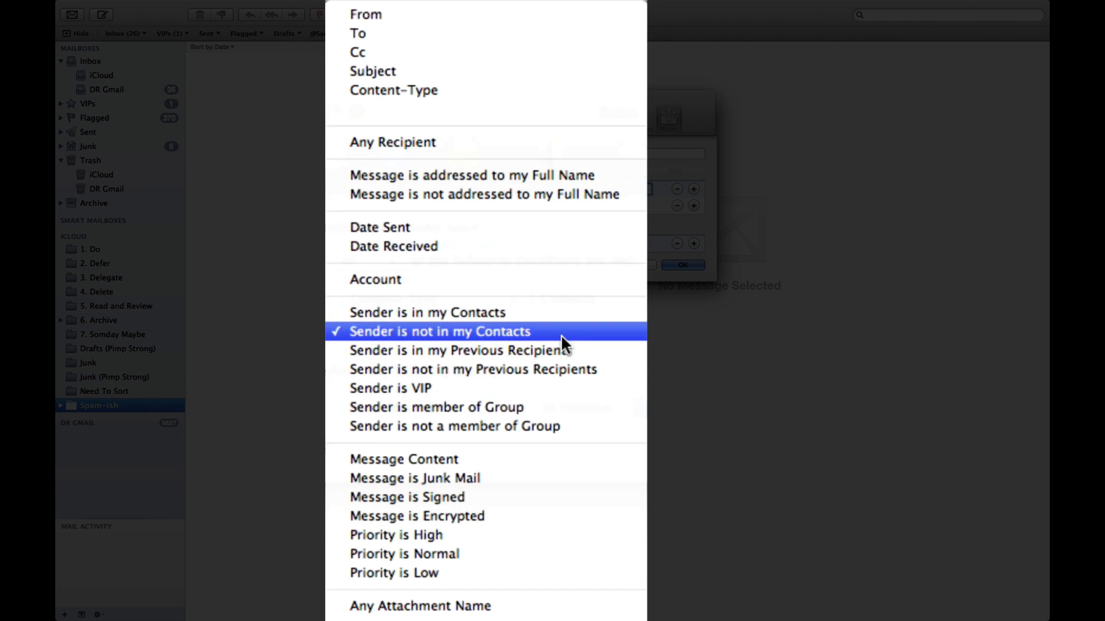
{"action": "left_click", "coordinate": [439, 332]}
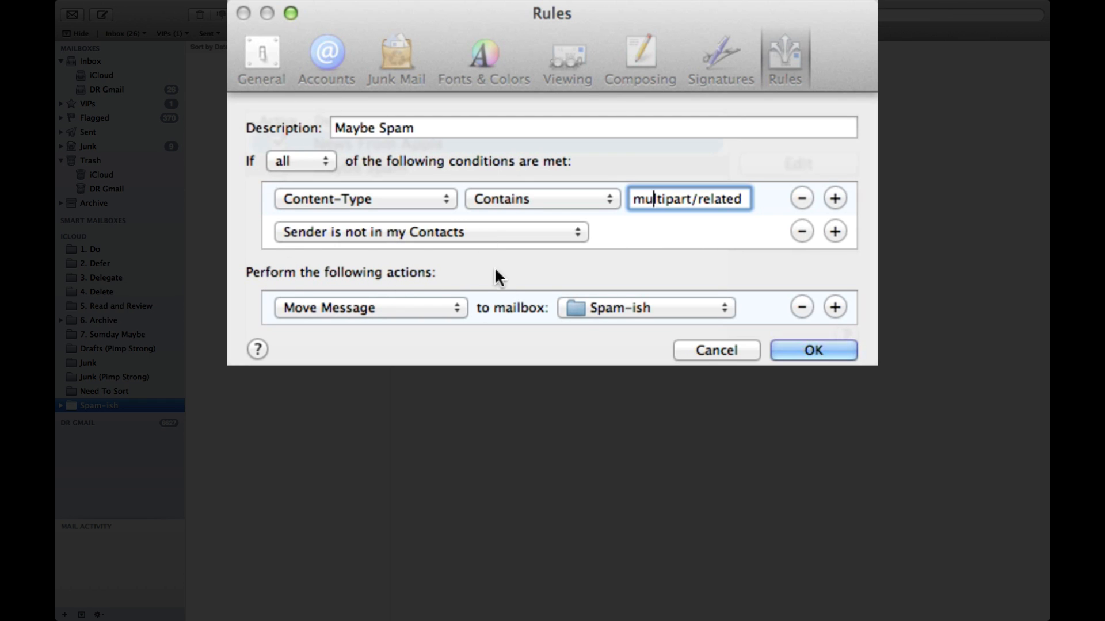
{"action": "mouse_move", "coordinate": [458, 292]}
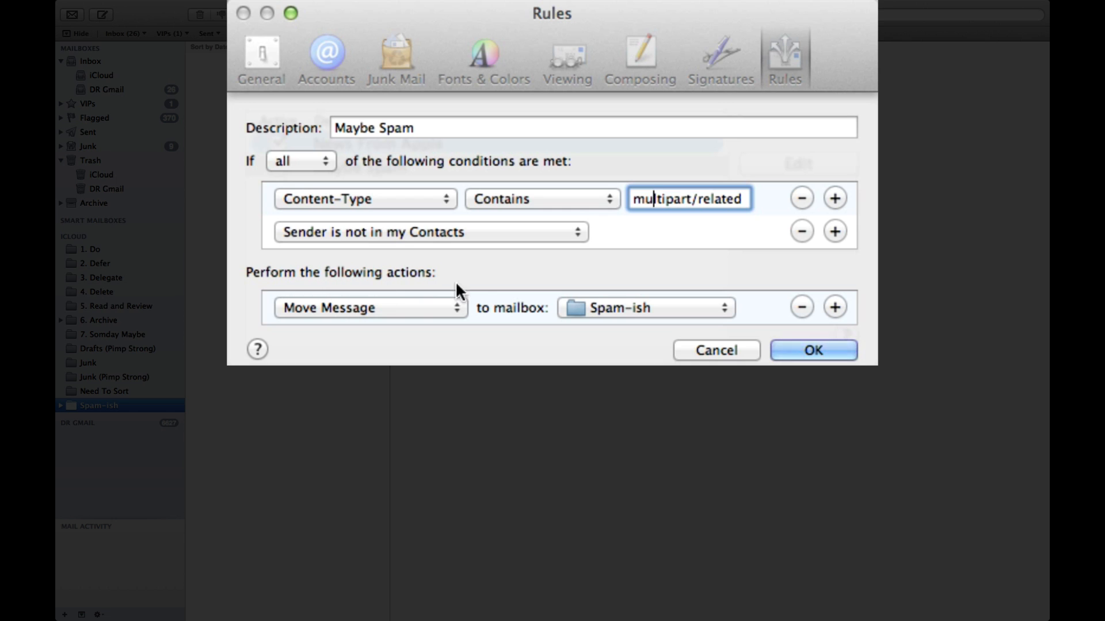
Step: Set the action to Move Message into Spam-ish and save the Maybe Spam rule
{"action": "left_click", "coordinate": [367, 308]}
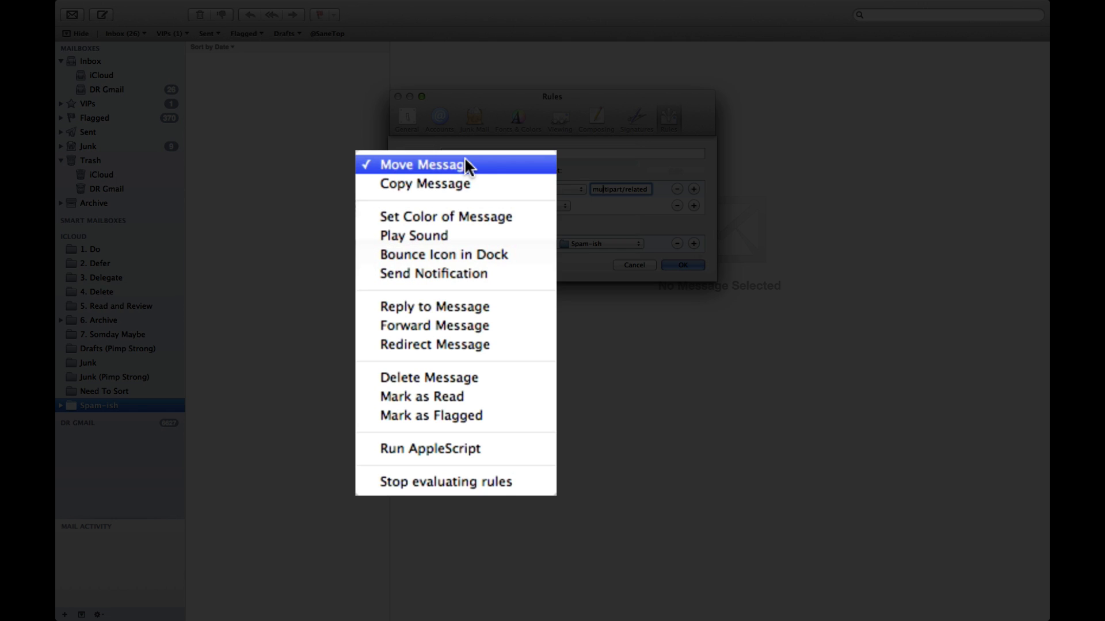
{"action": "mouse_move", "coordinate": [471, 173]}
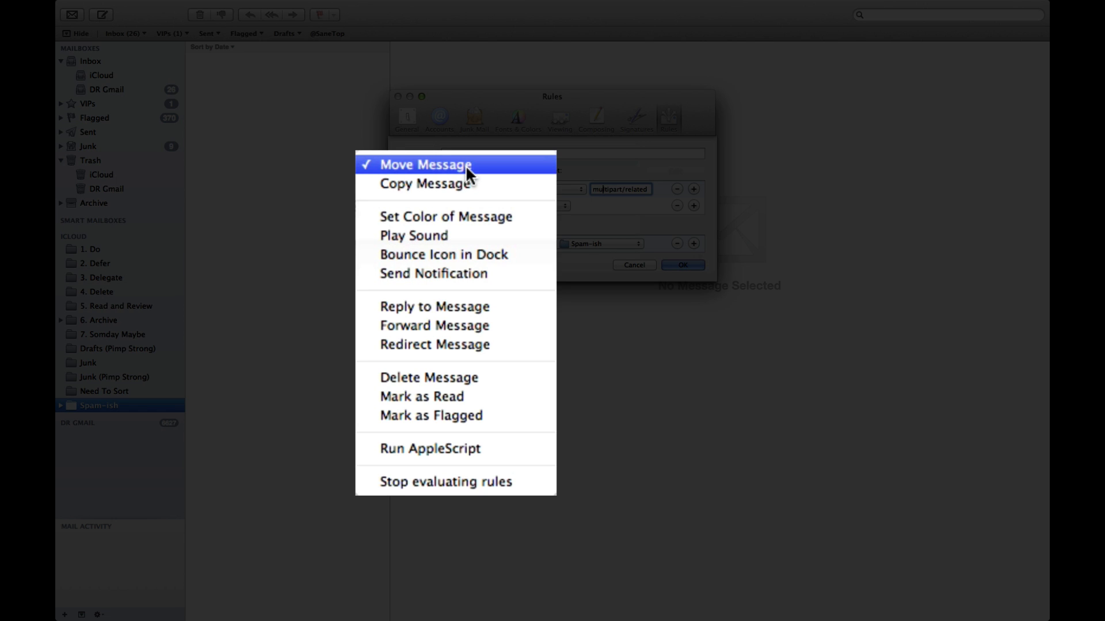
{"action": "left_click", "coordinate": [425, 164]}
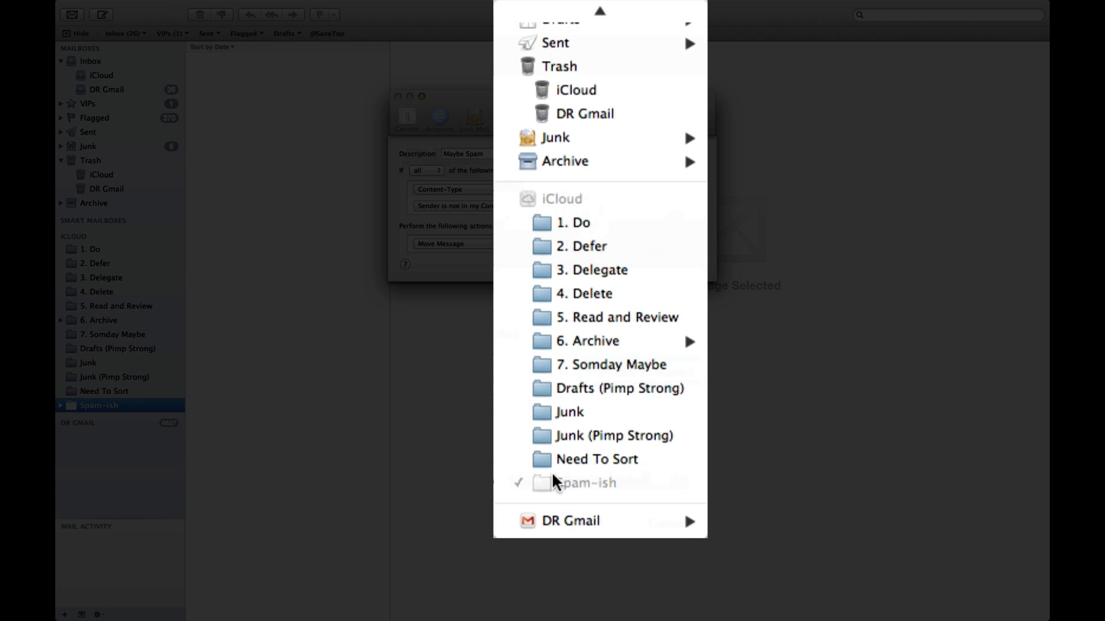
{"action": "left_click", "coordinate": [581, 483]}
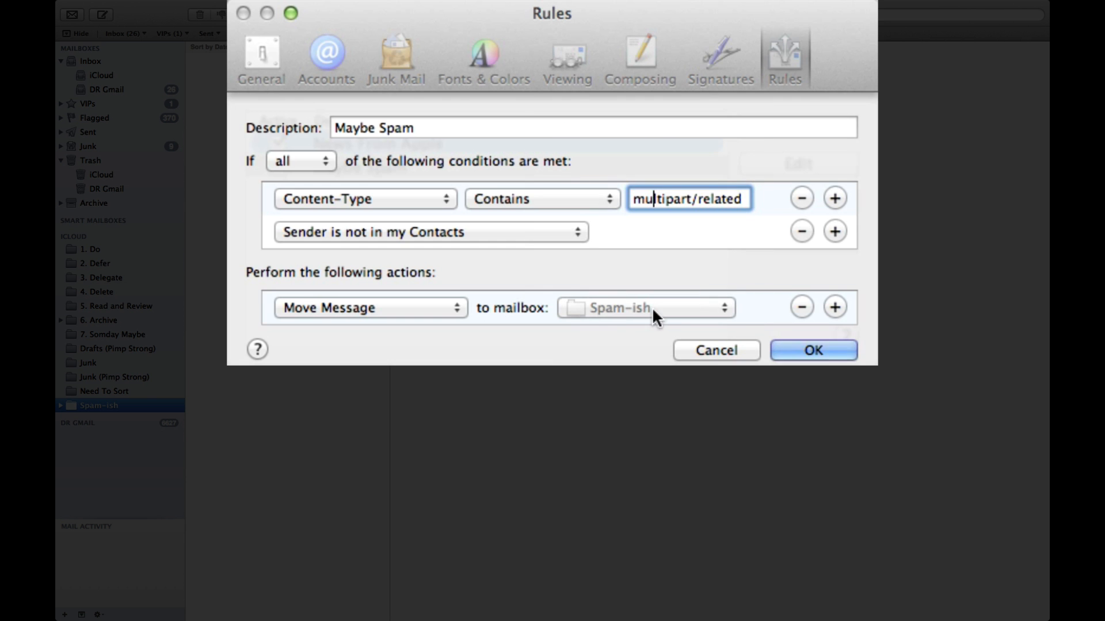
{"action": "left_click", "coordinate": [643, 307]}
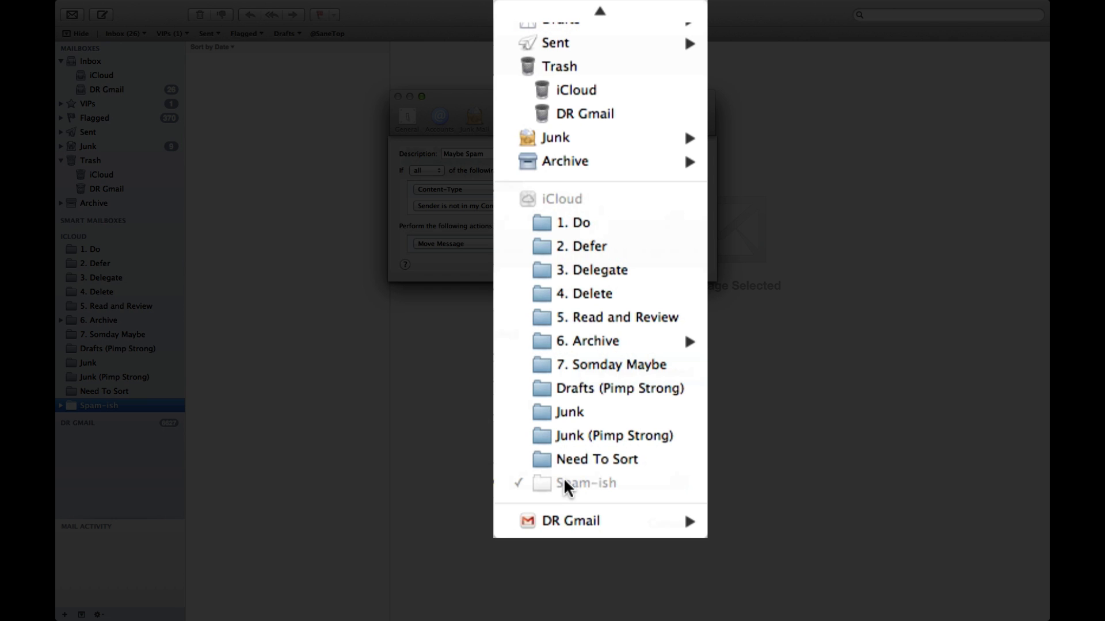
{"action": "left_click", "coordinate": [586, 483]}
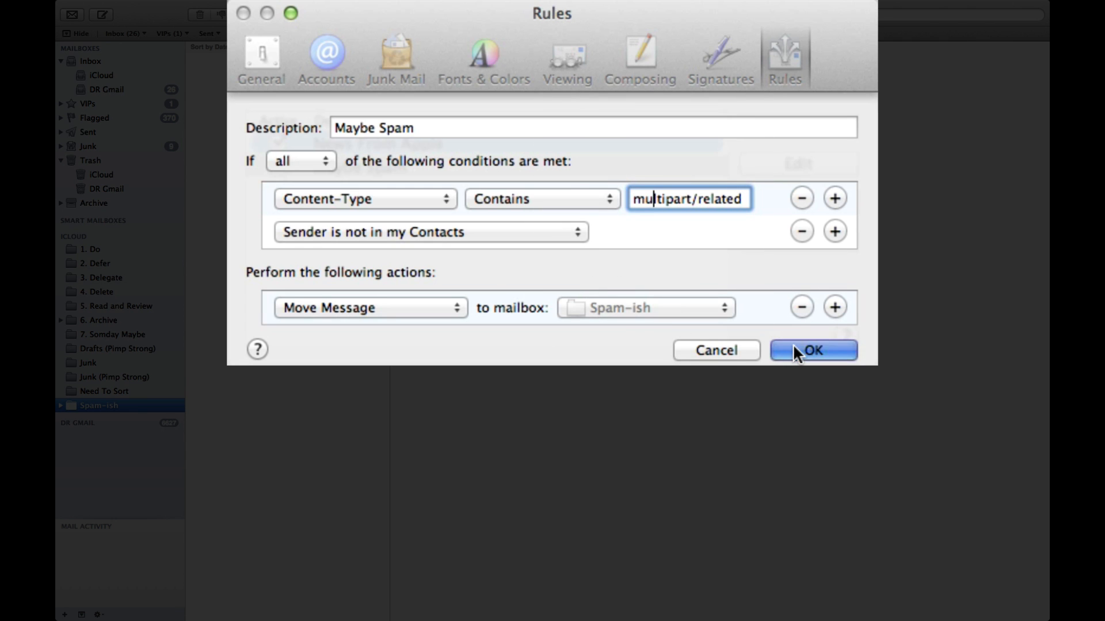
{"action": "left_click", "coordinate": [813, 350]}
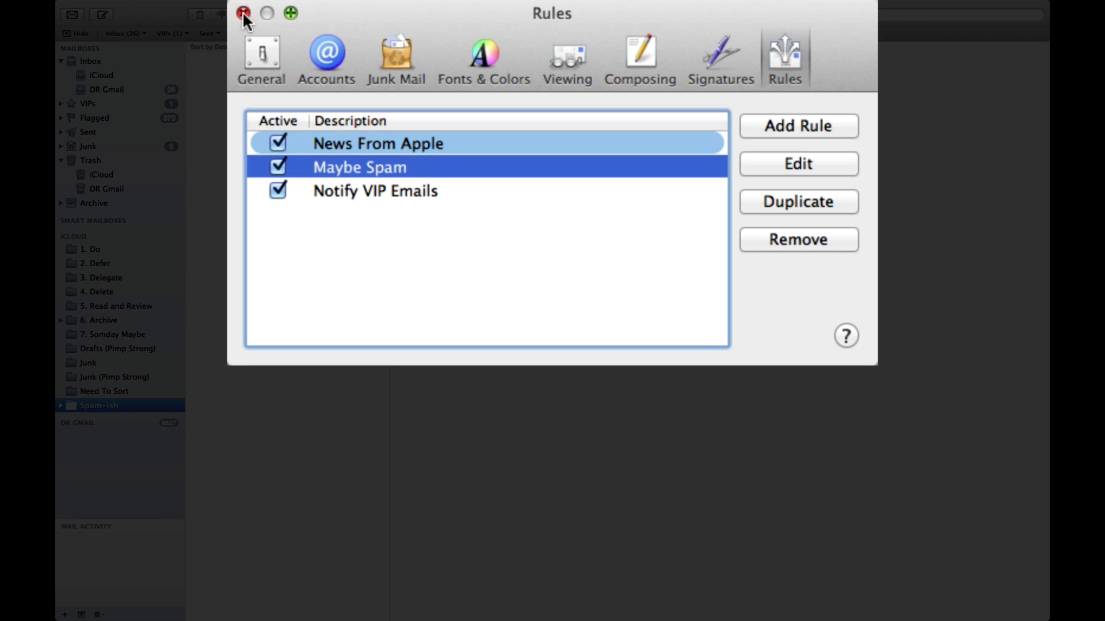
Step: Close preferences and open the SoundCloud 'New Pro plans' message with images unloaded
{"action": "left_click", "coordinate": [242, 13]}
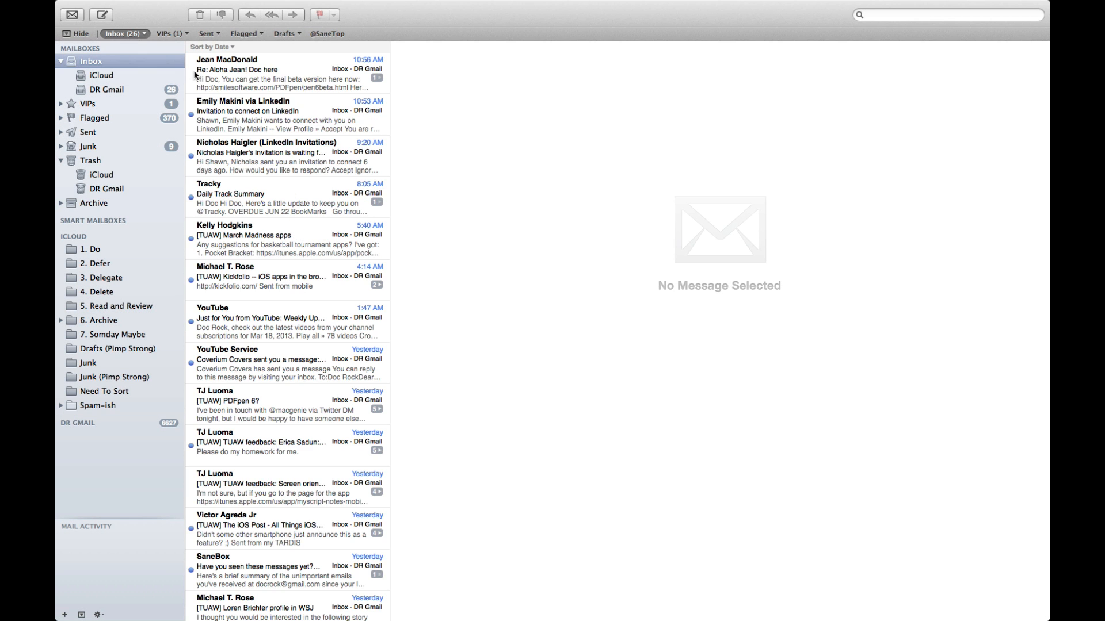
{"action": "scroll", "scroll_direction": "down", "scroll_amount": 3}
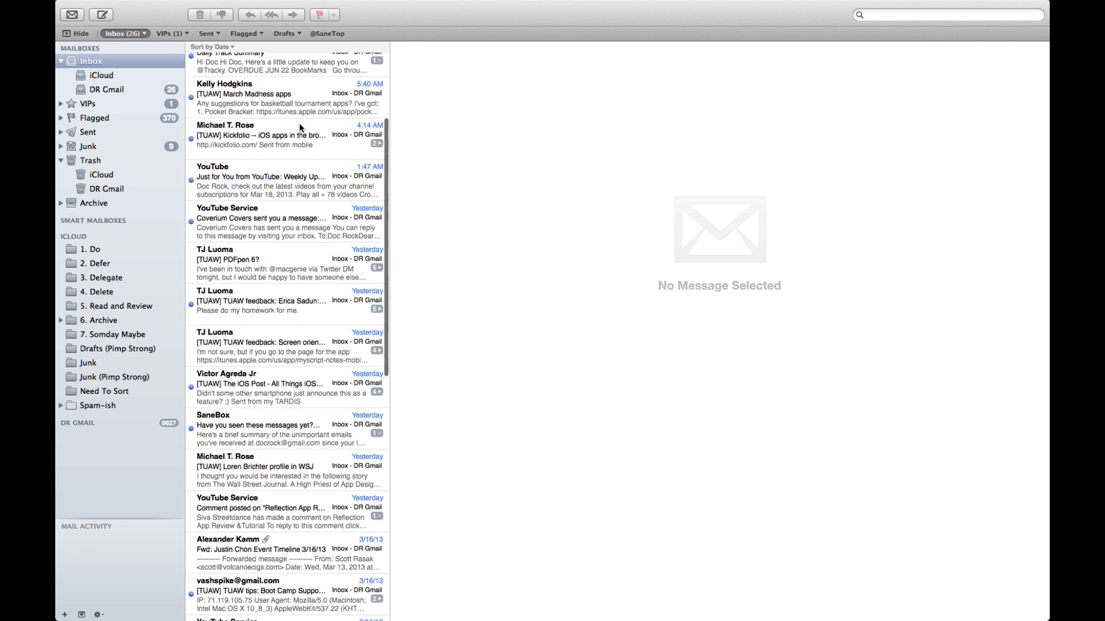
{"action": "scroll", "scroll_direction": "down", "scroll_amount": 3}
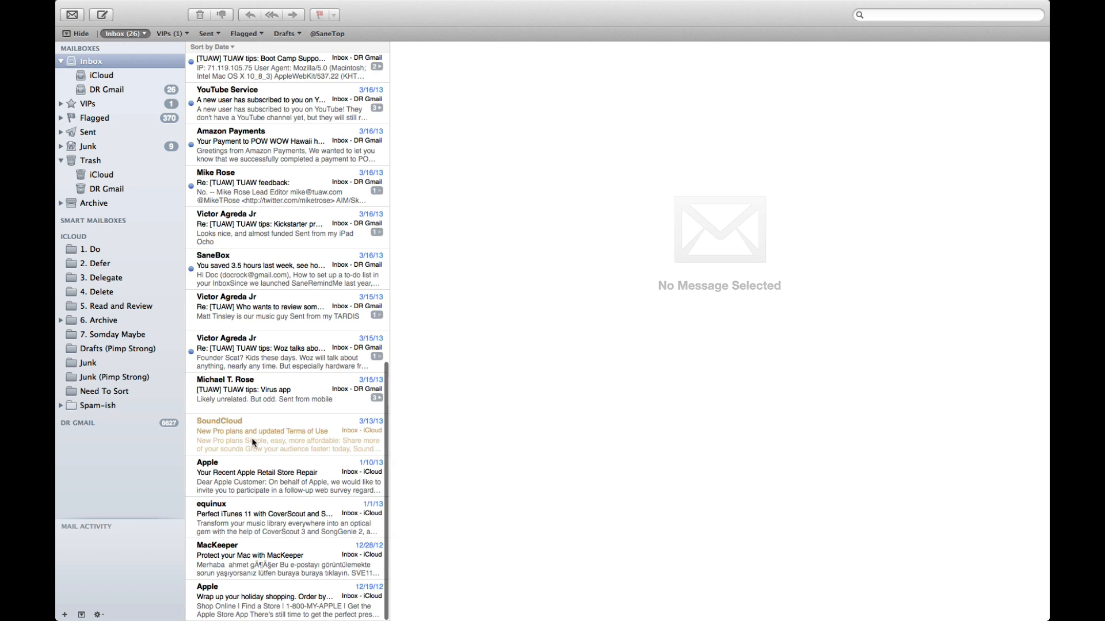
{"action": "left_click", "coordinate": [282, 431]}
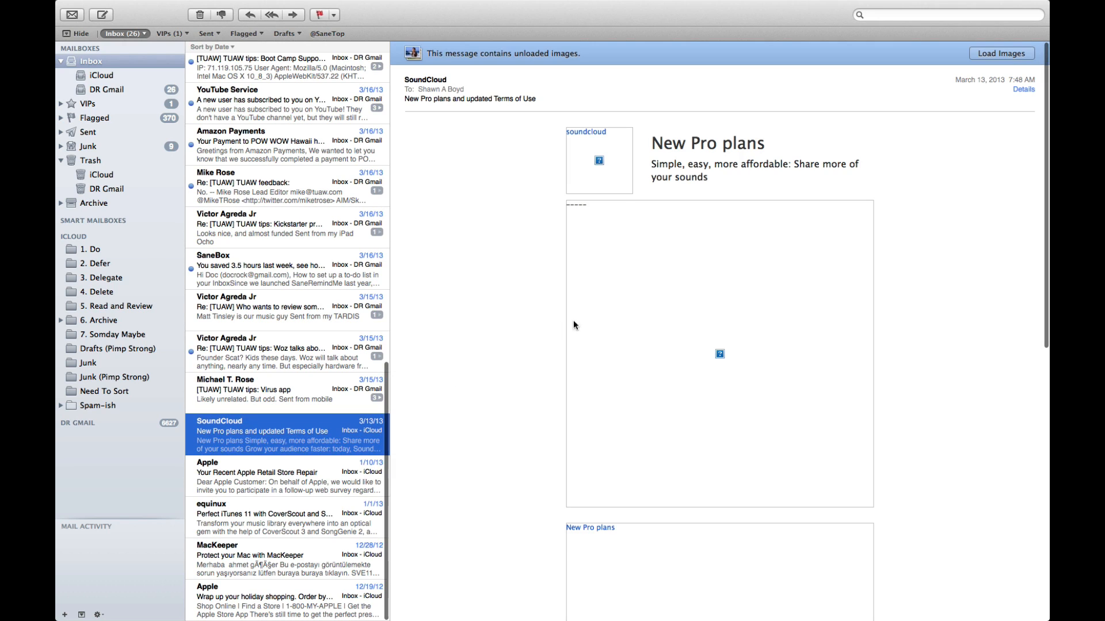
{"action": "mouse_move", "coordinate": [720, 126]}
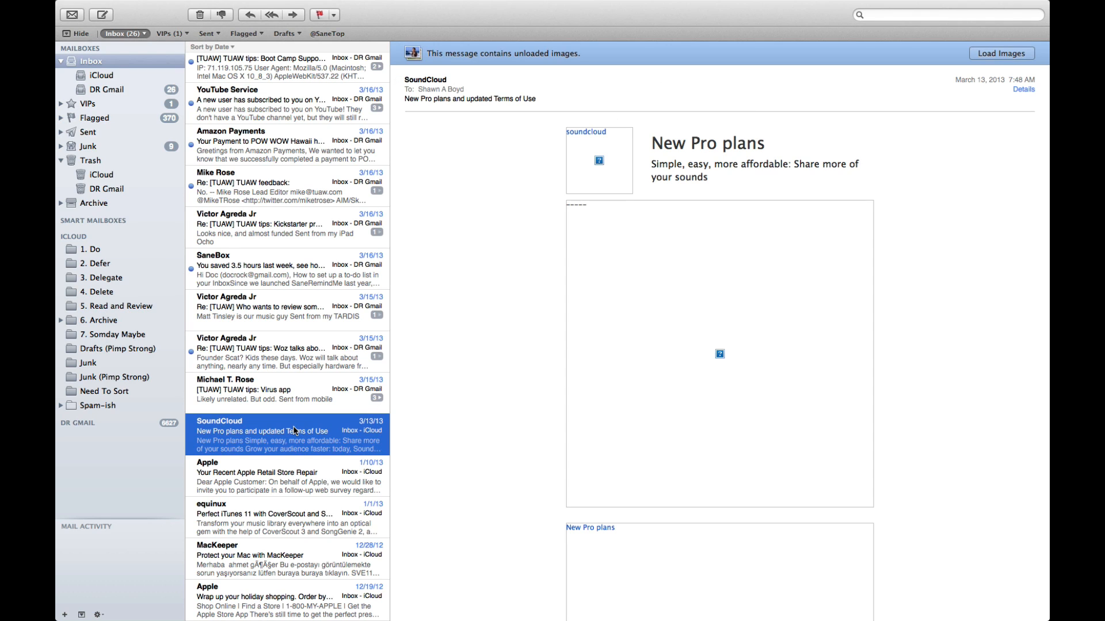
Step: Check the message's context menu, load its blocked images, then show the Junk mailbox
{"action": "right_click", "coordinate": [287, 433]}
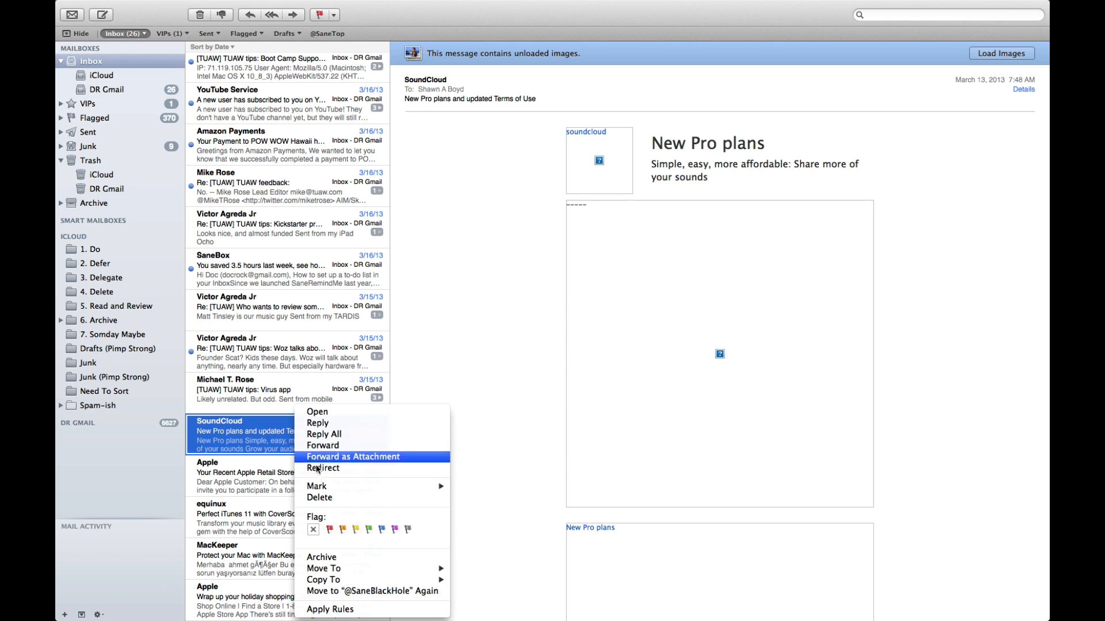
{"action": "mouse_move", "coordinate": [317, 486]}
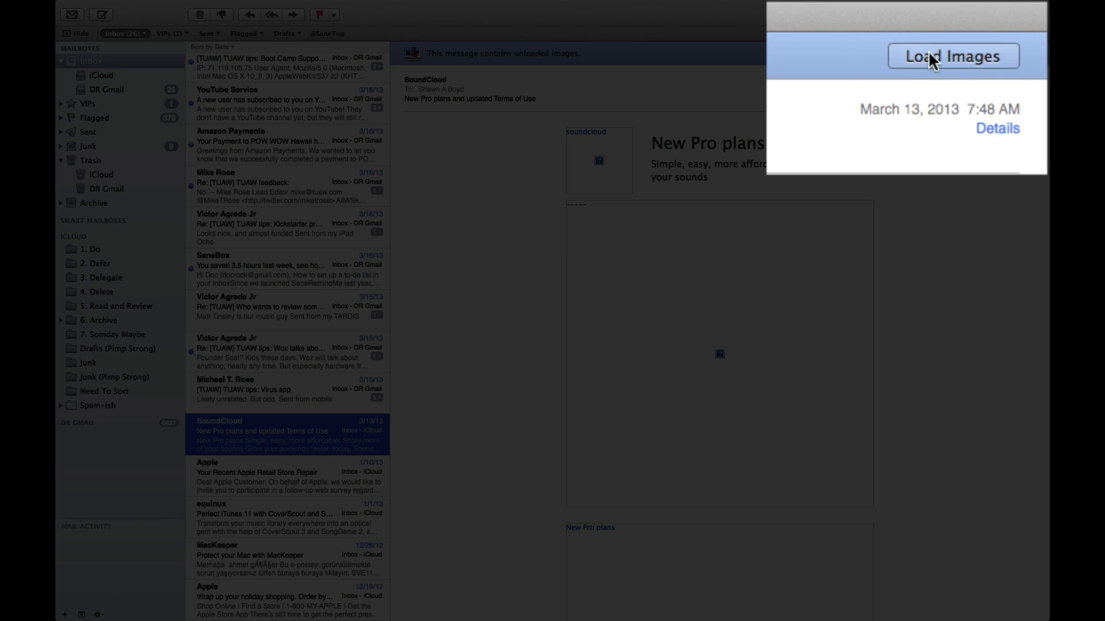
{"action": "left_click", "coordinate": [951, 55]}
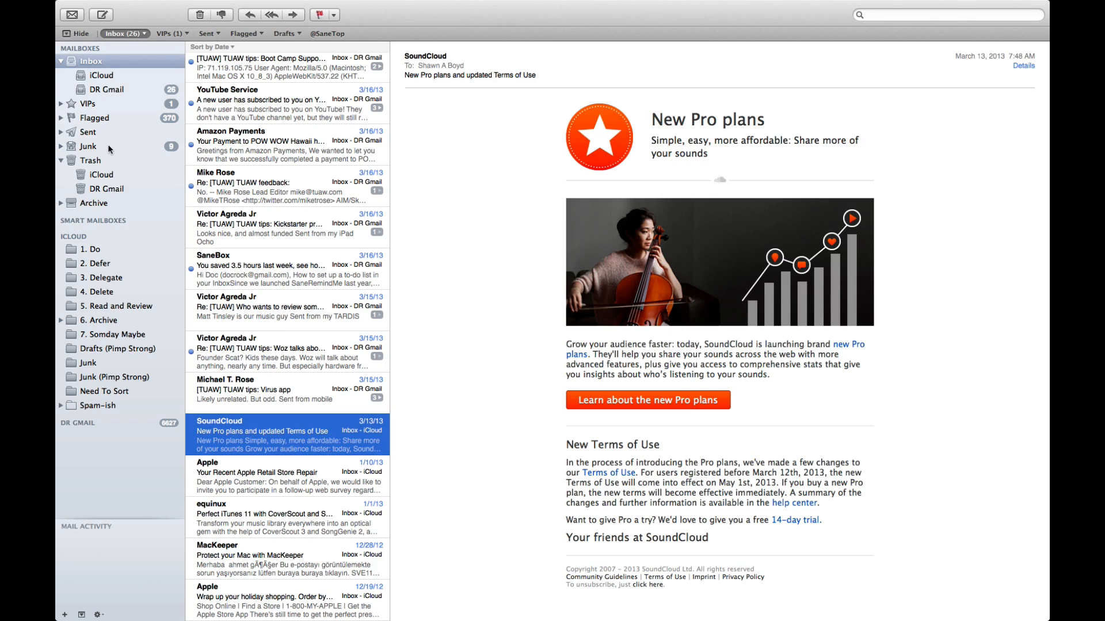
{"action": "left_click", "coordinate": [88, 147]}
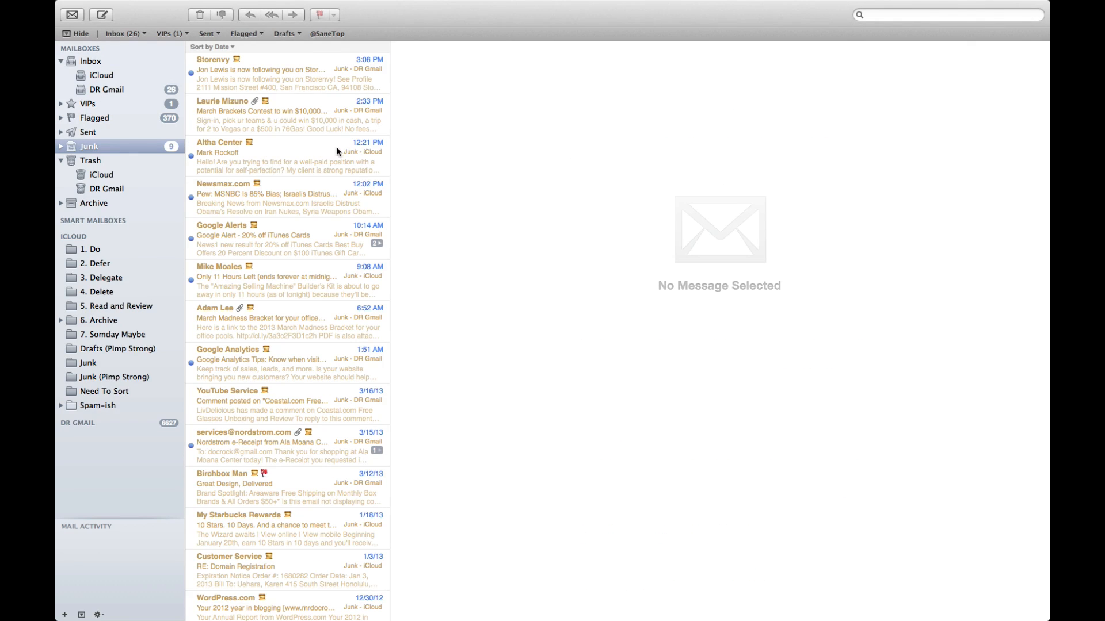
Step: Load the Storenvy follower notification's images and mark it as not junk
{"action": "left_click", "coordinate": [267, 69]}
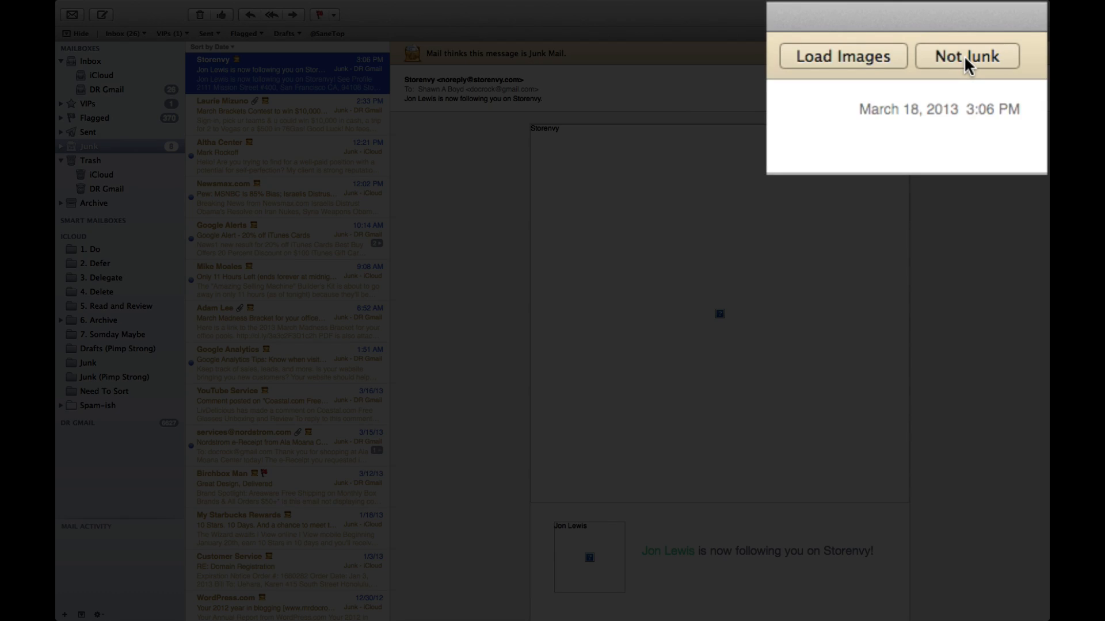
{"action": "mouse_move", "coordinate": [842, 56]}
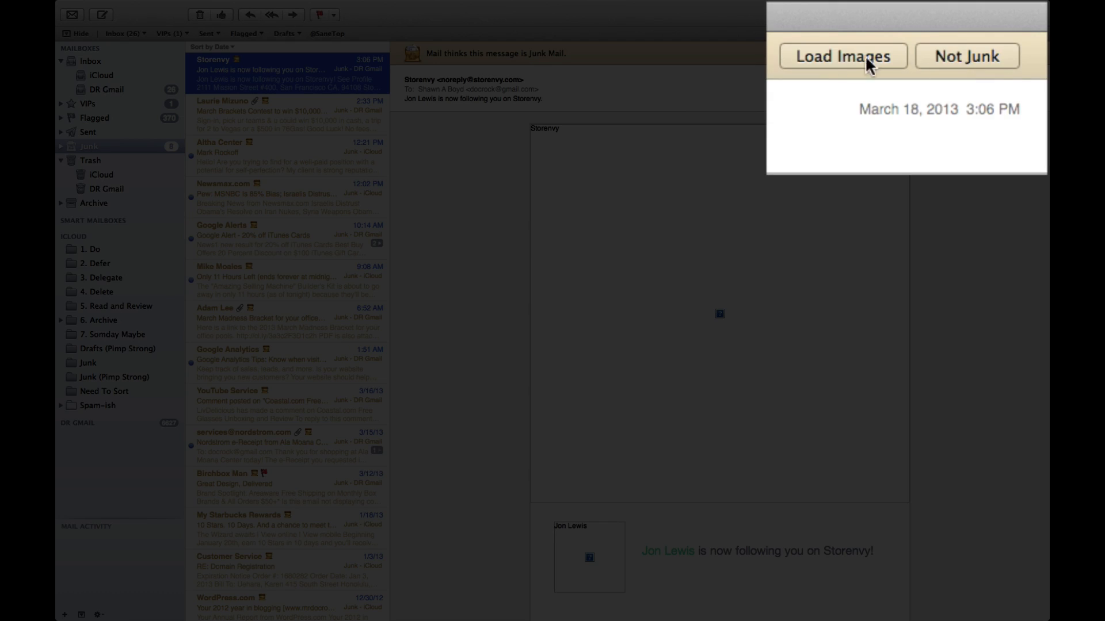
{"action": "left_click", "coordinate": [842, 55]}
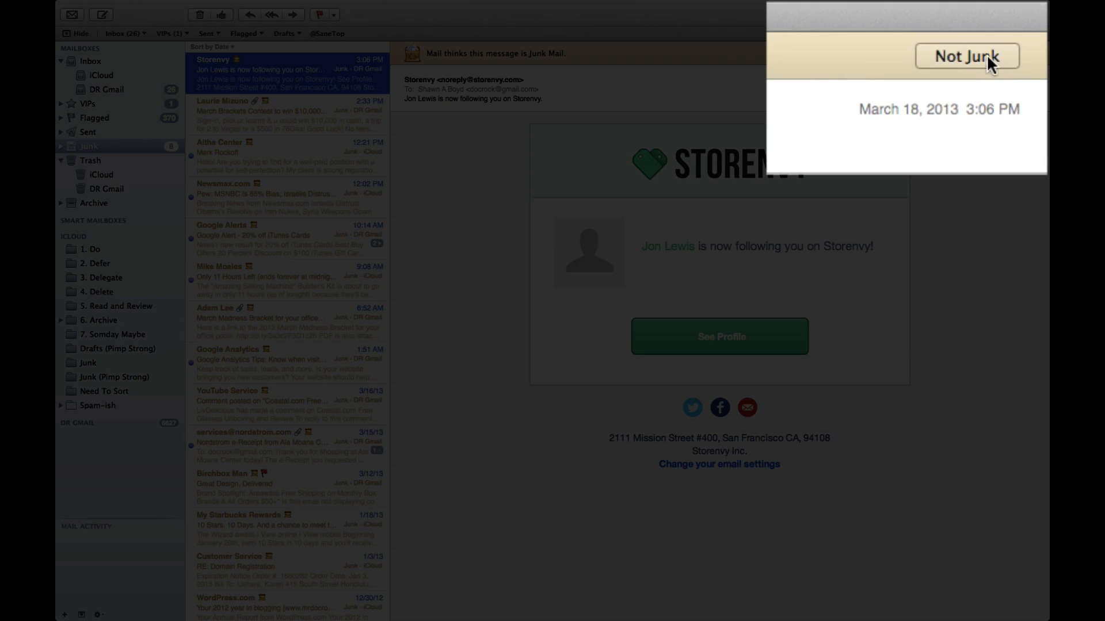
{"action": "left_click", "coordinate": [966, 55]}
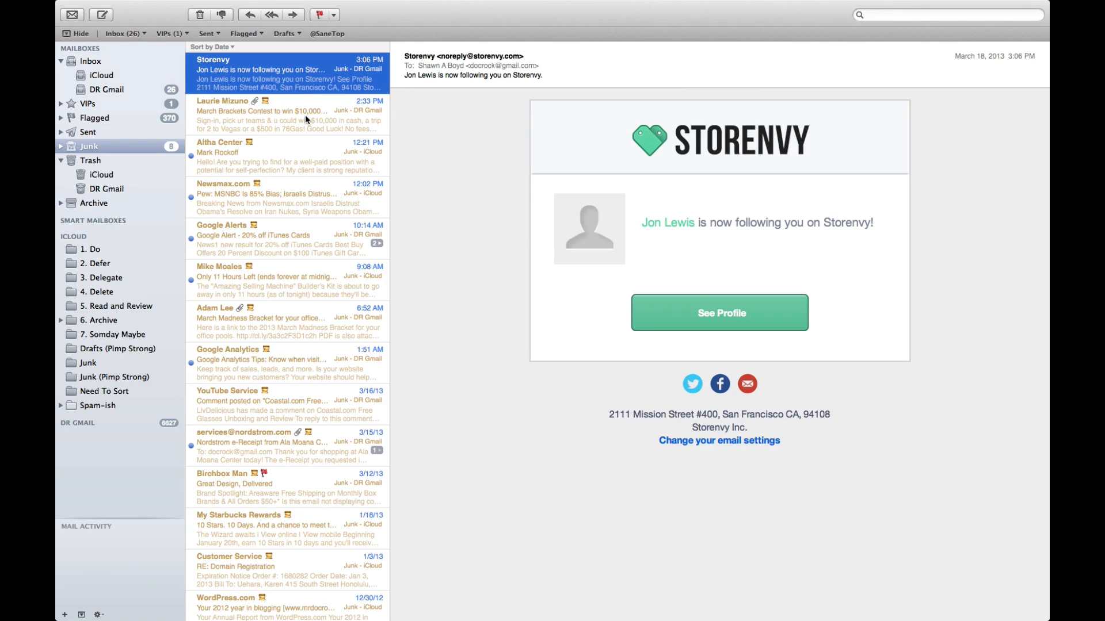
Step: Mark the March Brackets contest email as not junk, then view the Nordstrom e-receipt
{"action": "left_click", "coordinate": [282, 110]}
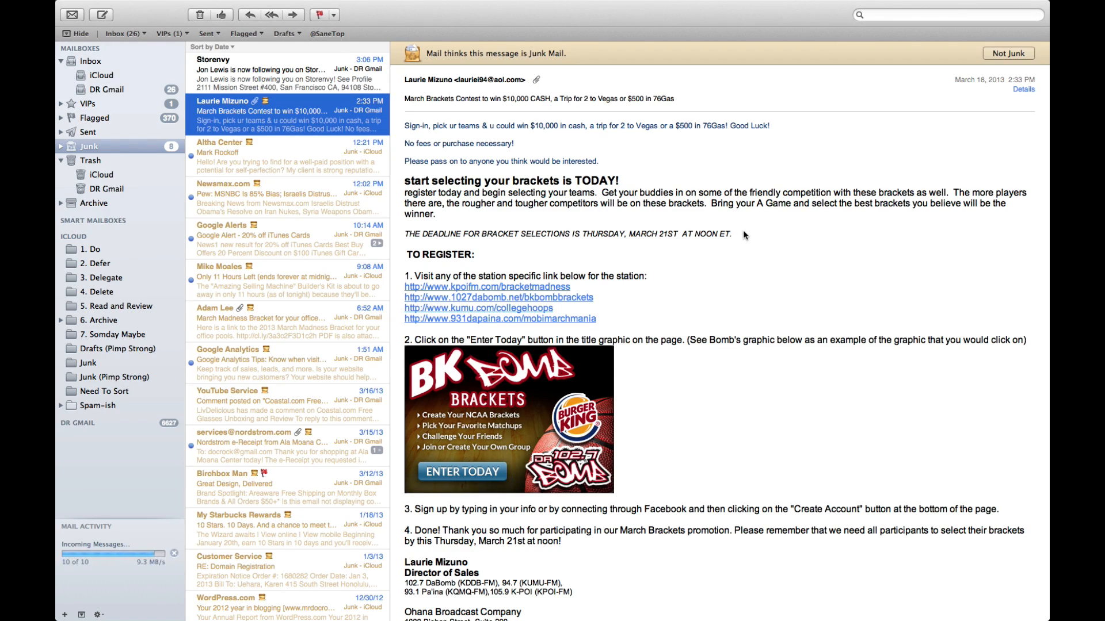
{"action": "mouse_move", "coordinate": [999, 56]}
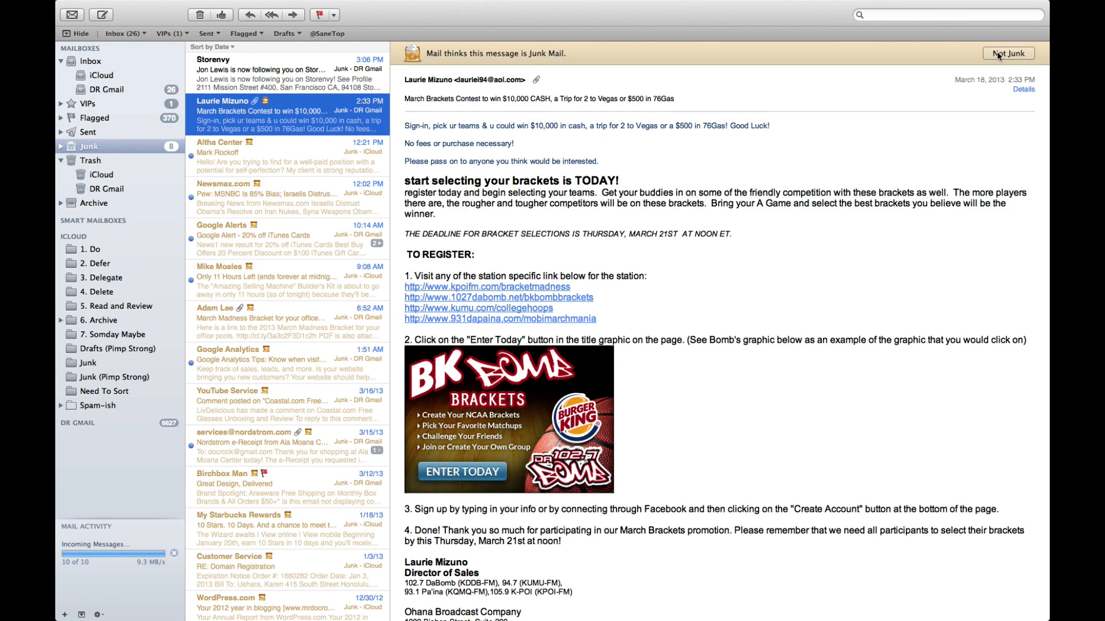
{"action": "left_click", "coordinate": [1007, 53]}
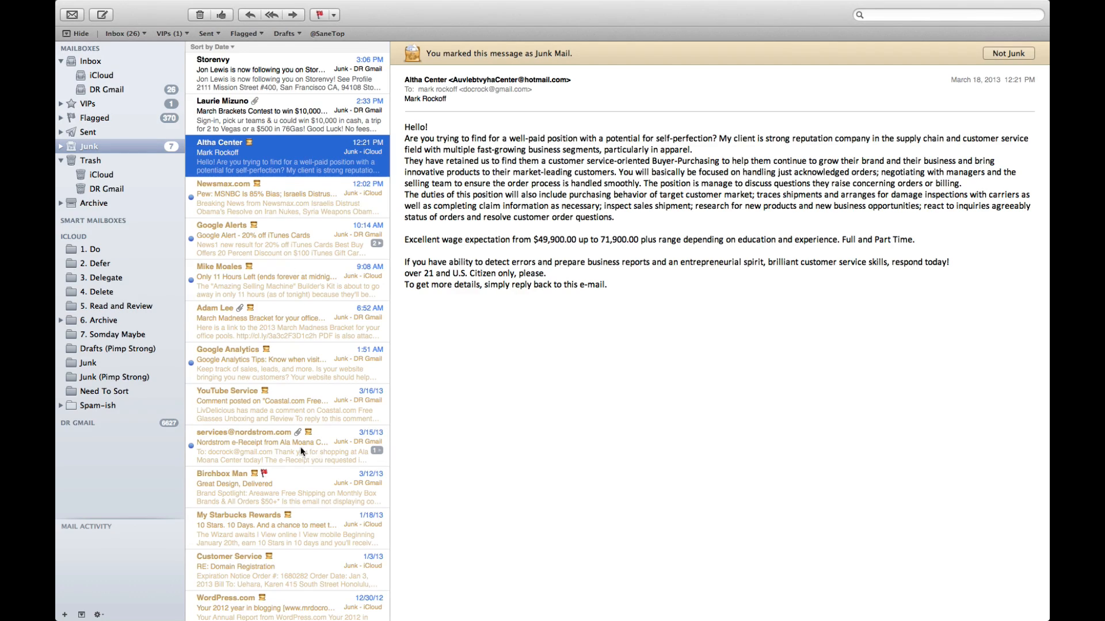
{"action": "left_click", "coordinate": [282, 442]}
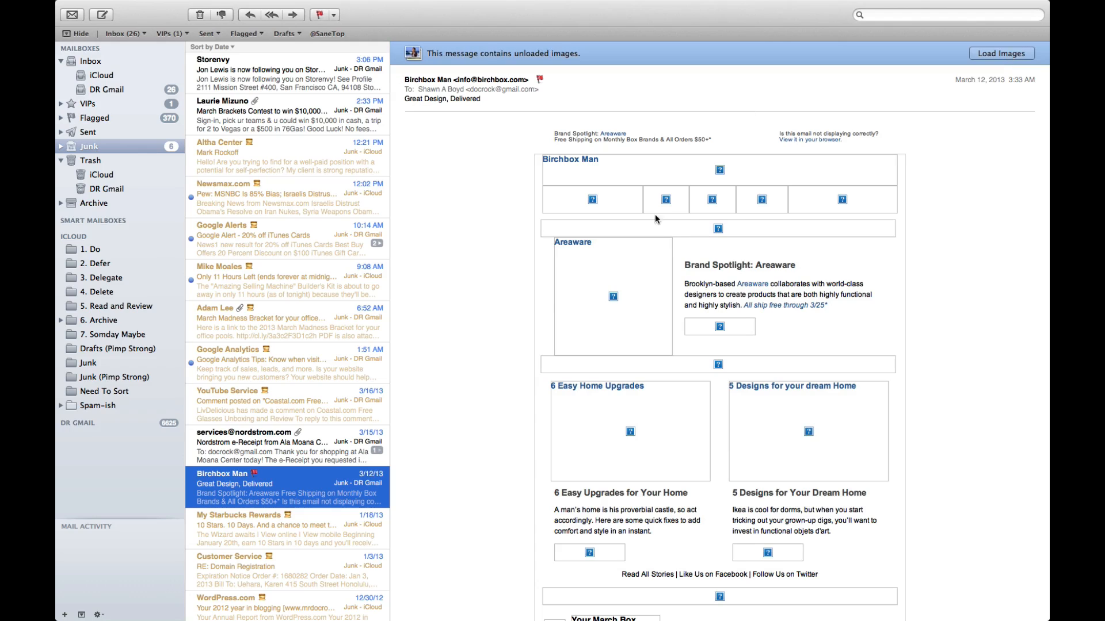
{"action": "mouse_move", "coordinate": [326, 331]}
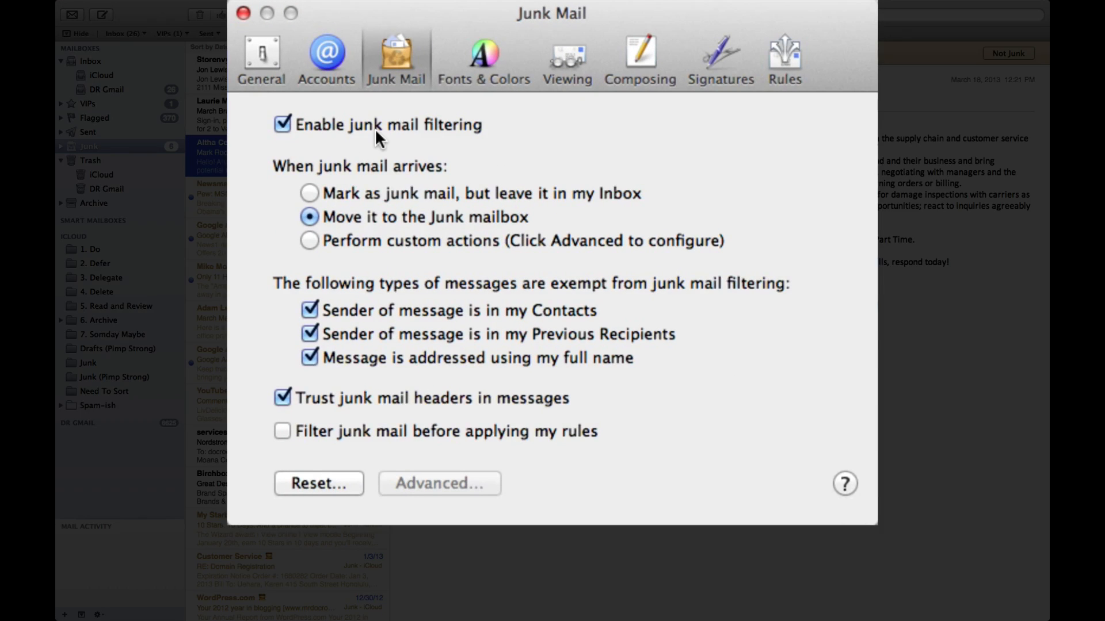
{"action": "mouse_move", "coordinate": [462, 225]}
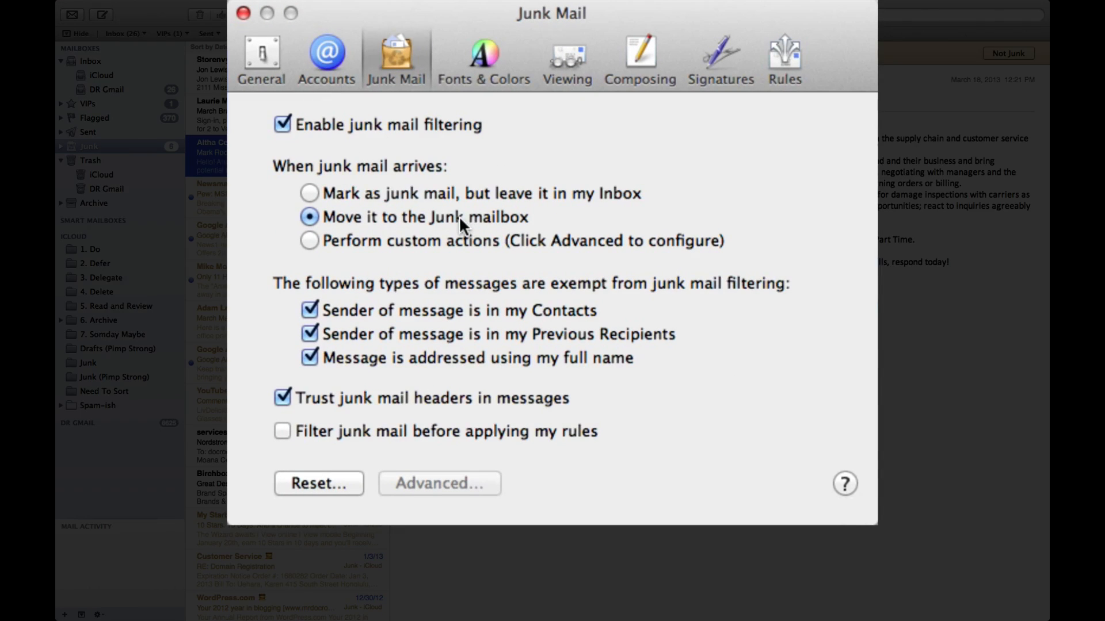
{"action": "mouse_move", "coordinate": [474, 232]}
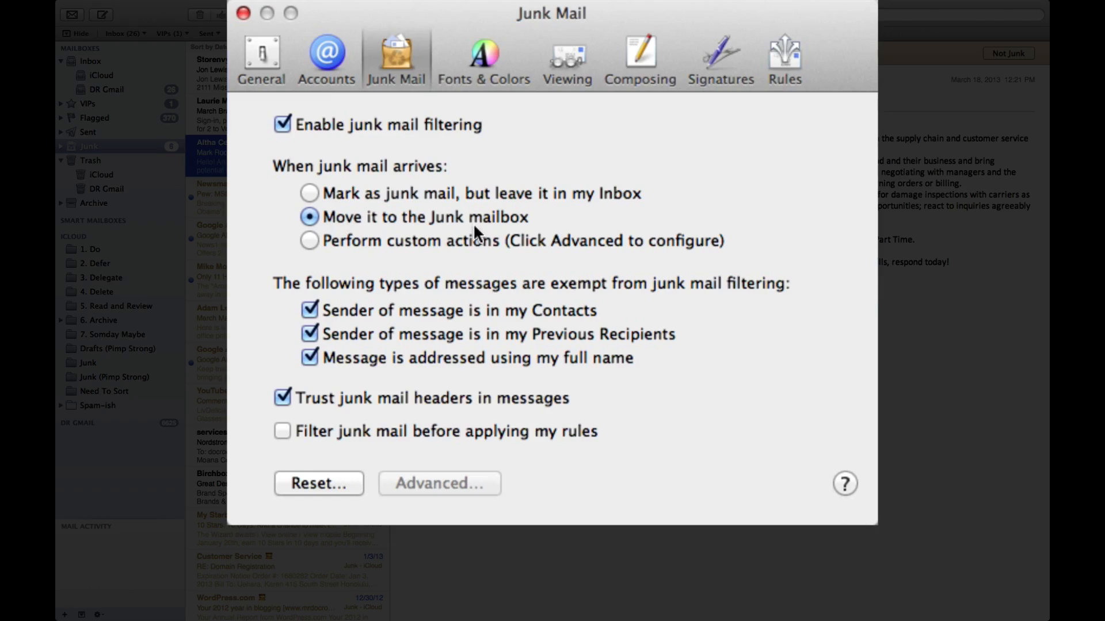
{"action": "mouse_move", "coordinate": [353, 395]}
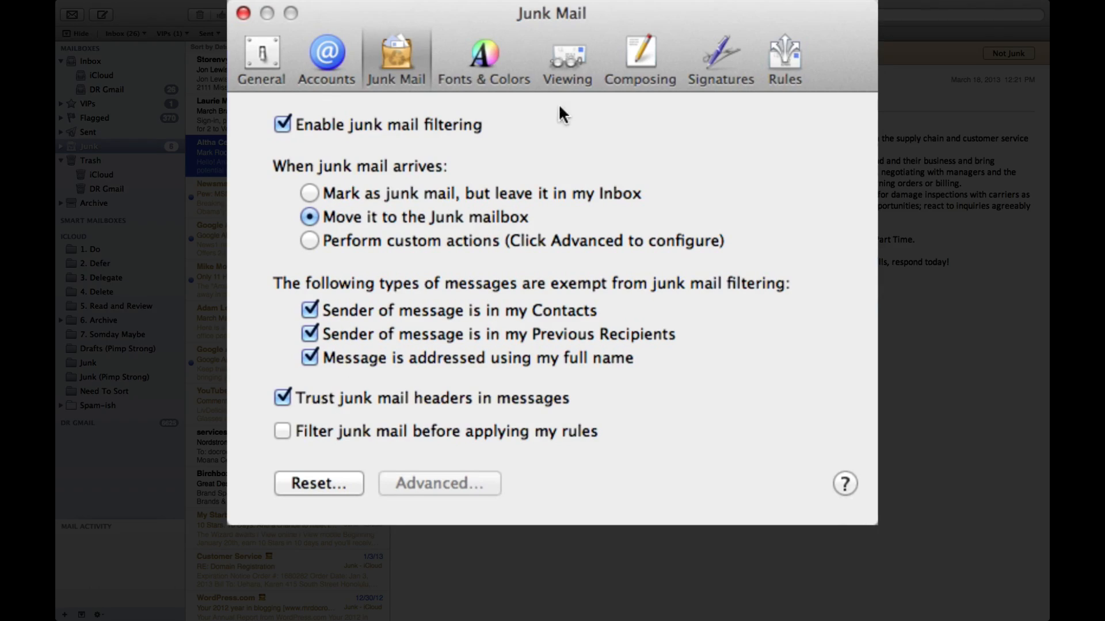
Step: Turn off 'Display remote images in HTML messages' in the Viewing preferences
{"action": "left_click", "coordinate": [567, 60]}
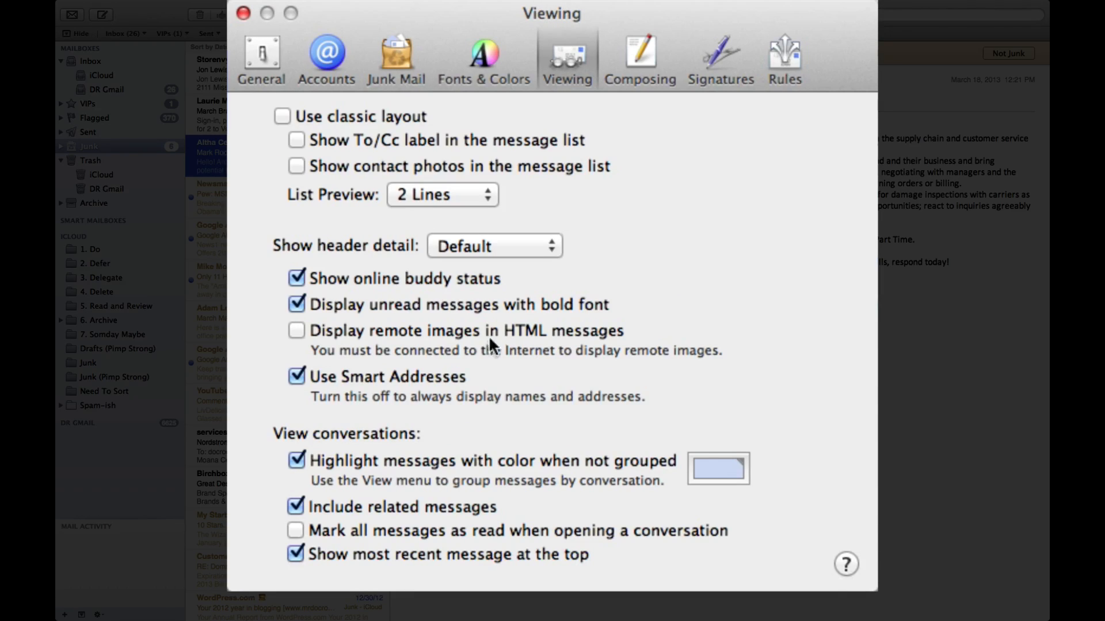
{"action": "mouse_move", "coordinate": [461, 340]}
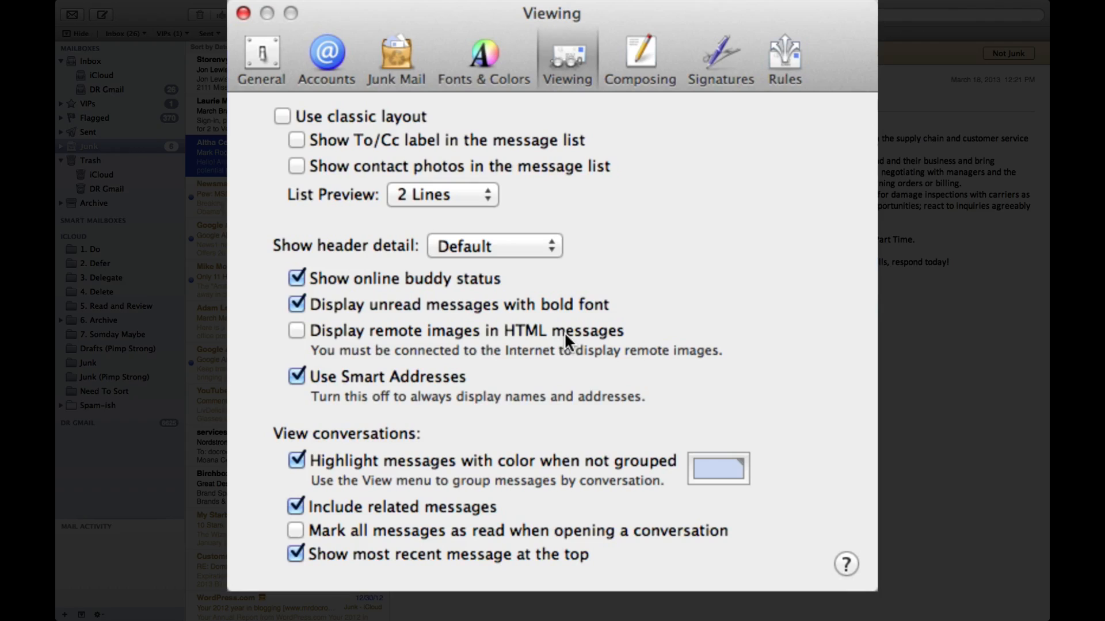
Step: Add a rule moving mail from senders containing .ru into Spam-ish, declining to apply it to existing mail
{"action": "left_click", "coordinate": [784, 60]}
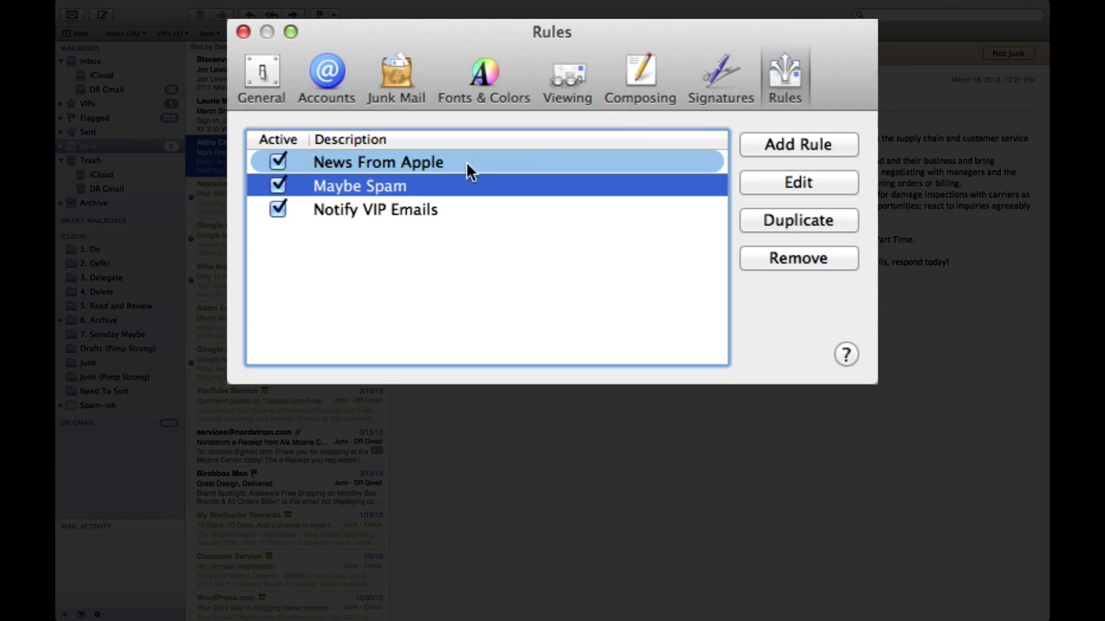
{"action": "mouse_move", "coordinate": [377, 190]}
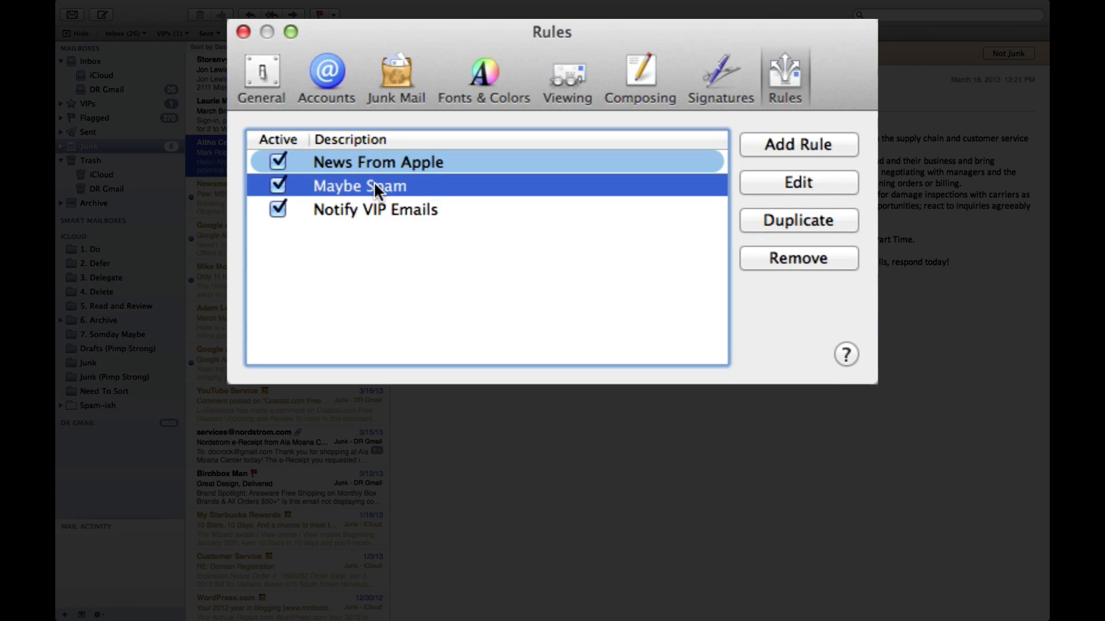
{"action": "mouse_move", "coordinate": [486, 194]}
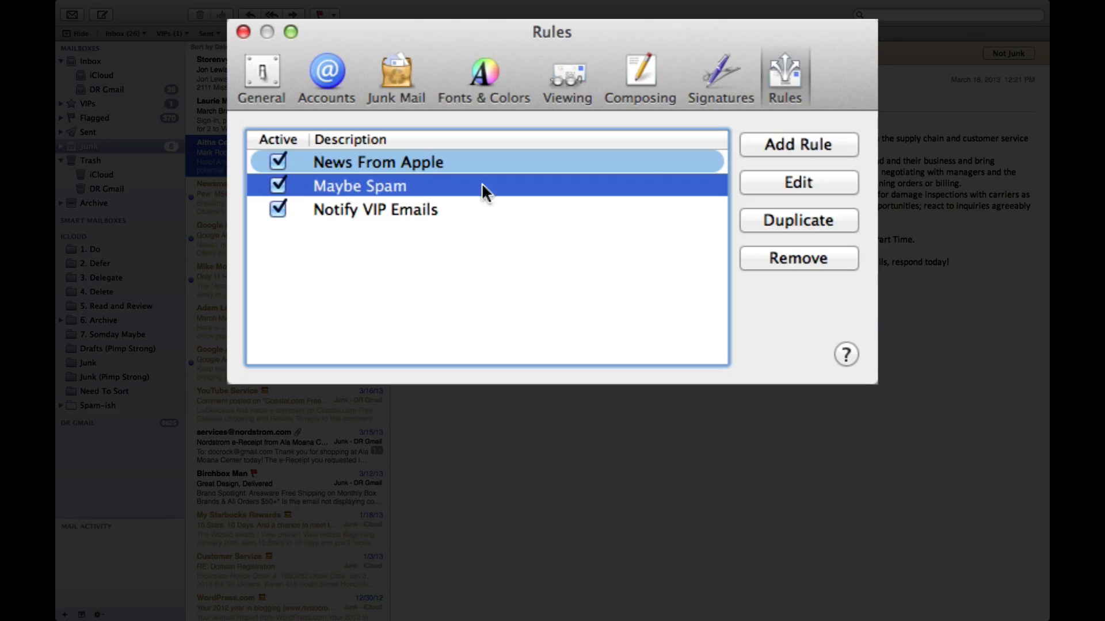
{"action": "left_click", "coordinate": [797, 144]}
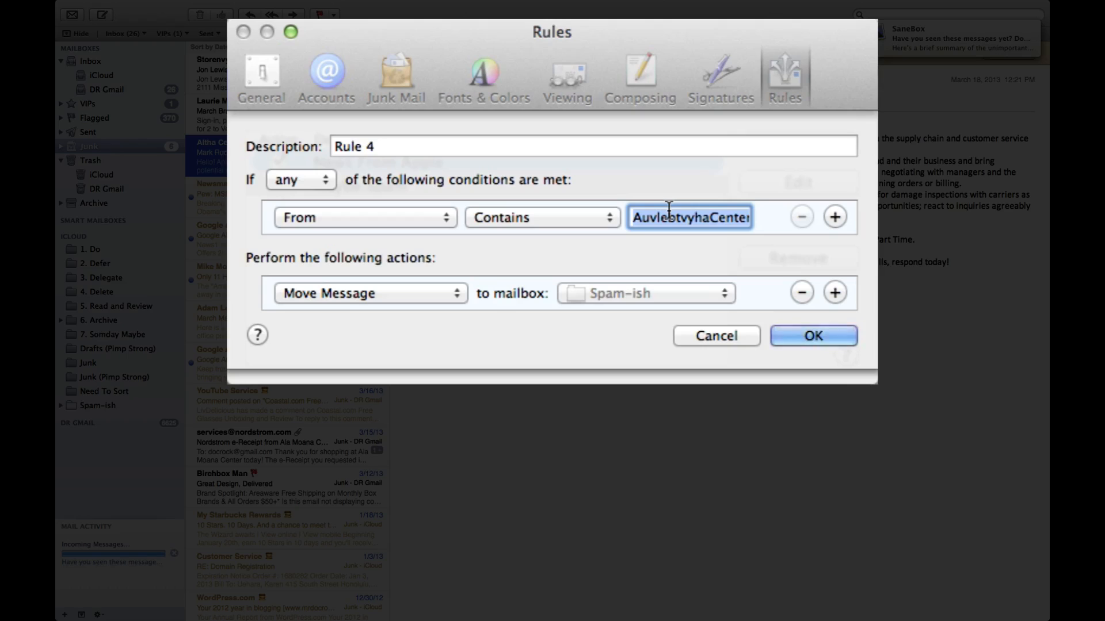
{"action": "type", "text": ".ru@hotmail.com"}
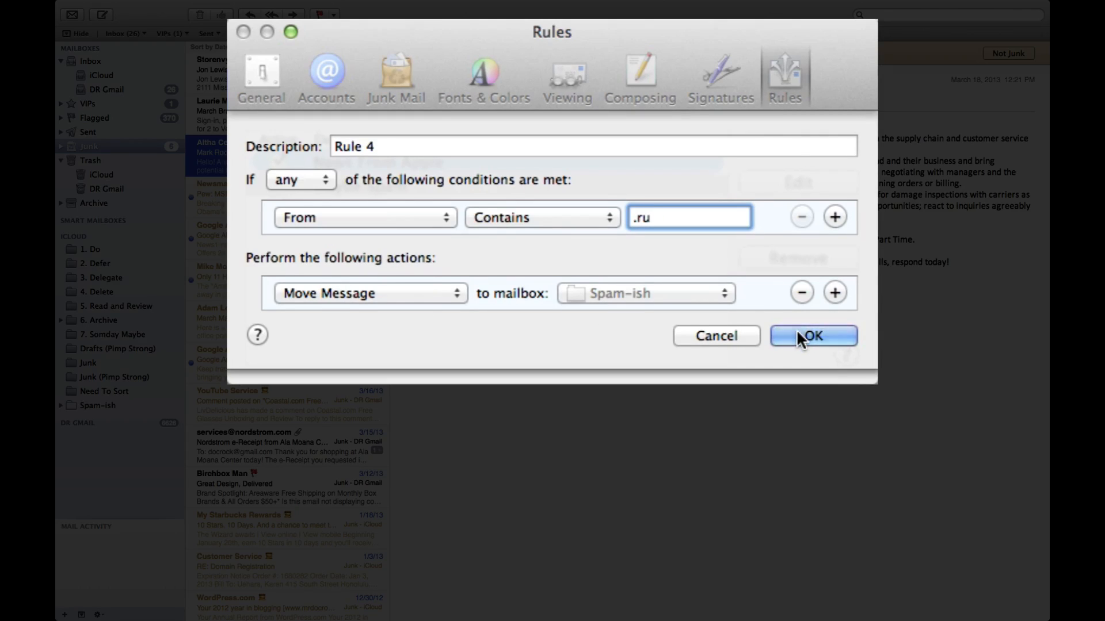
{"action": "left_click", "coordinate": [812, 336]}
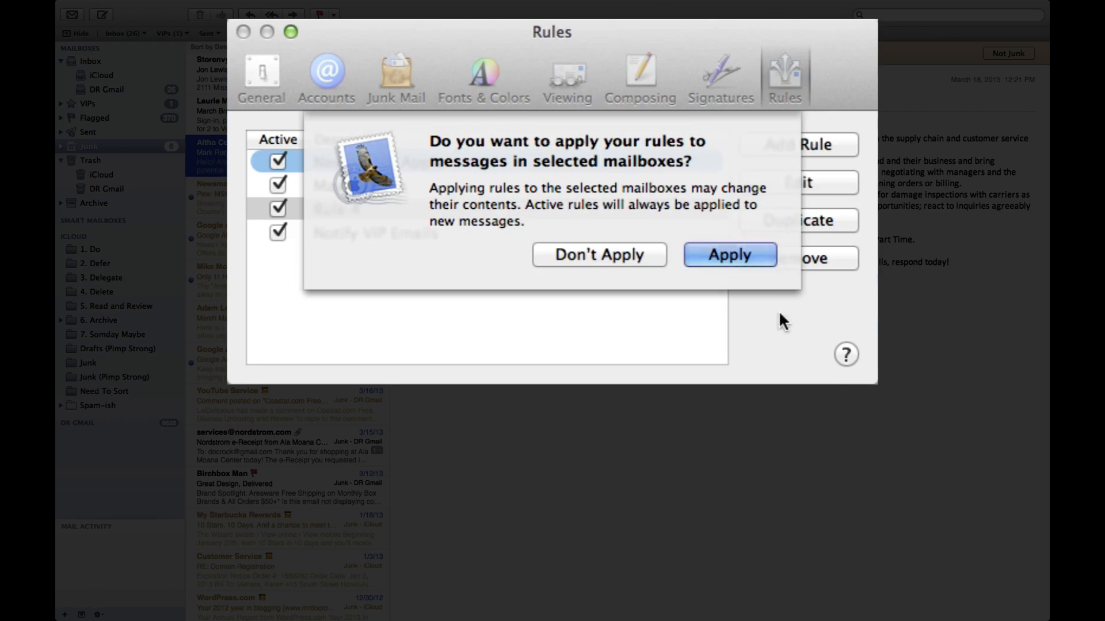
{"action": "left_click", "coordinate": [728, 255]}
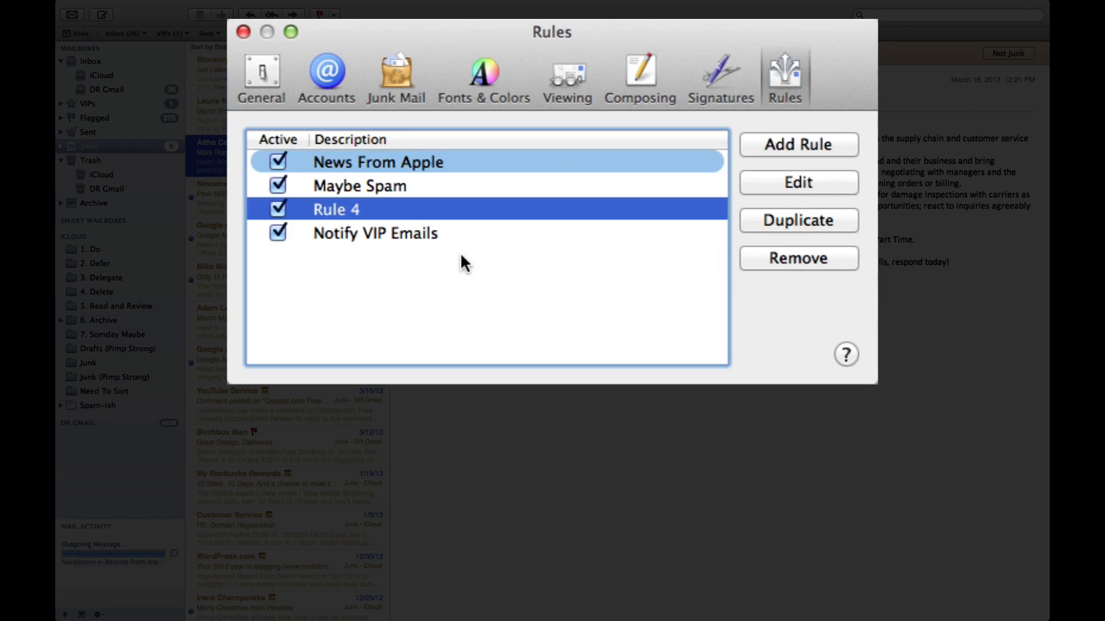
Step: Rename the new Rule 4 to 'RU with Love' and save it
{"action": "left_click", "coordinate": [797, 182]}
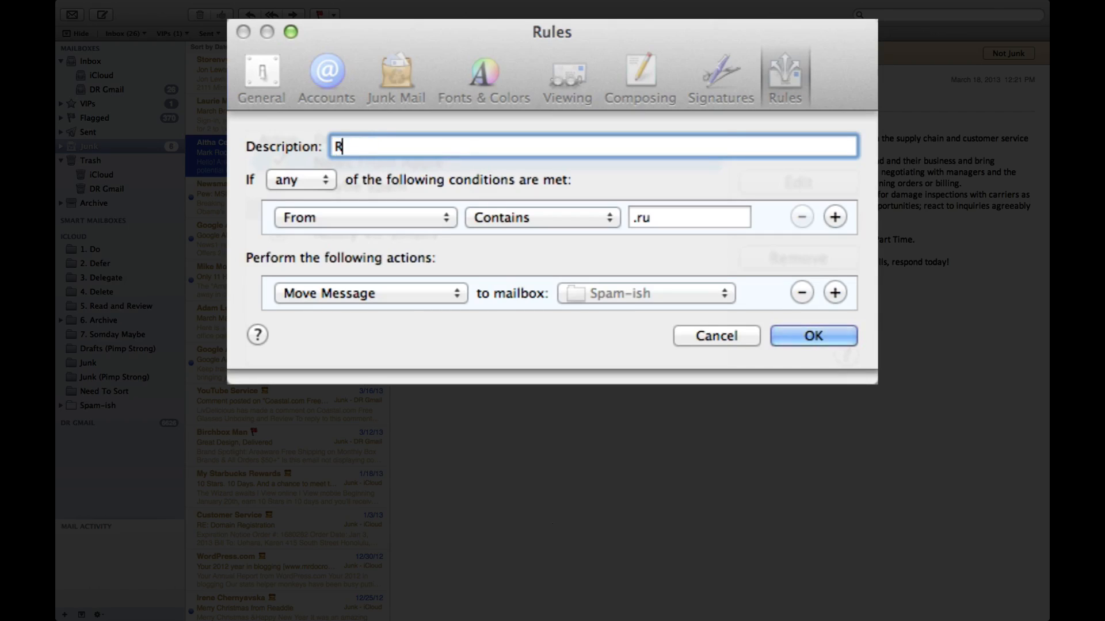
{"action": "type", "text": "U wirh"}
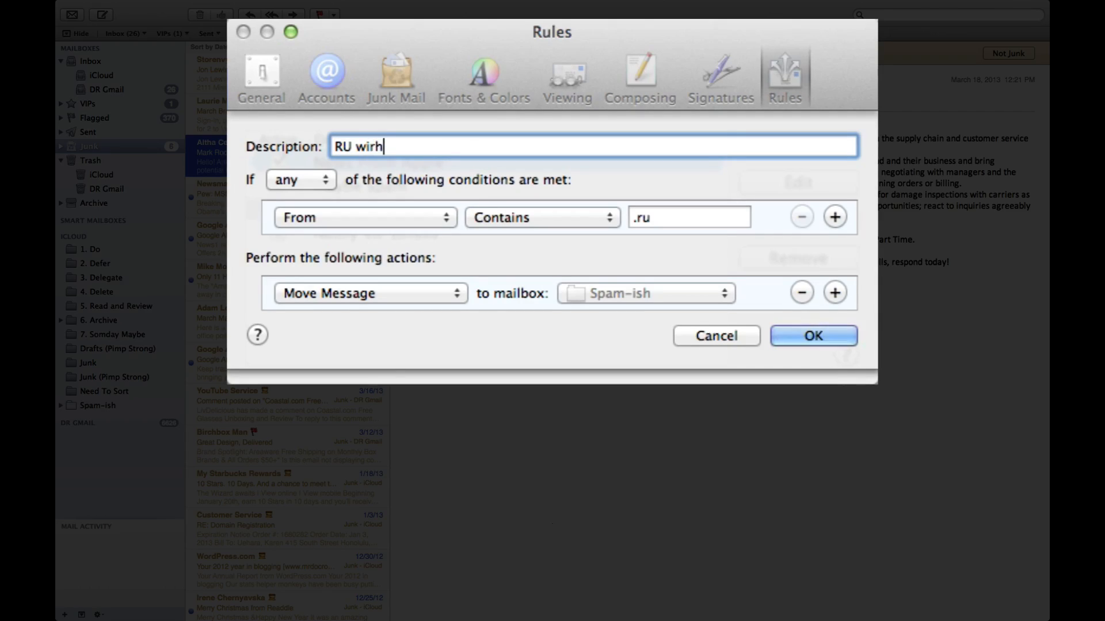
{"action": "type", "text": "with"}
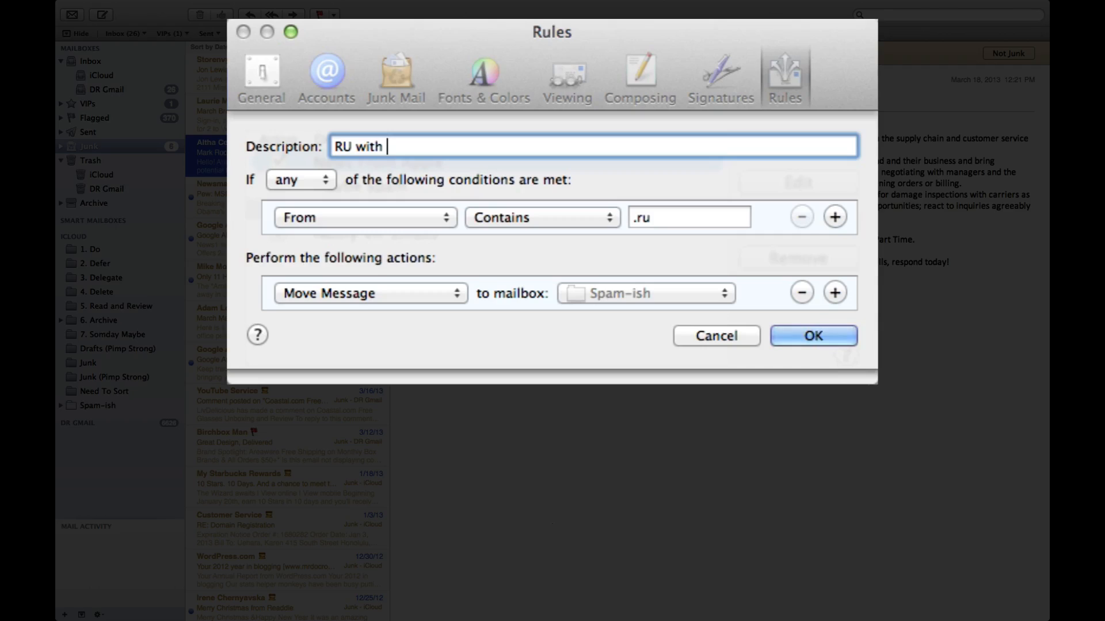
{"action": "left_click", "coordinate": [812, 336]}
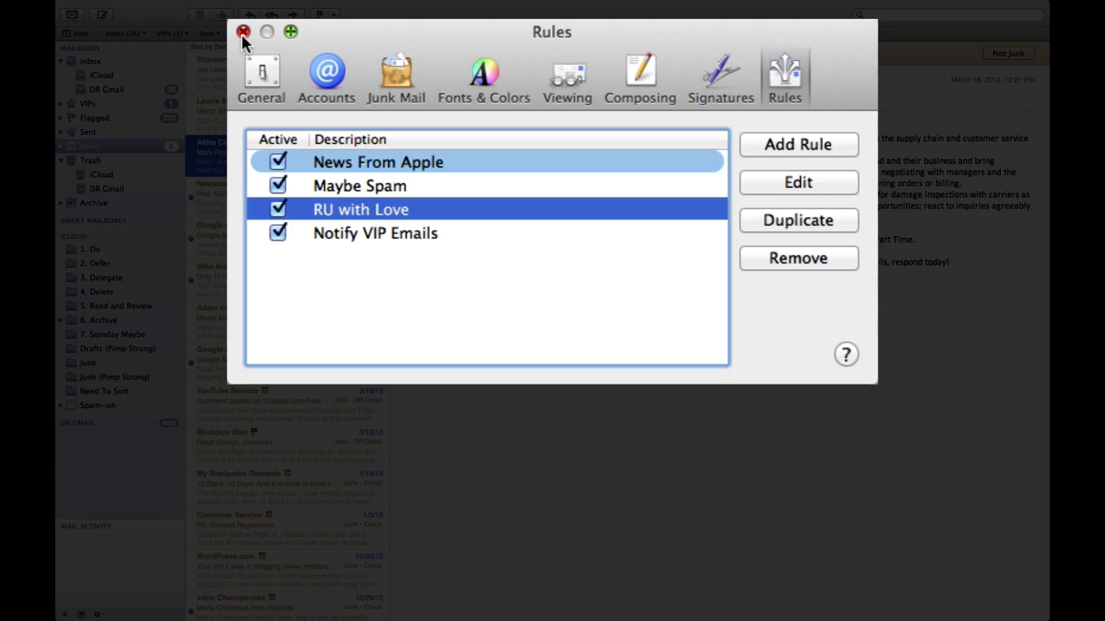
Step: Close Mail's preferences and switch Chrome to the Gmail sign-in page
{"action": "left_click", "coordinate": [243, 31]}
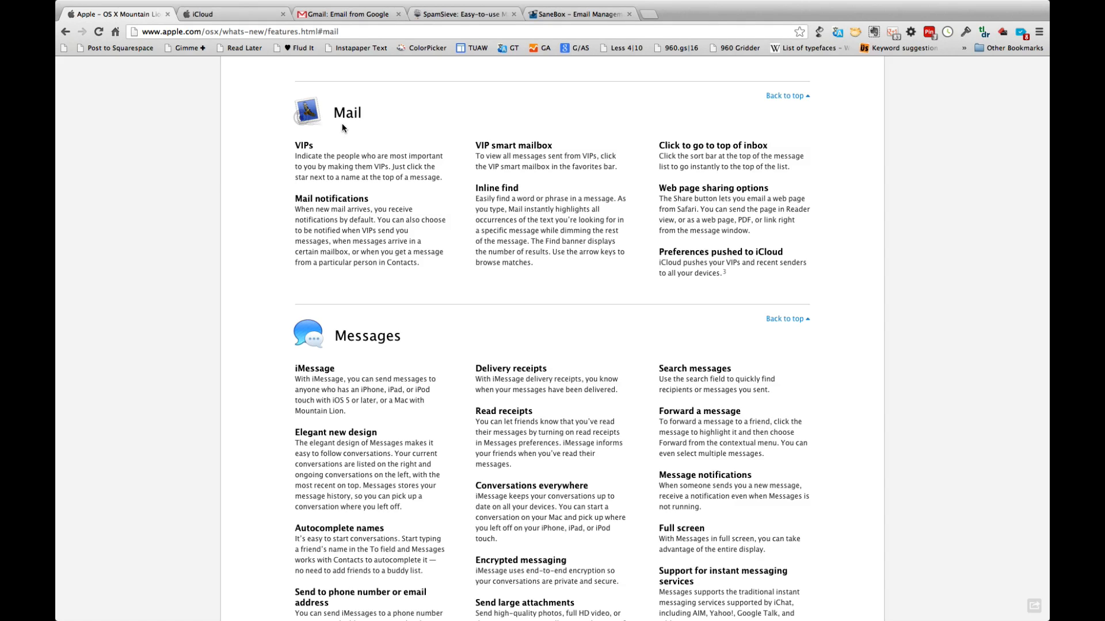
{"action": "mouse_move", "coordinate": [520, 72]}
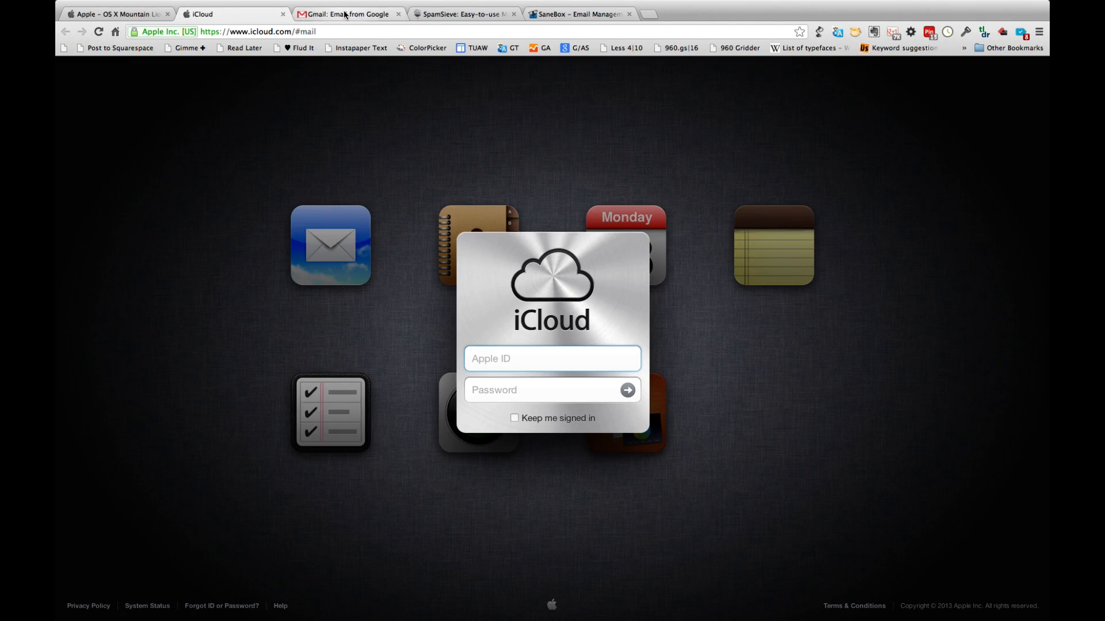
{"action": "left_click", "coordinate": [346, 14]}
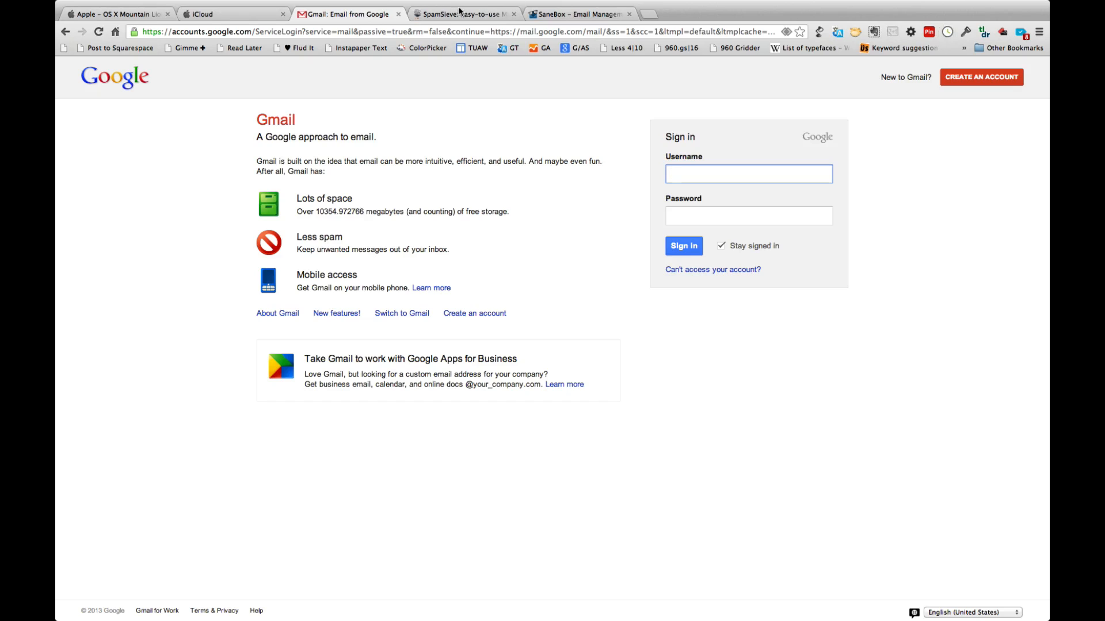
Step: Switch to the SpamSieve Bayesian spam-filter homepage in Chrome
{"action": "left_click", "coordinate": [462, 14]}
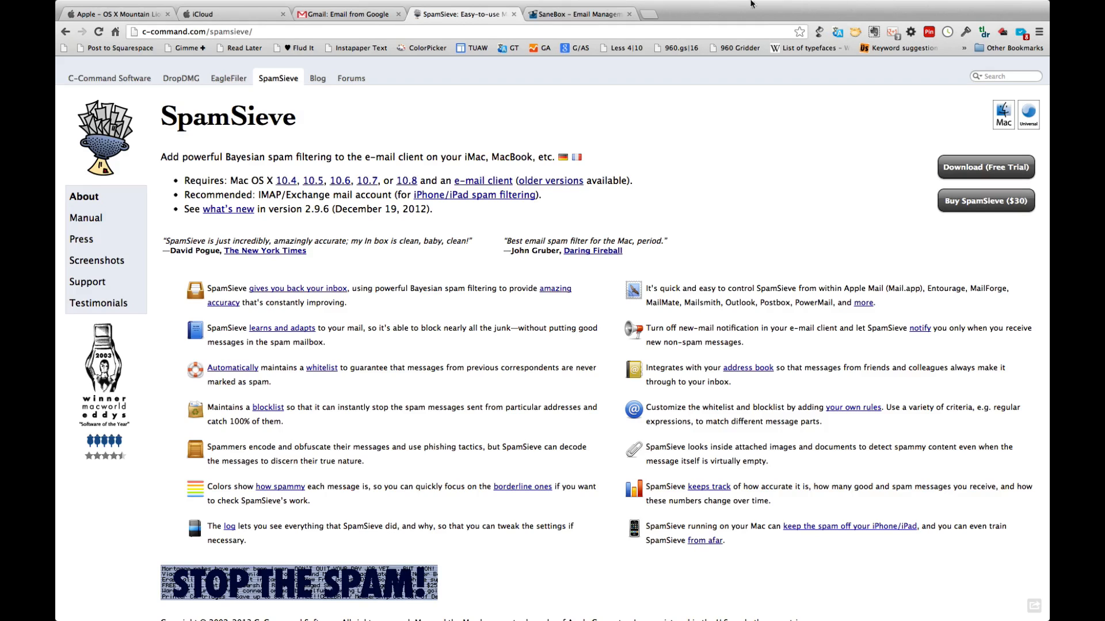
Step: Switch to the SaneBox email-management homepage in Chrome
{"action": "left_click", "coordinate": [579, 13]}
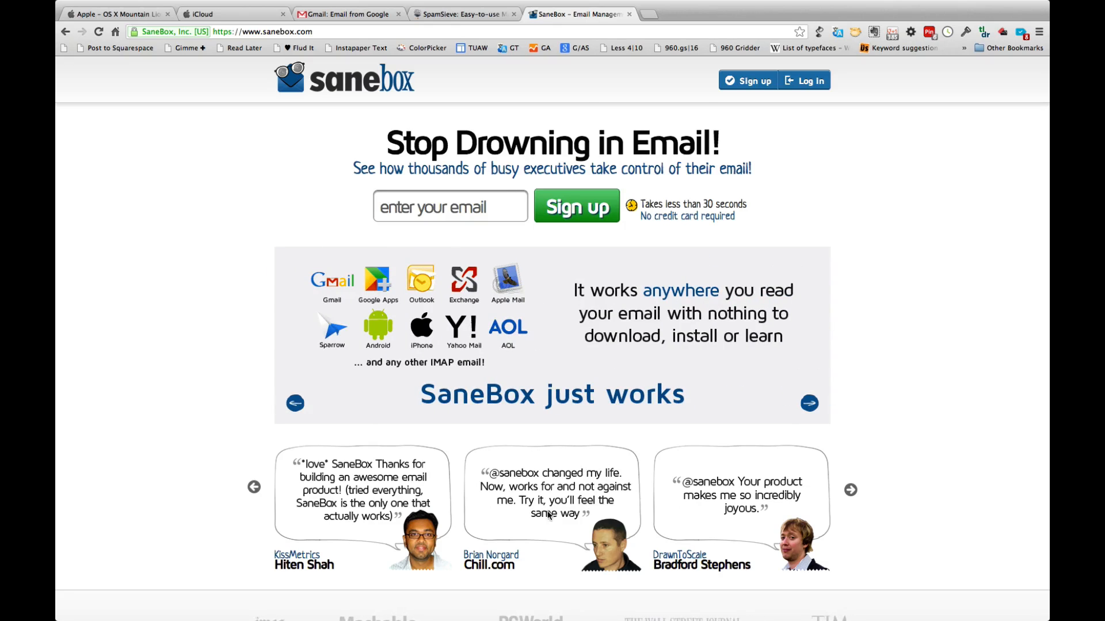
{"action": "scroll", "scroll_direction": "down", "scroll_amount": 3}
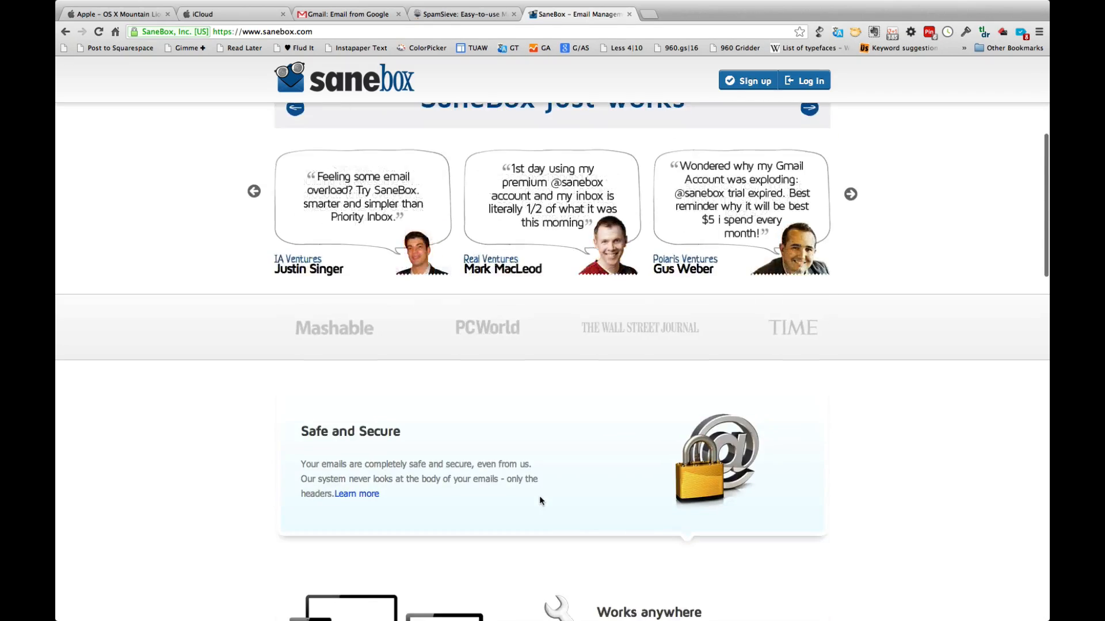
{"action": "scroll", "scroll_direction": "down", "scroll_amount": 3}
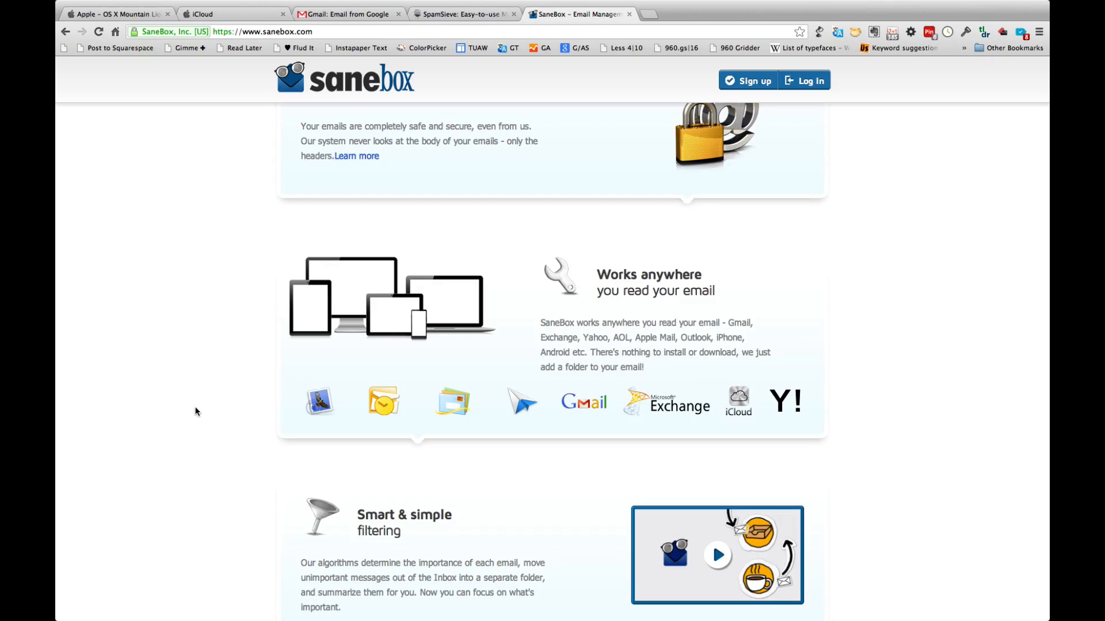
{"action": "scroll", "scroll_direction": "down", "scroll_amount": 3}
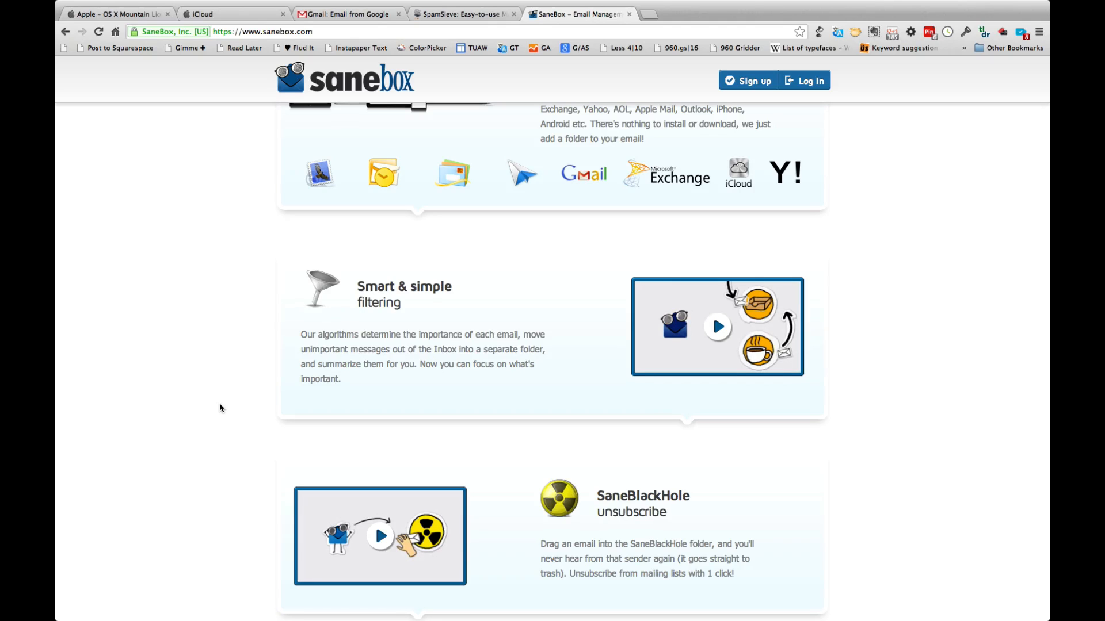
{"action": "scroll", "scroll_direction": "down", "scroll_amount": 3}
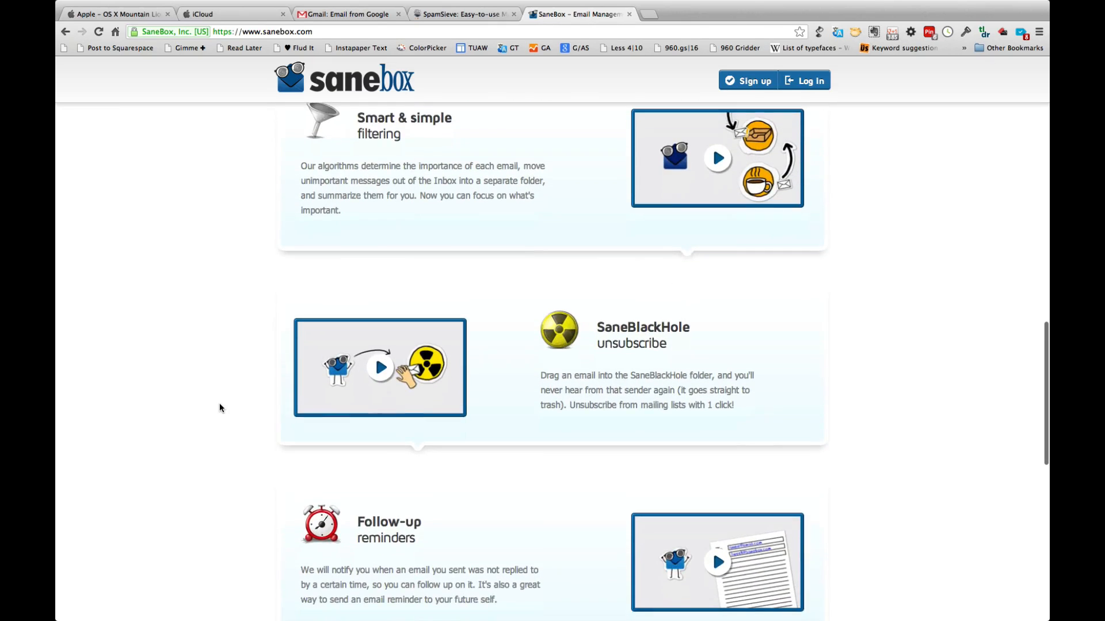
{"action": "mouse_move", "coordinate": [612, 332]}
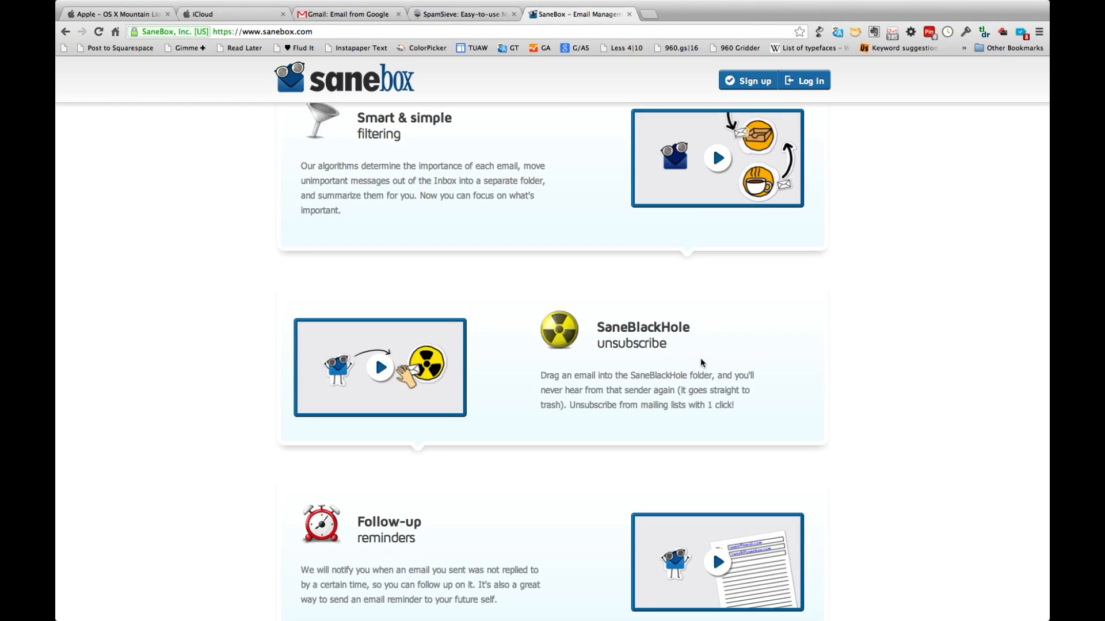
{"action": "scroll", "scroll_direction": "down", "scroll_amount": 3}
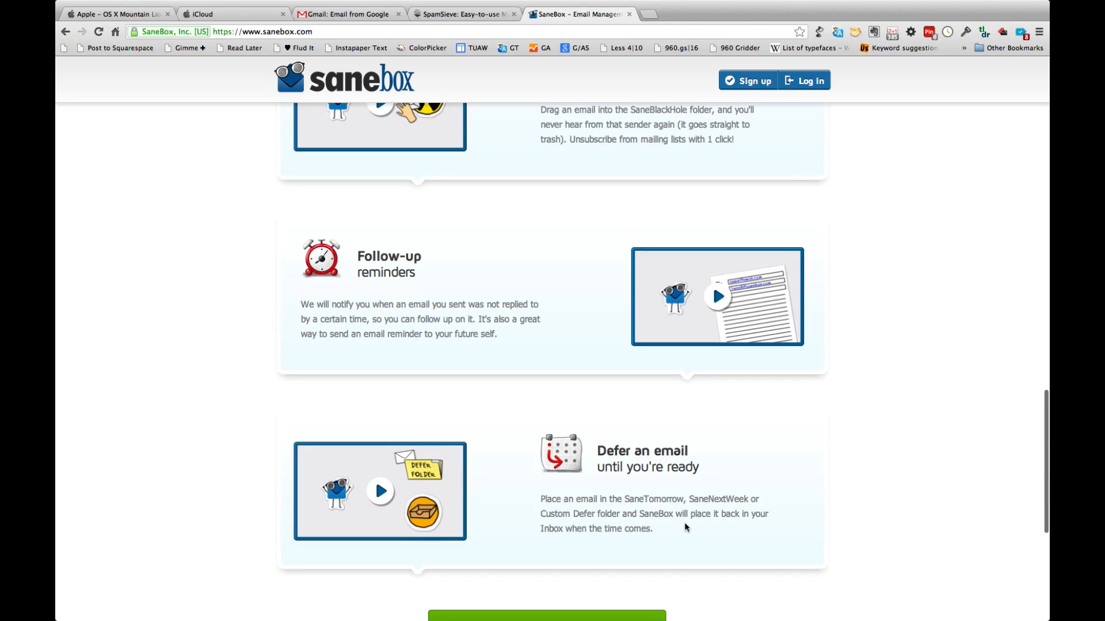
{"action": "scroll", "scroll_direction": "down", "scroll_amount": 3}
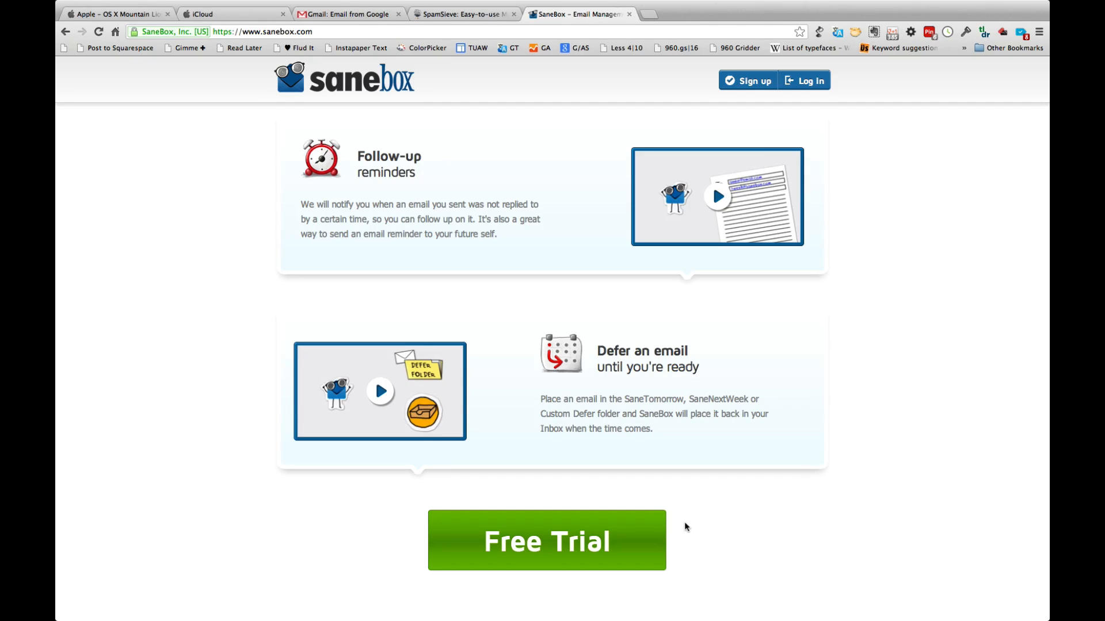
{"action": "scroll", "scroll_direction": "down", "scroll_amount": 3}
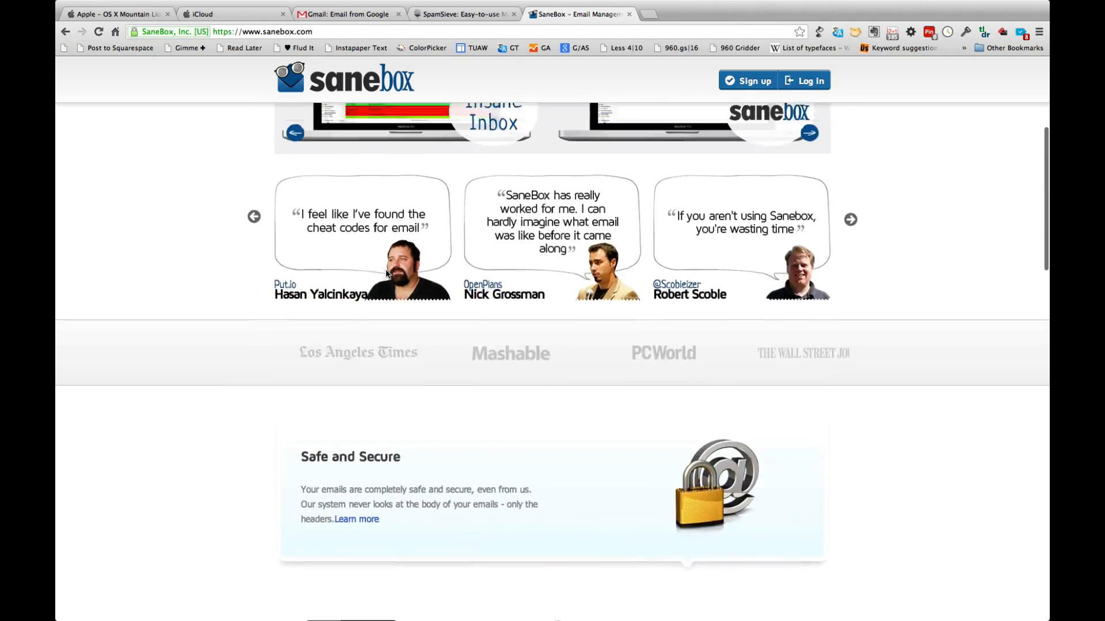
{"action": "scroll", "scroll_direction": "up", "scroll_amount": 3}
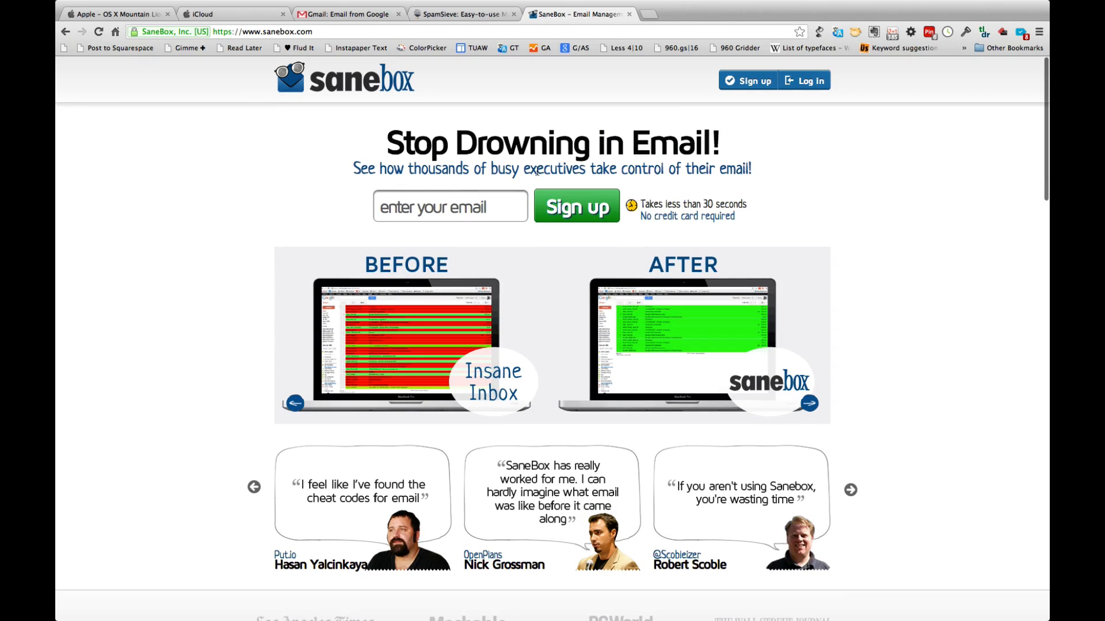